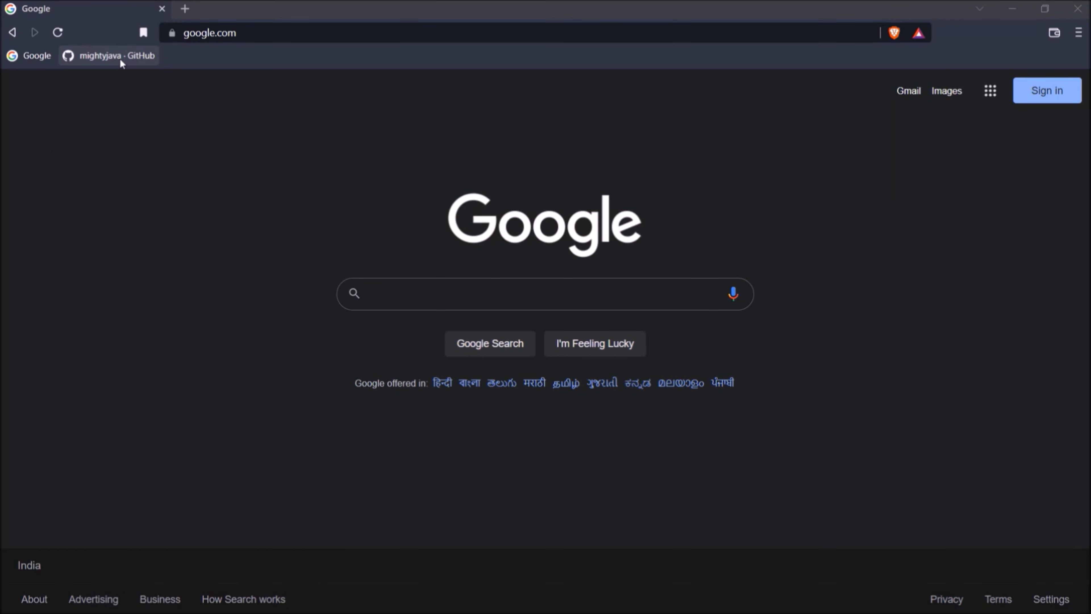
Download the book-rest-api repository from the mightyjava GitHub page as a ZIP archive.
click(109, 56)
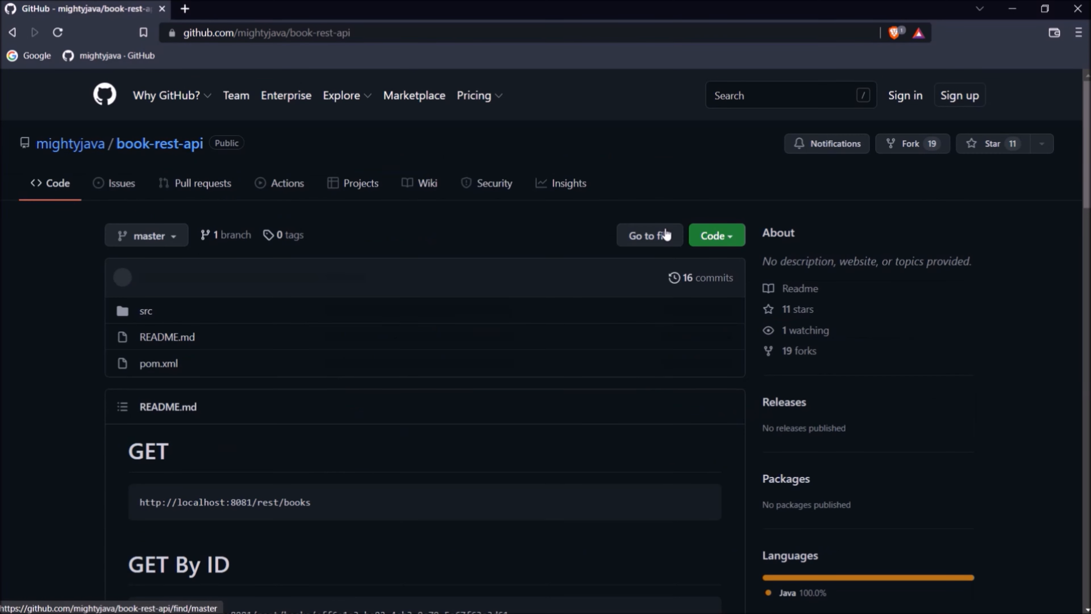
click(716, 234)
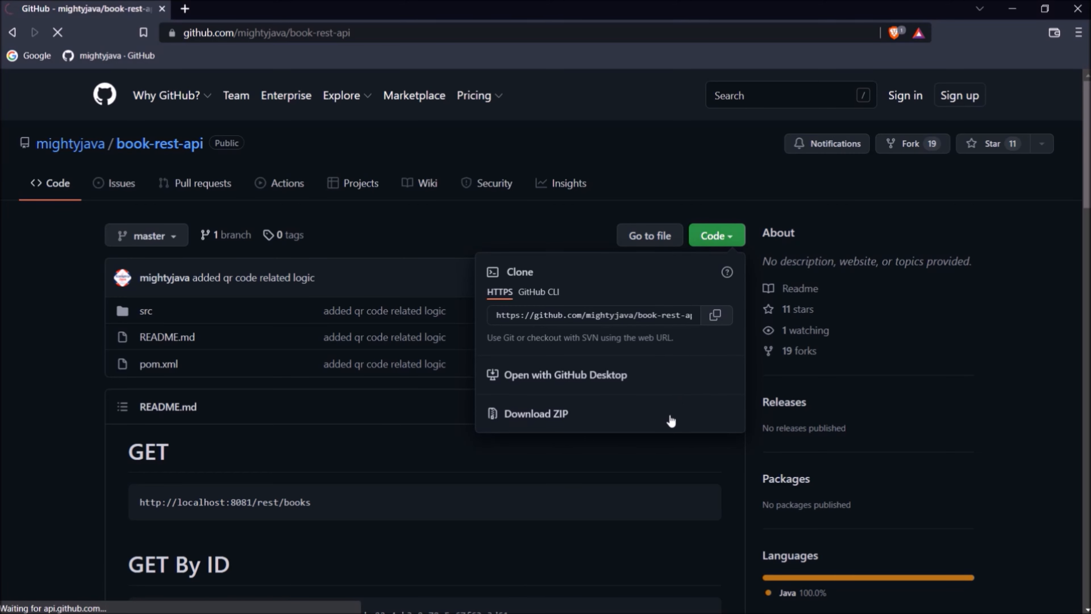
click(535, 413)
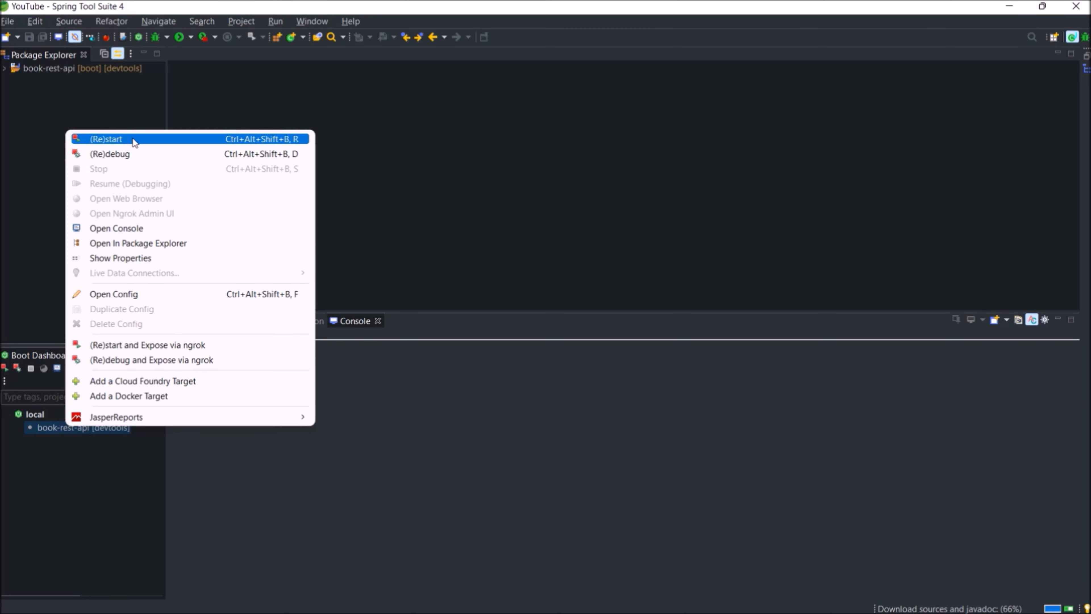
Start book-rest-api from the Boot Dashboard, expand its project tree and review the files.
click(106, 138)
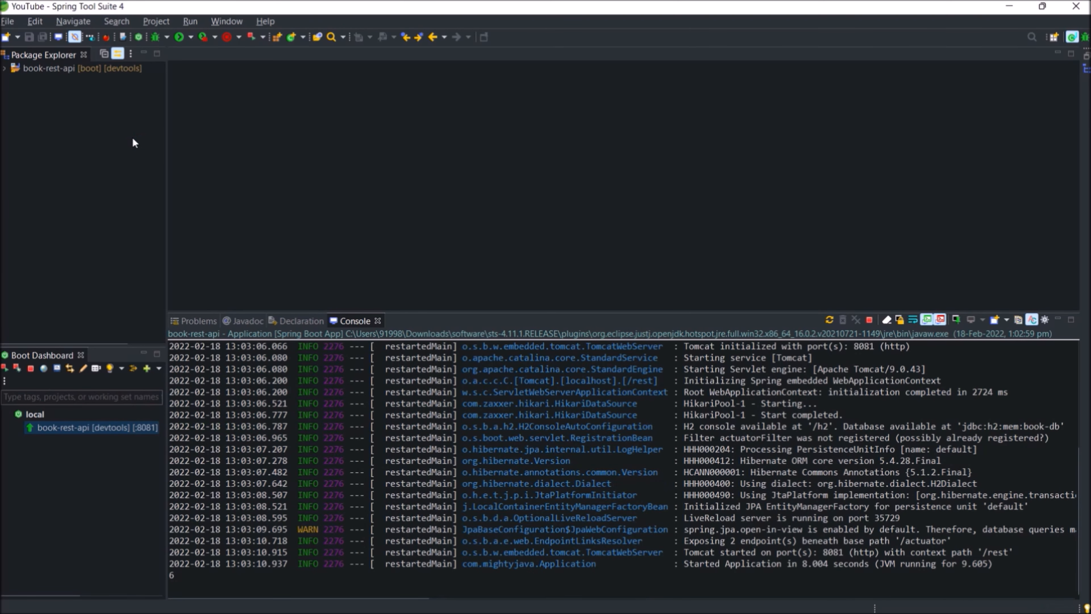
click(5, 68)
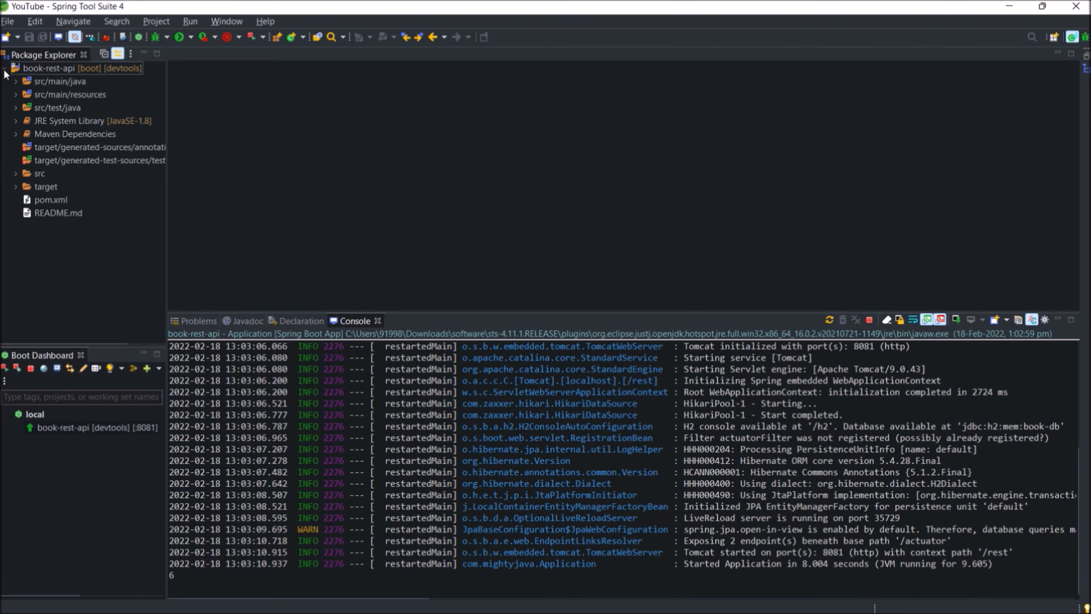
double_click(58, 211)
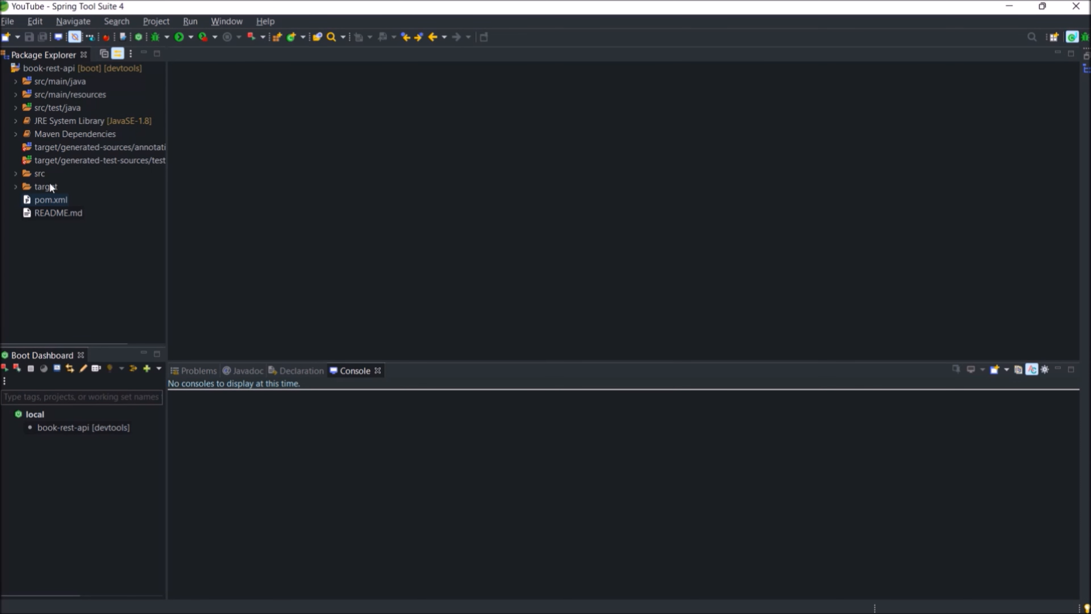
click(48, 68)
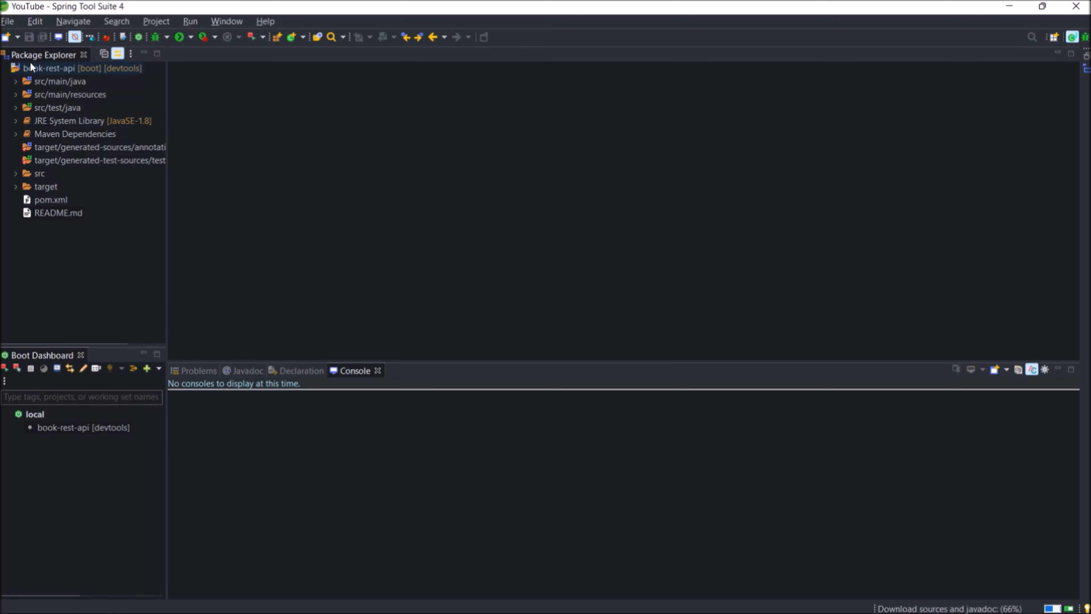
Create a Dockerfile in book-rest-api starting FROM openjdk:8-jdk-alpine.
click(48, 67)
text(Do)
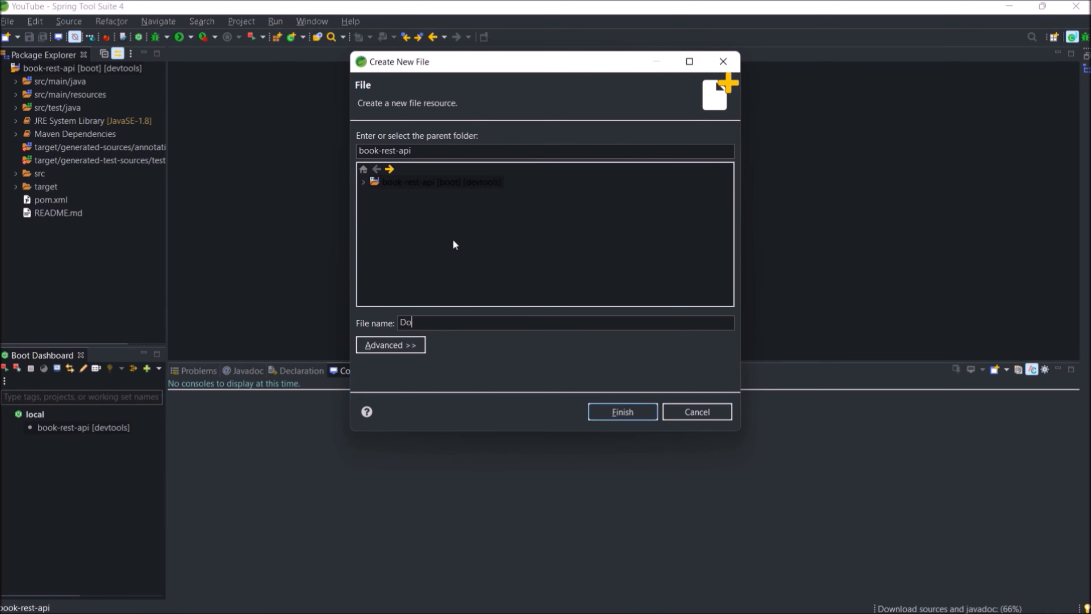
click(620, 412)
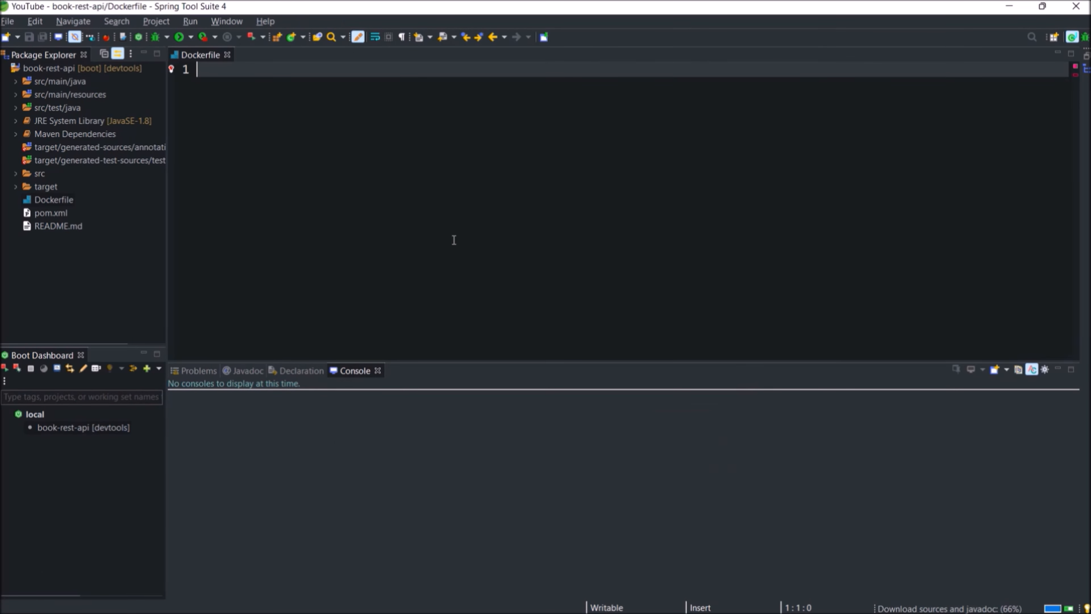
text(FROM openjdk:8)
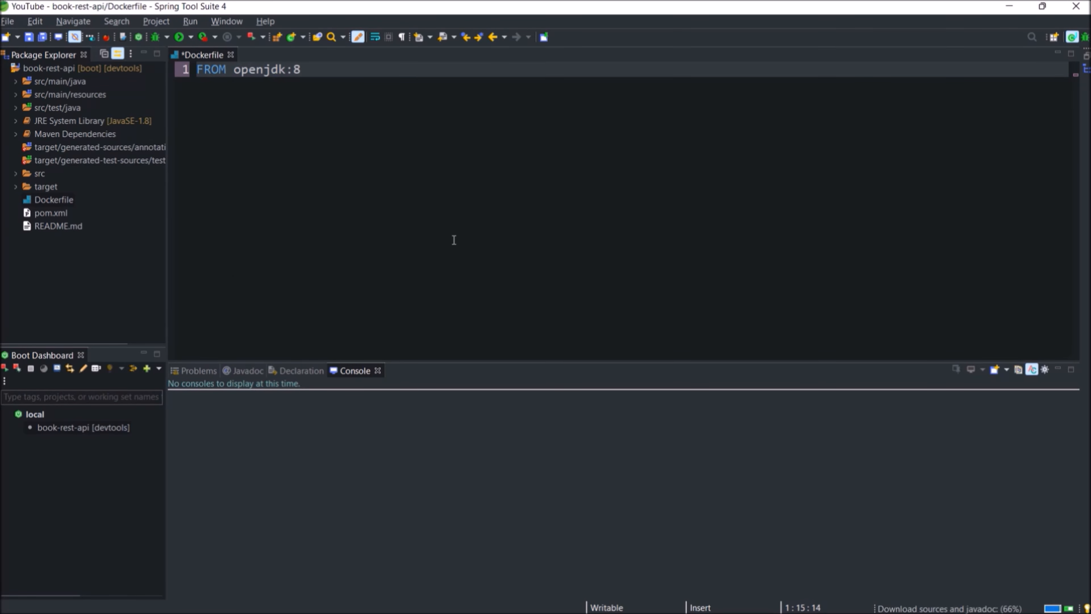
text(-jdk-alpine)
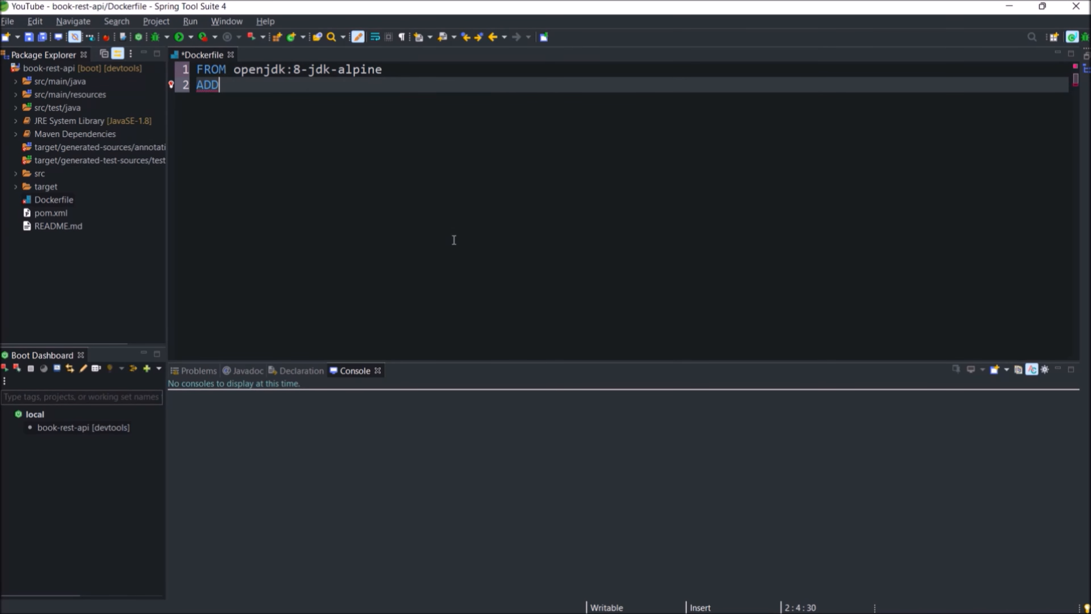
Add target/*.jar as book-rest-api.jar with a java ENTRYPOINT, exposing 8081.
text(target/*.jar book)
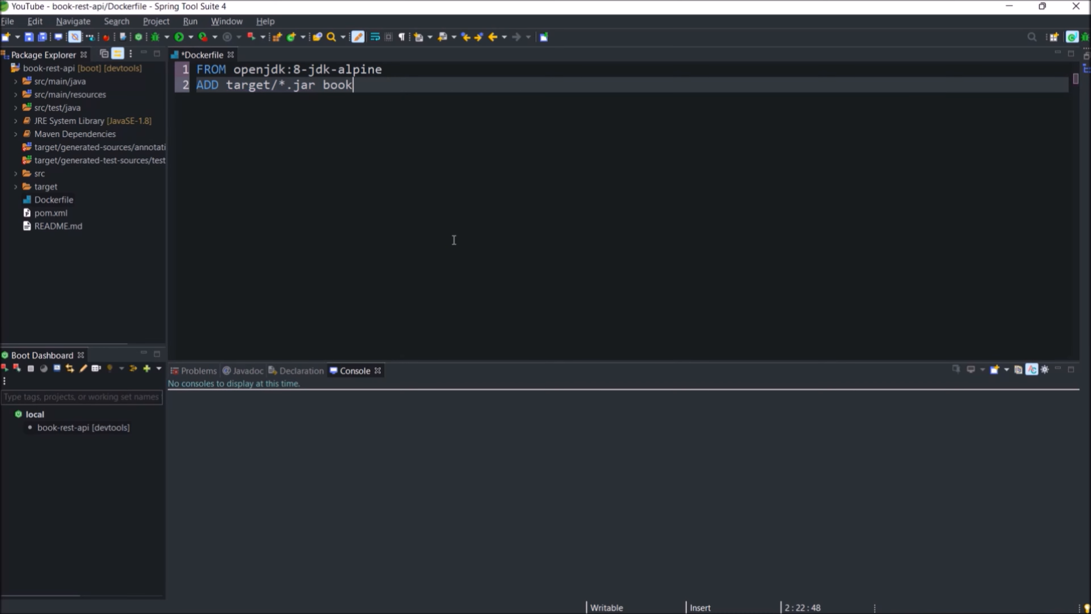
text(-rest-api.jar)
text(ENTRYPOINT)
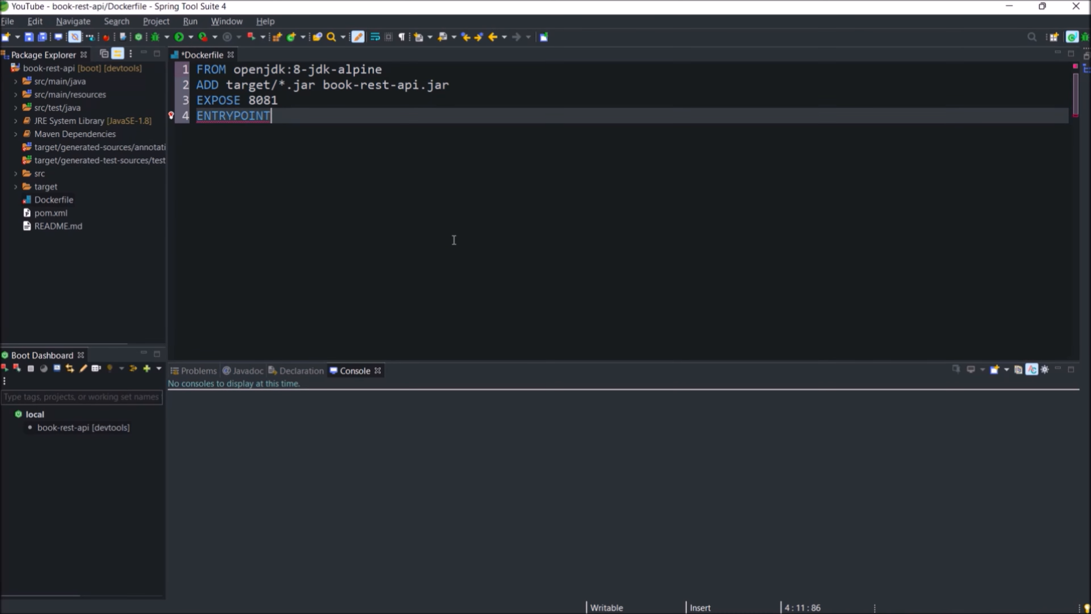
text(["java", "])
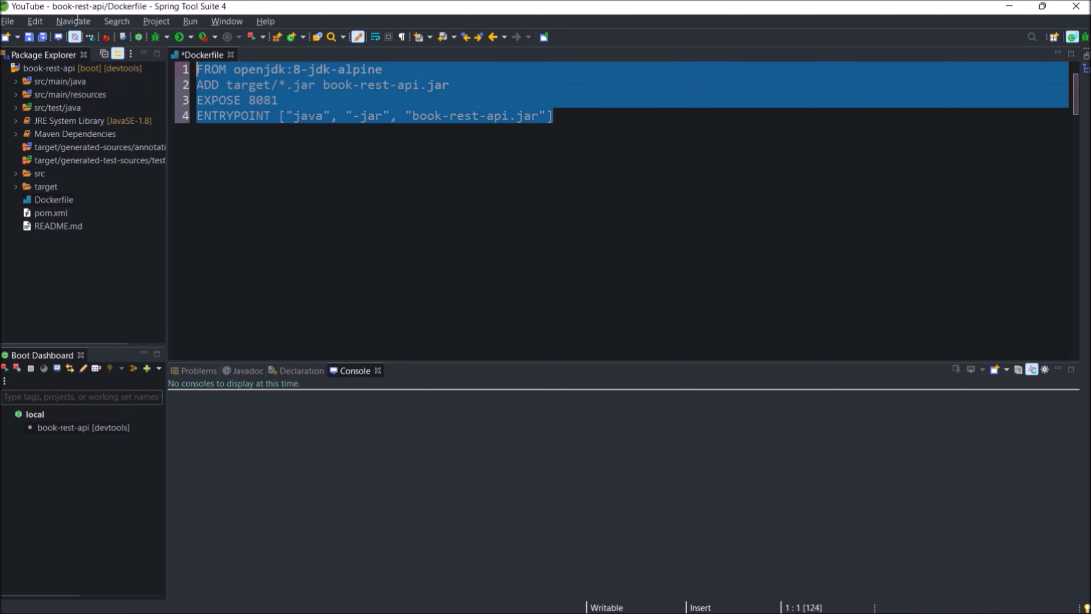
click(553, 115)
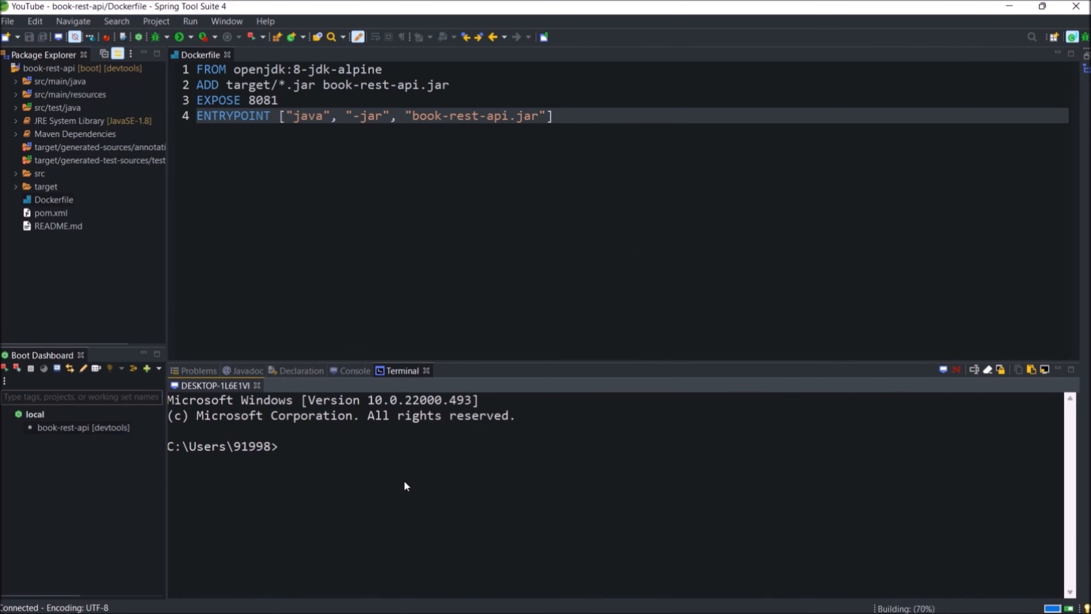
In the terminal cd to book-rest-api-master, add <finalName>book-rest-api</finalName> to pom.xml and run mvn clean install.
text(cd C:\Users\91998\OneDrive\Documents\You Tube\book-rest-api-master)
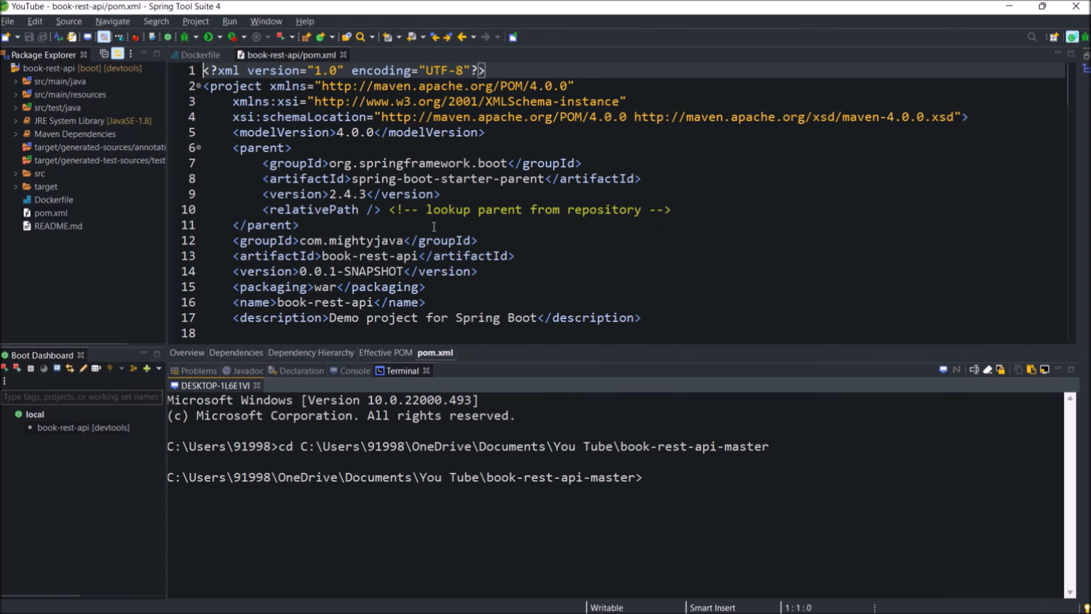
text(j)
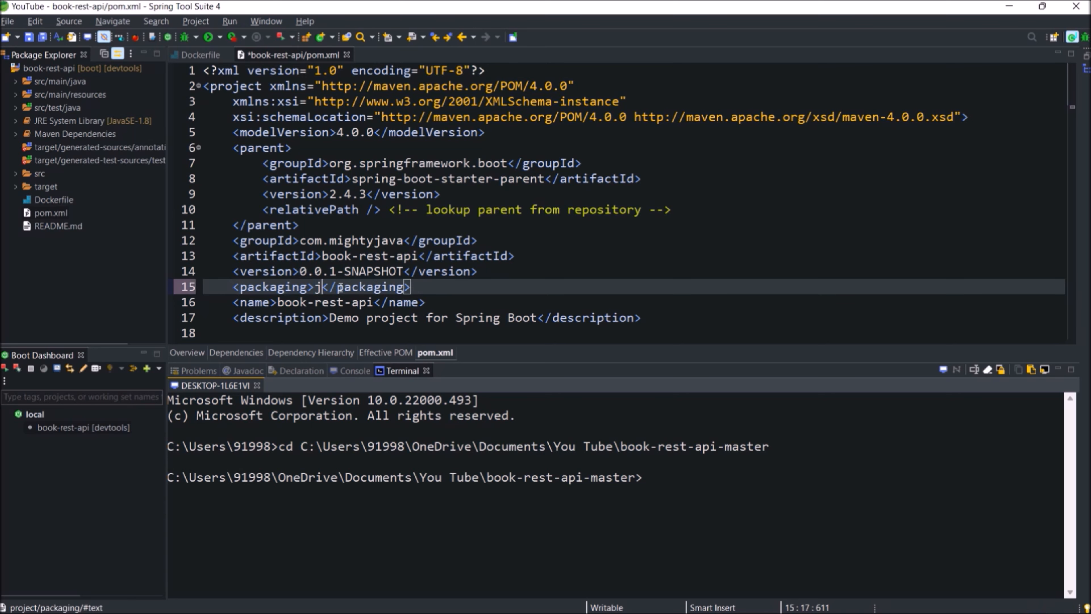
scroll(down, 3)
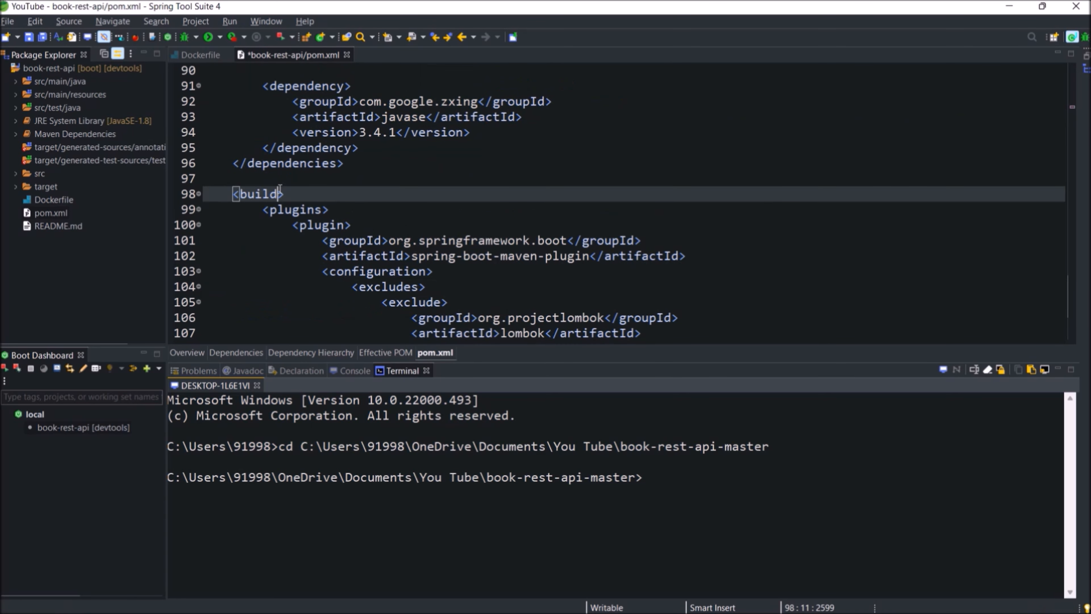
text(<finalName>book-rest-api</finalName>)
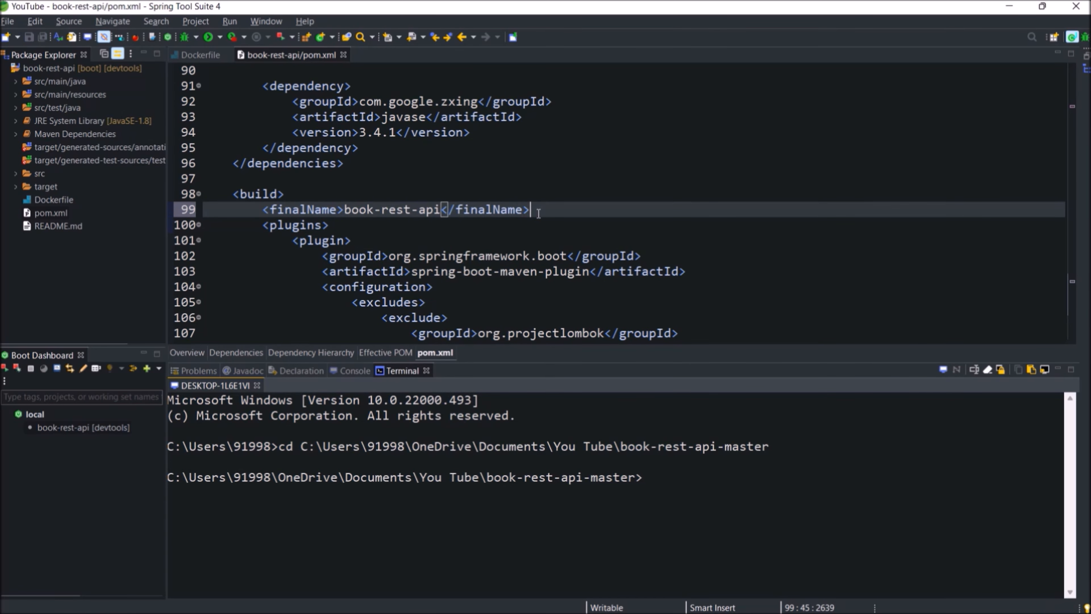
text(mvn c)
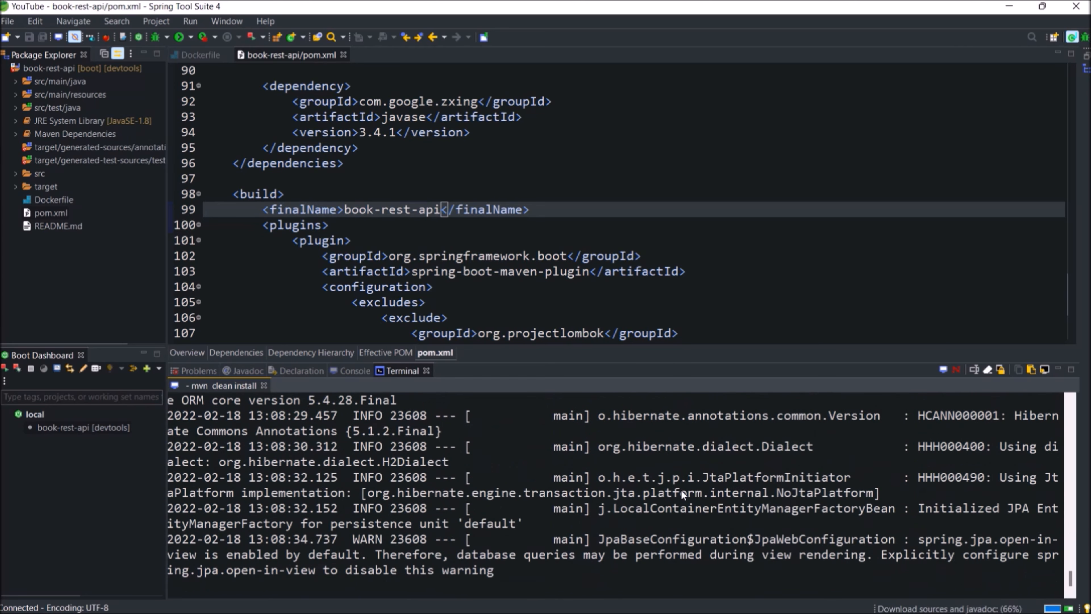
Rerun mvn clean install and confirm book-rest-api.jar appears in the target folder.
click(44, 185)
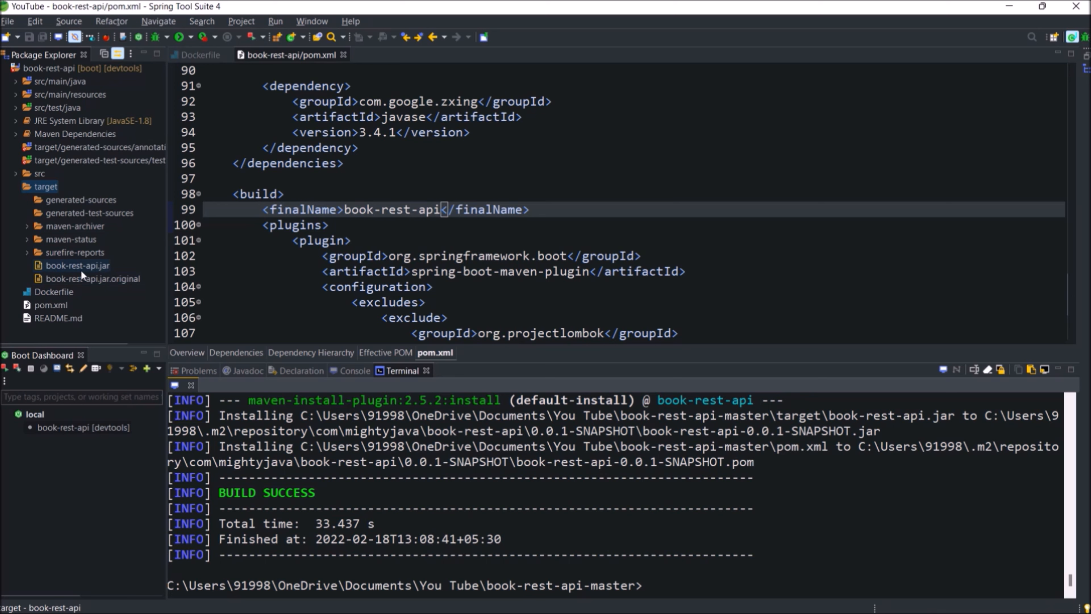
mouse_move(82, 276)
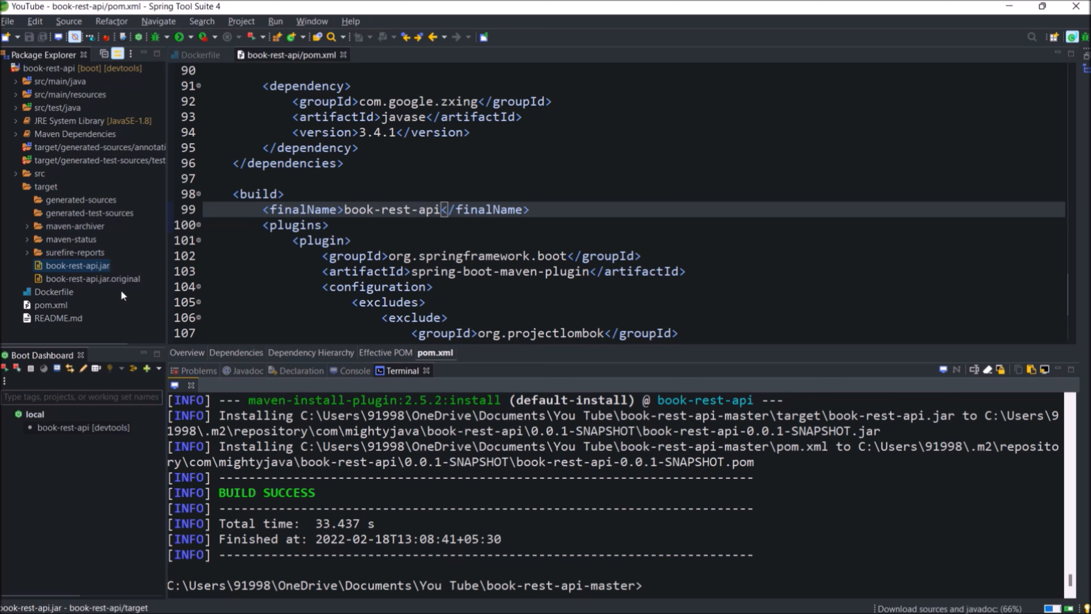
mouse_move(253, 110)
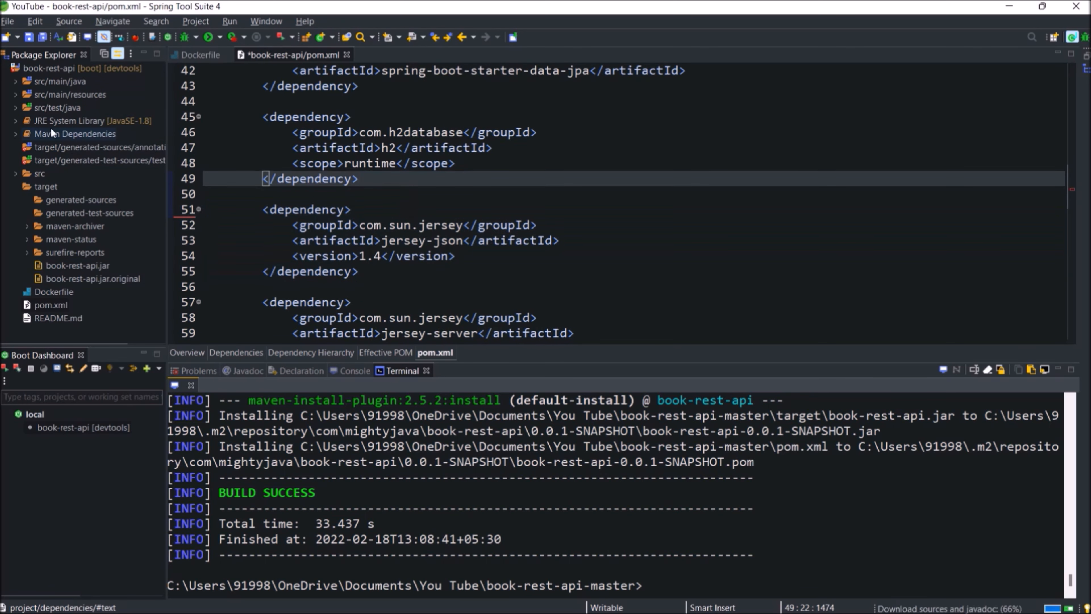
click(97, 134)
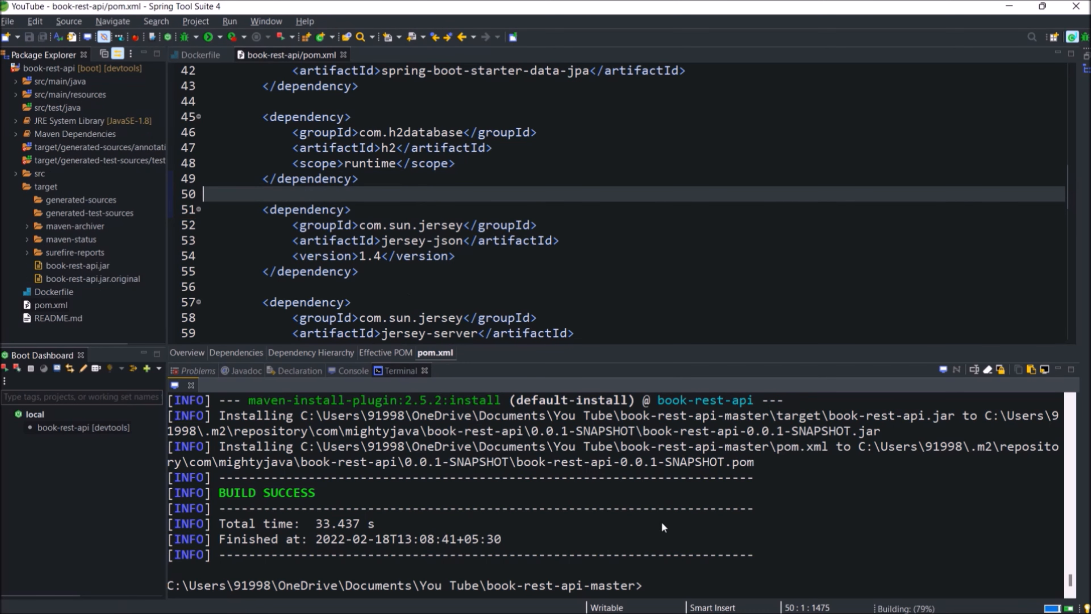
text(mvn clean install)
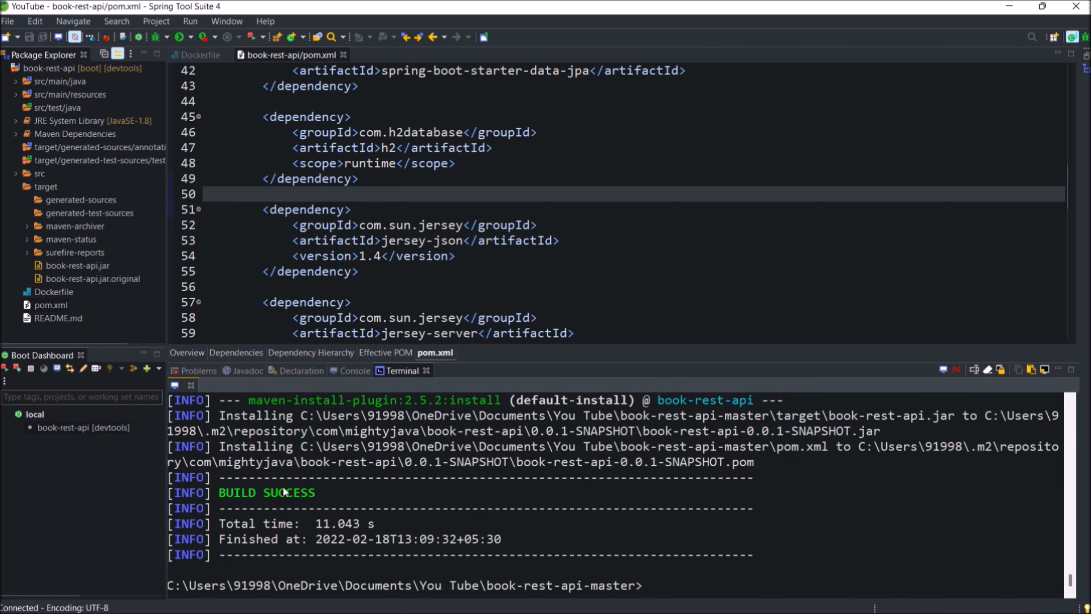
click(46, 186)
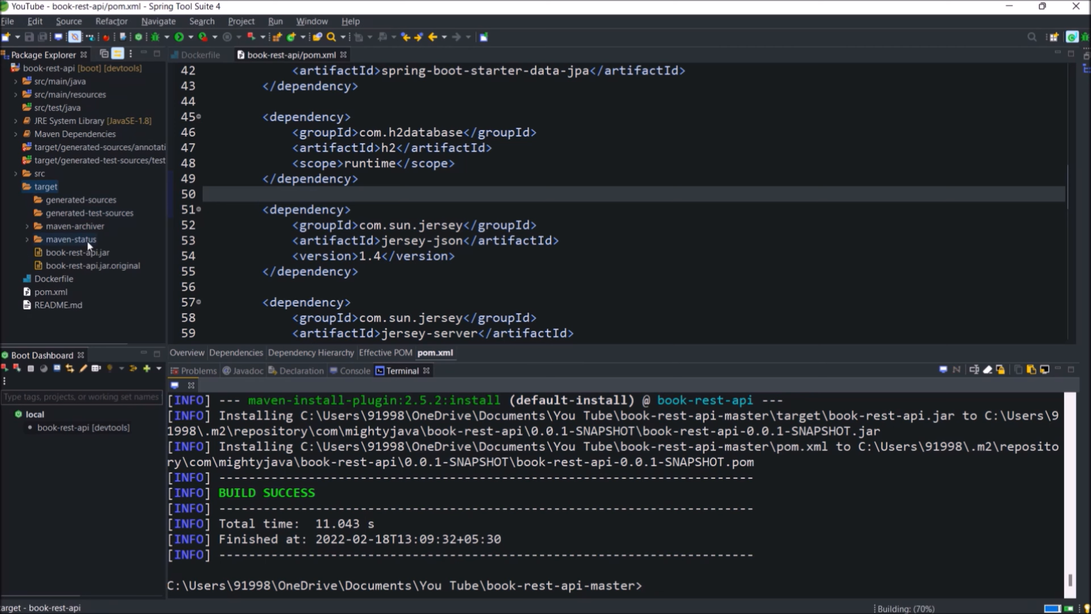
click(78, 251)
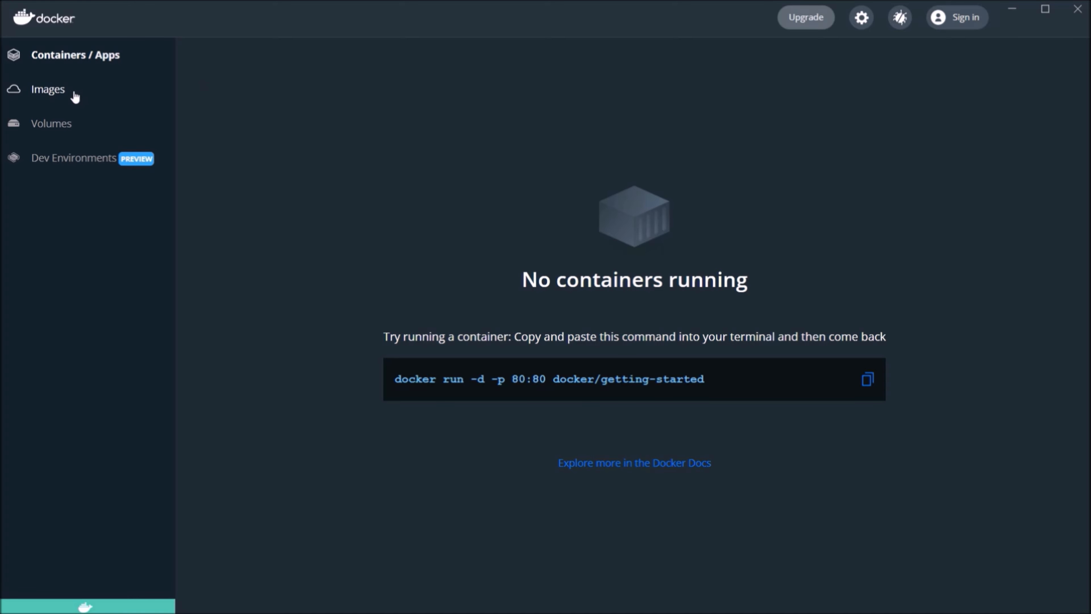
Show Docker Desktop's Images on disk list, currently empty.
click(48, 88)
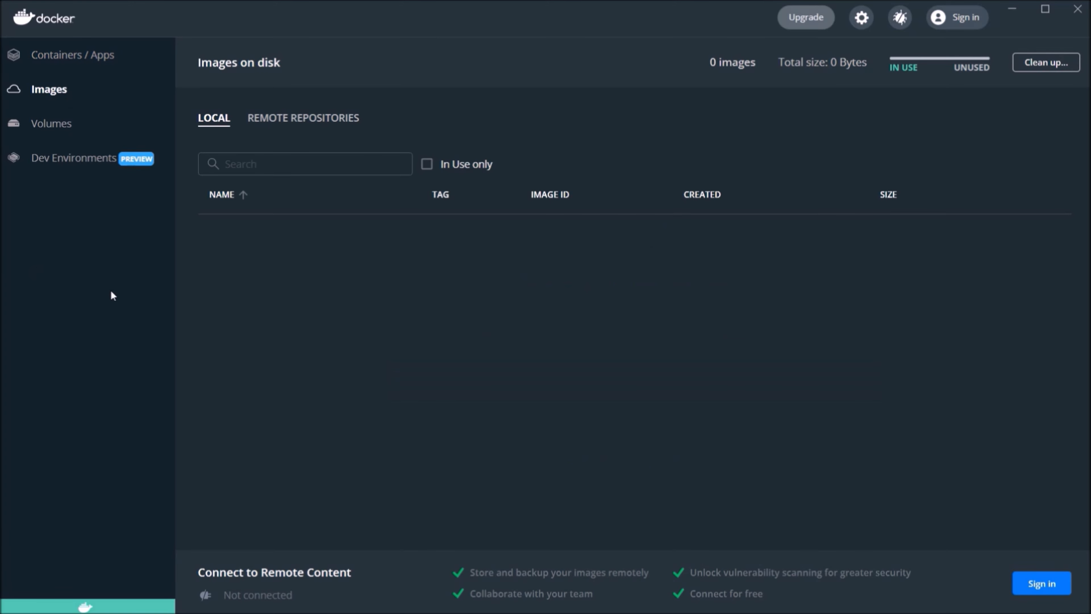
mouse_move(453, 404)
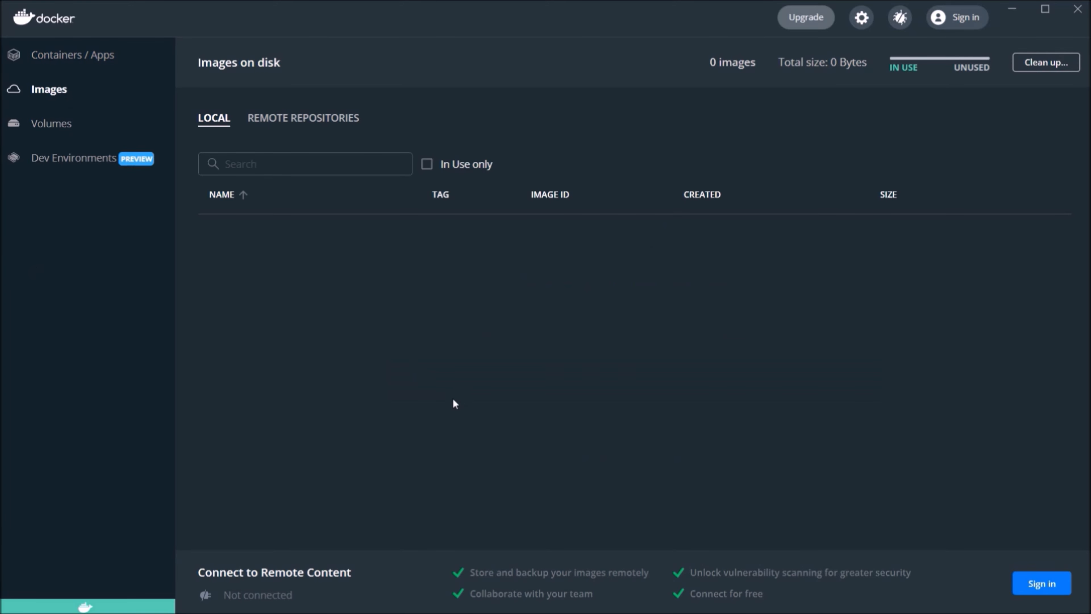
mouse_move(447, 403)
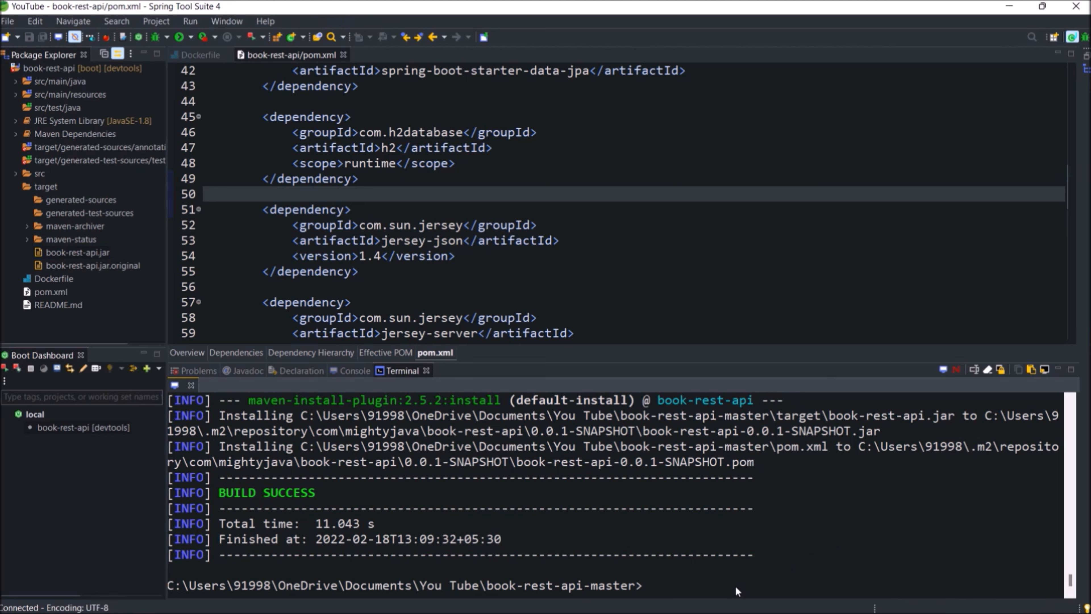
Run docker build -t book-rest-api . from the project's Dockerfile.
text(docker build -t)
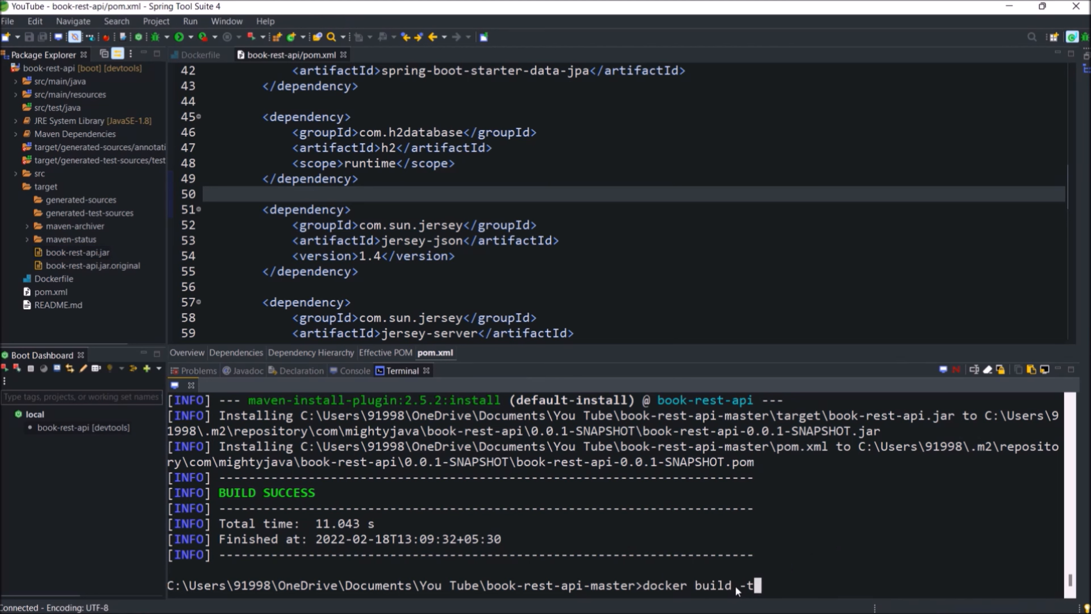
text(book-rest-api .)
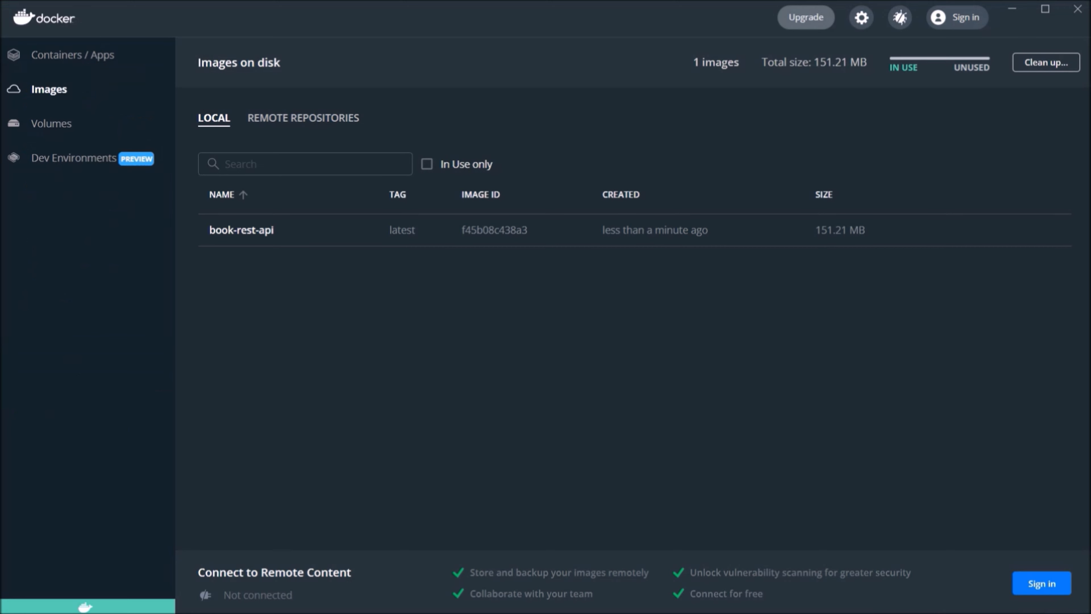
mouse_move(241, 230)
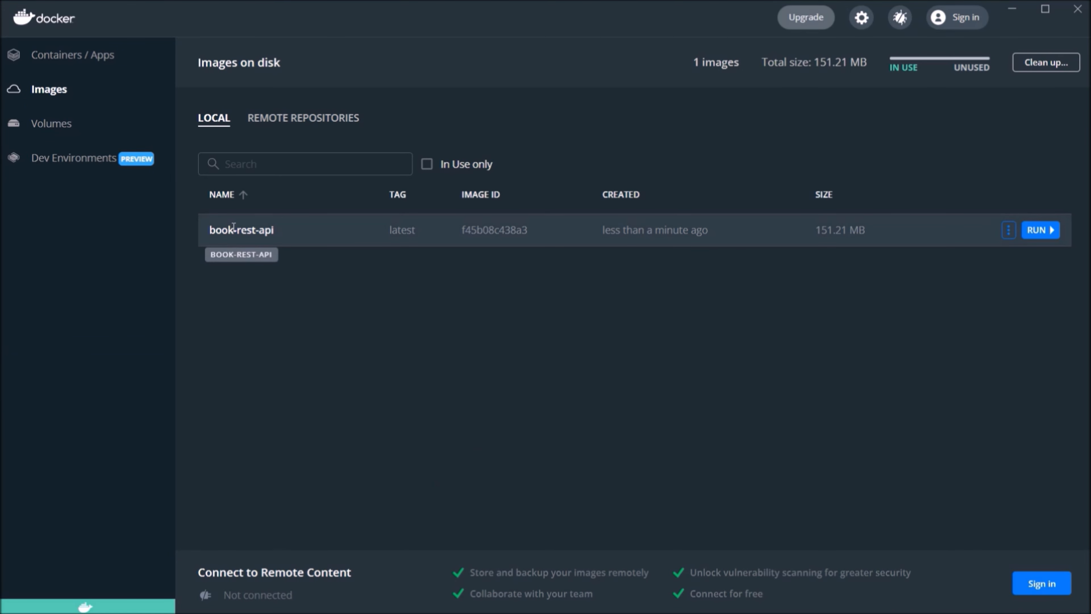
double_click(241, 229)
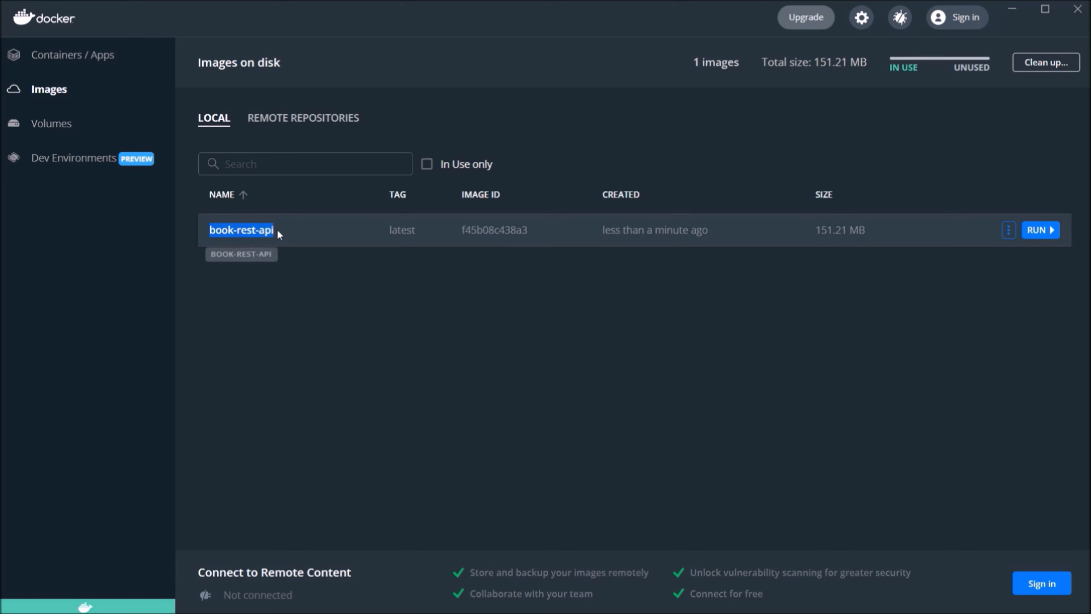
mouse_move(428, 329)
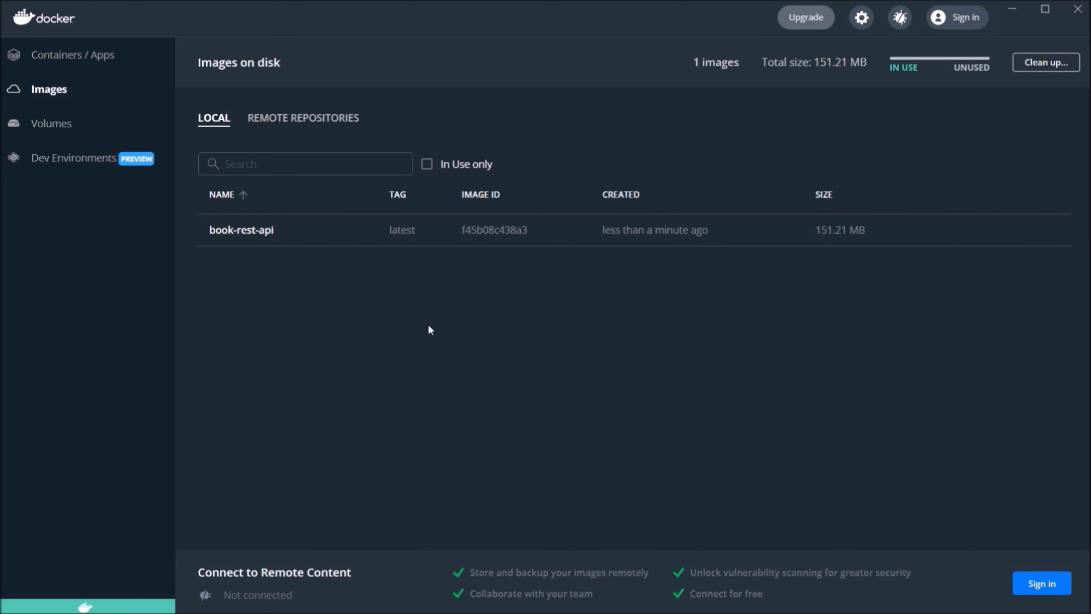
mouse_move(982, 259)
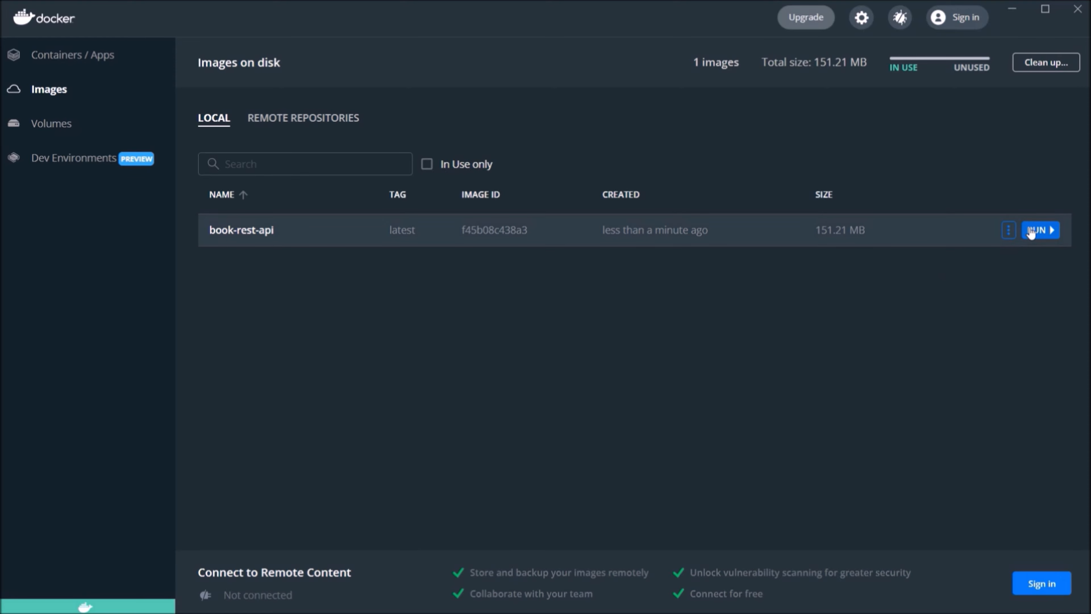
Run the image as container book-rest-api on local port 8081 and view its startup logs.
click(1036, 229)
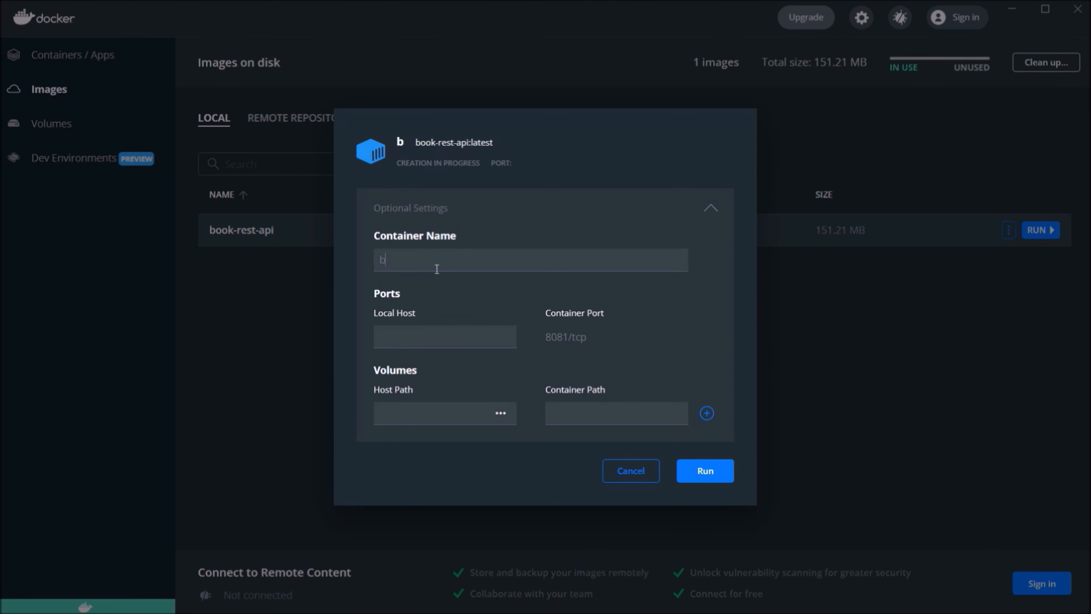
text(ook-rest-ap)
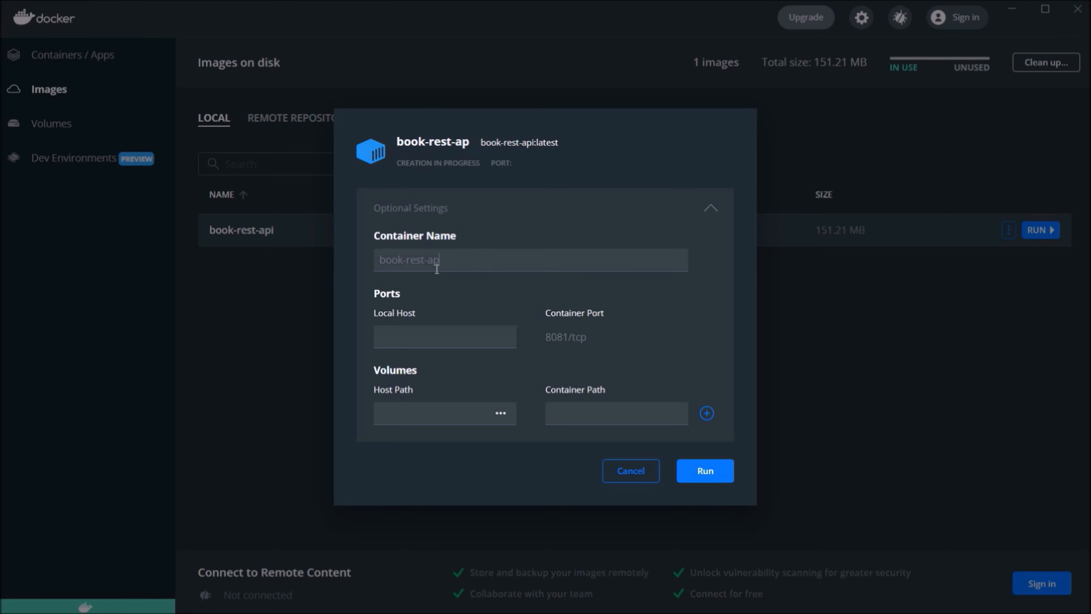
click(444, 336)
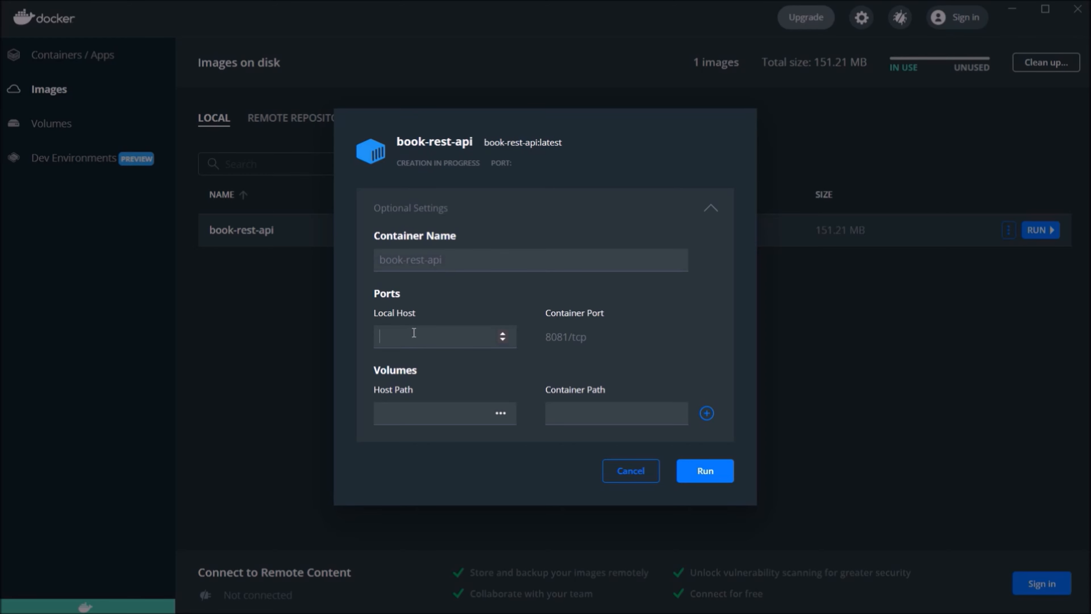
text(8081)
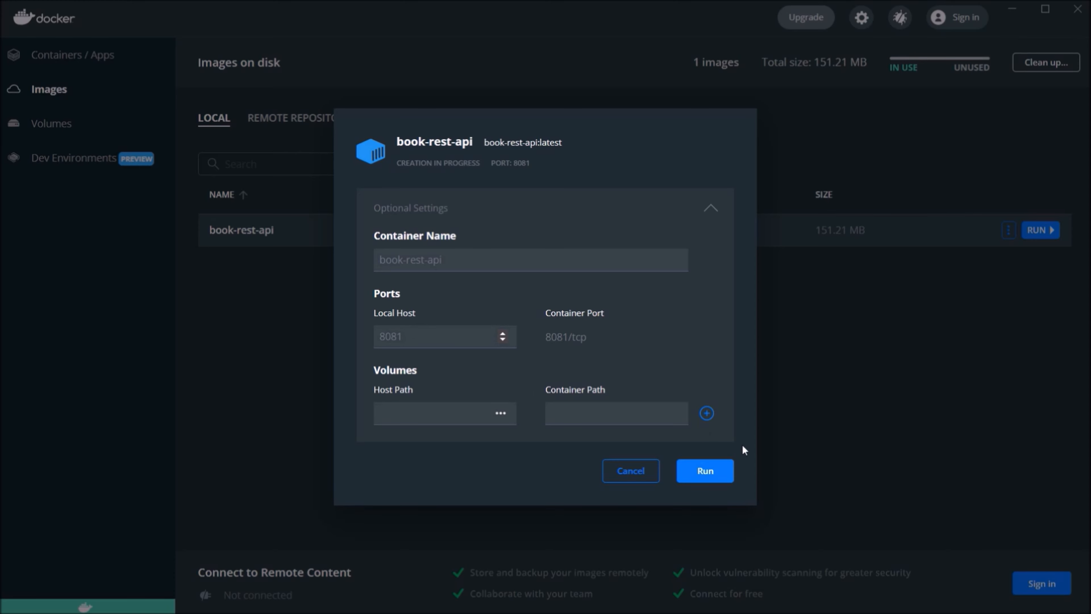
click(703, 470)
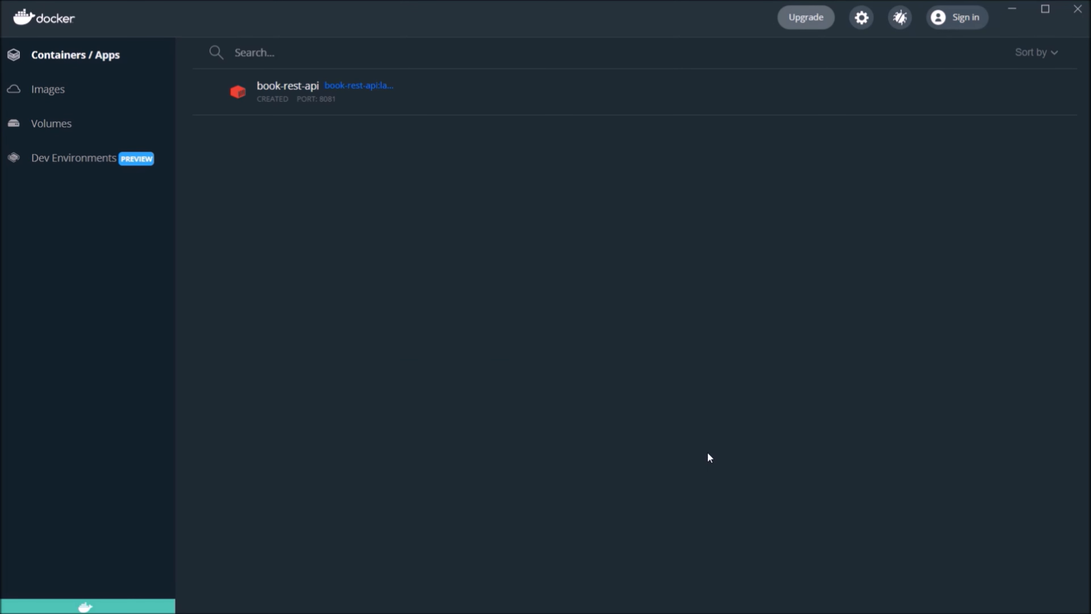
click(288, 91)
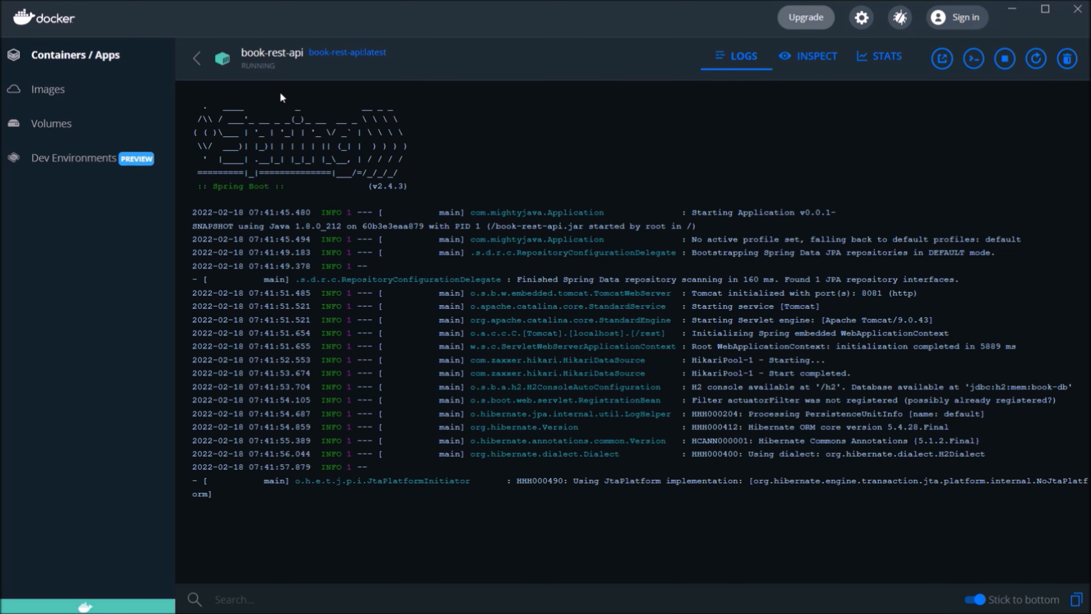
scroll(down, 3)
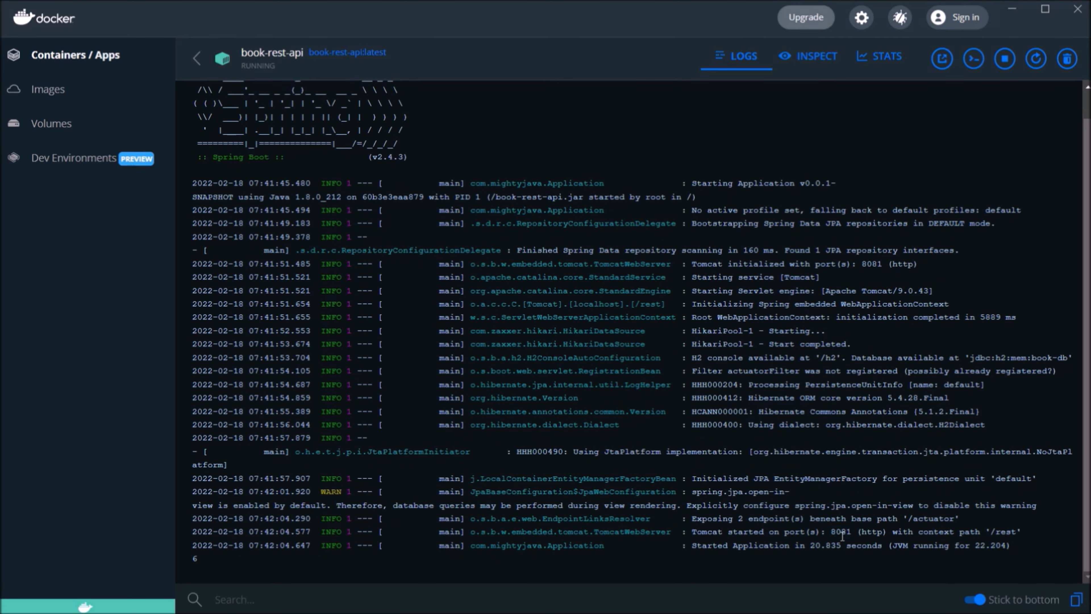
mouse_move(932, 518)
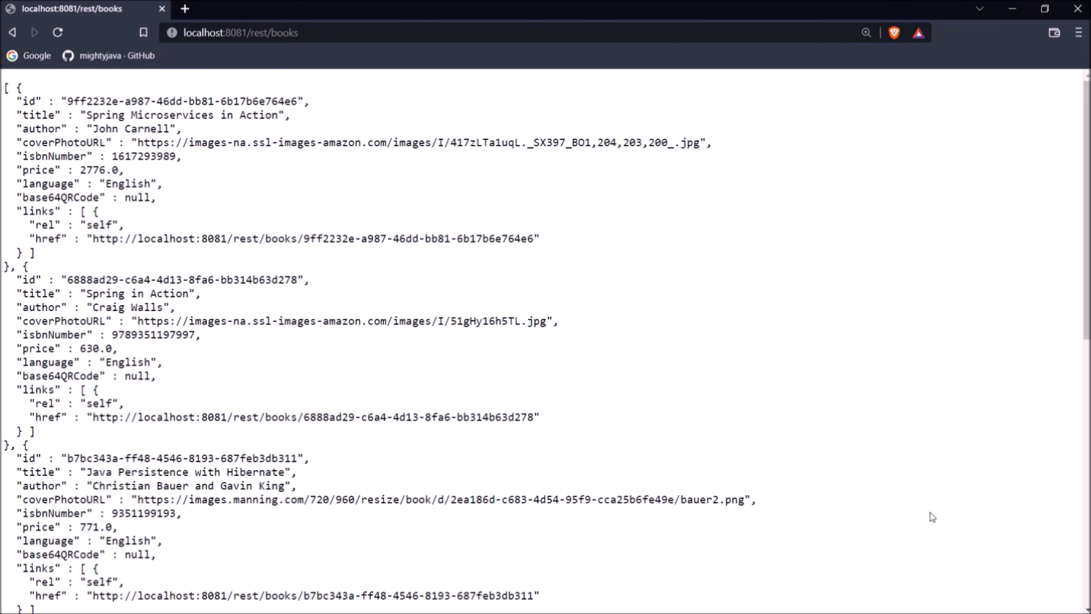
mouse_move(111, 68)
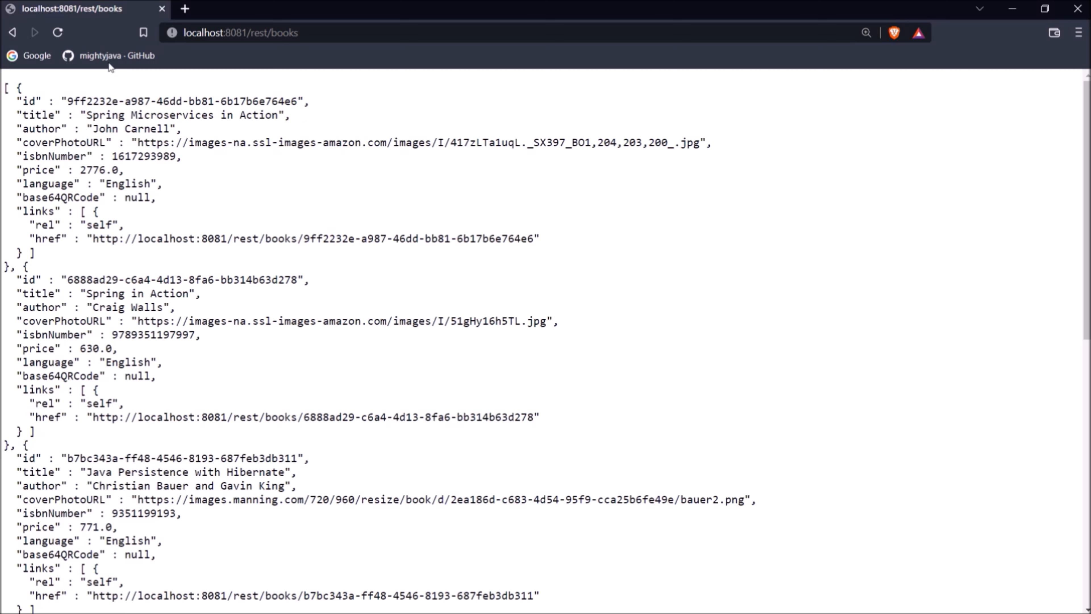
Load localhost:8081/rest/books in Brave to see the JSON books list.
click(56, 33)
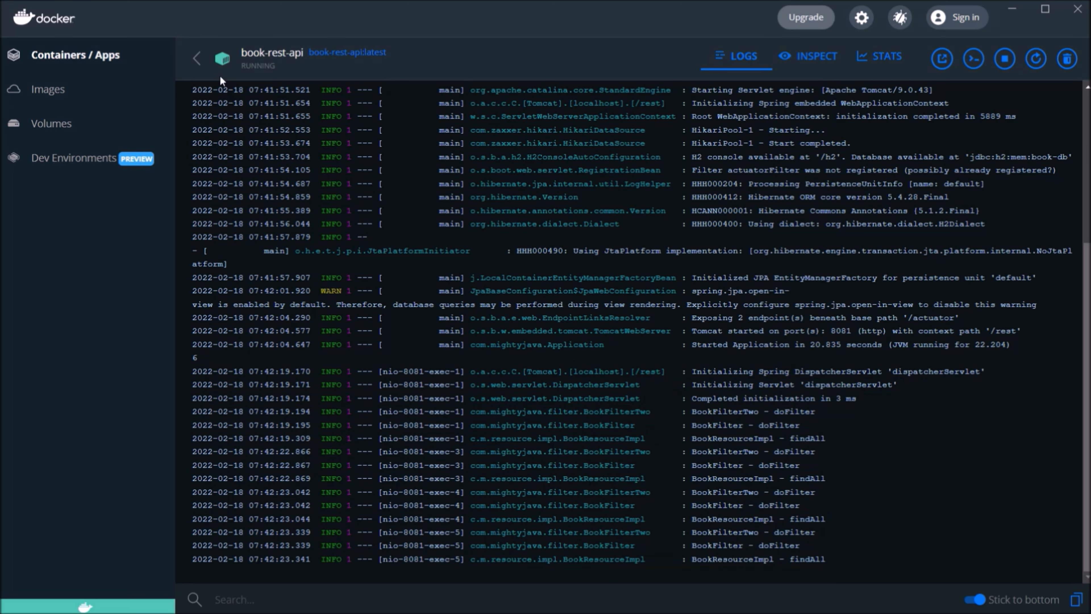
Stop and delete the book-rest-api container, then return to the local images list.
click(197, 58)
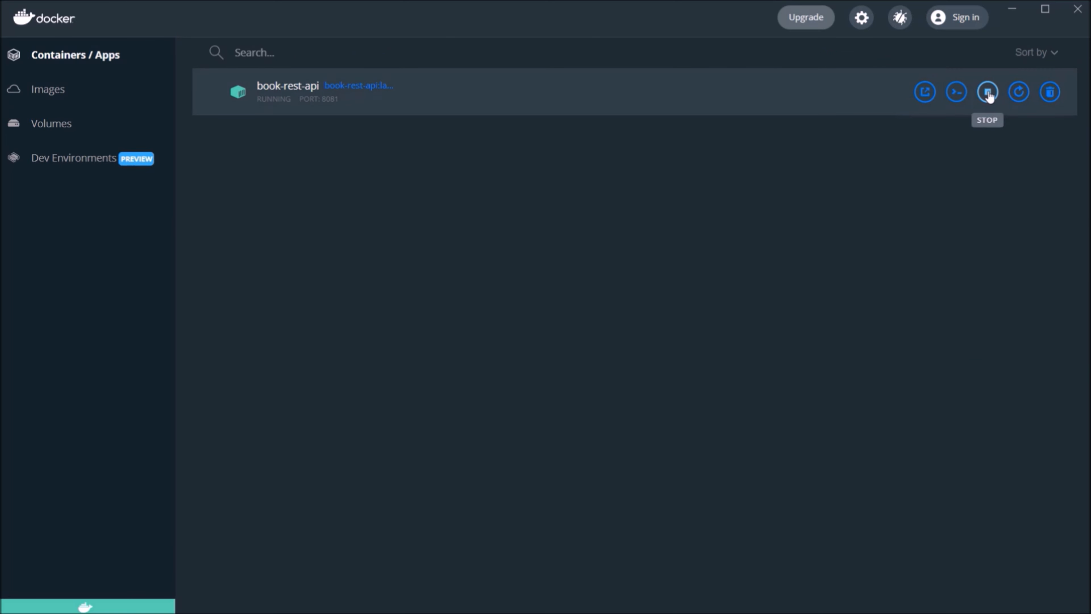
click(986, 91)
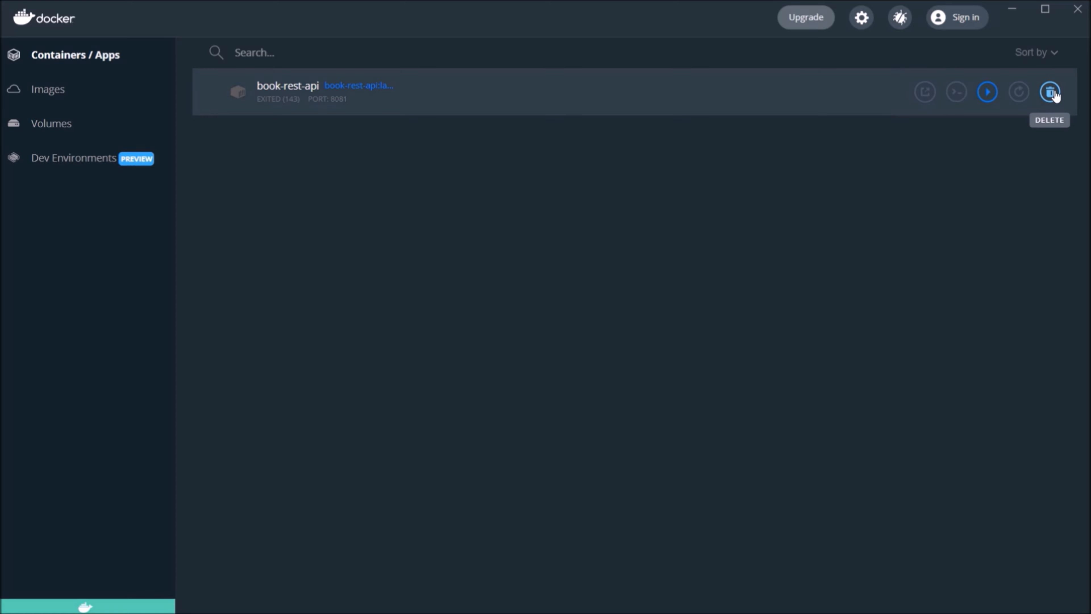
click(1050, 91)
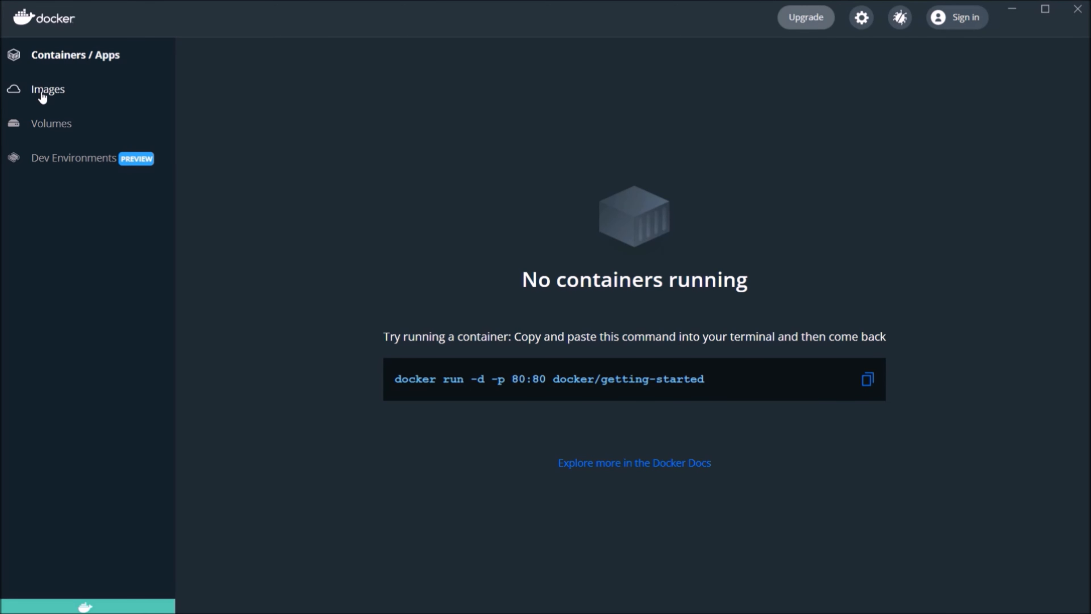
click(47, 89)
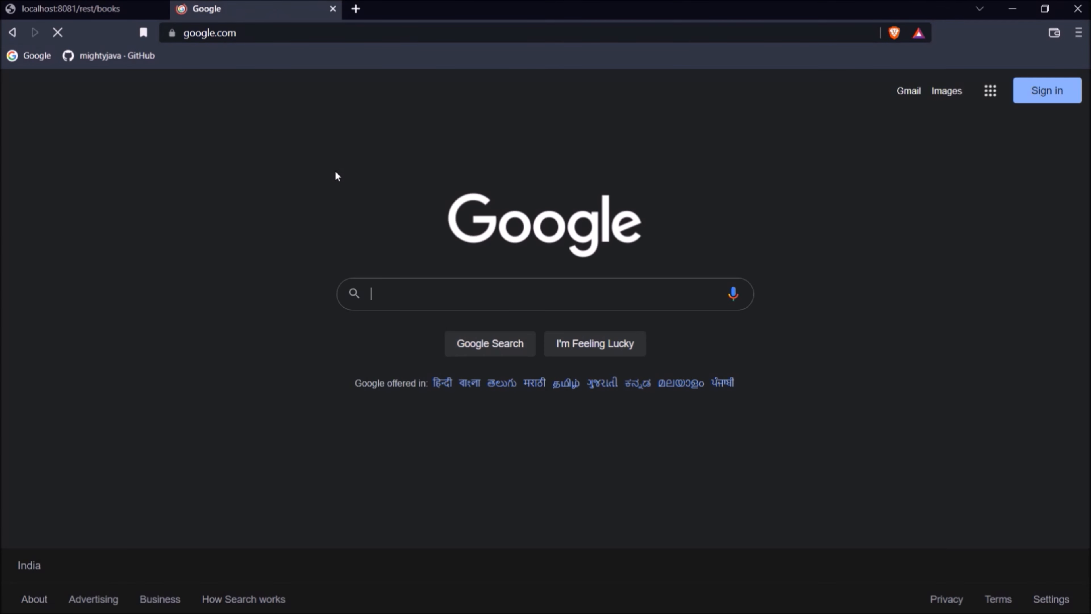
Search Google for 'aws console' and sign in to the AWS Management Console.
text(aws console)
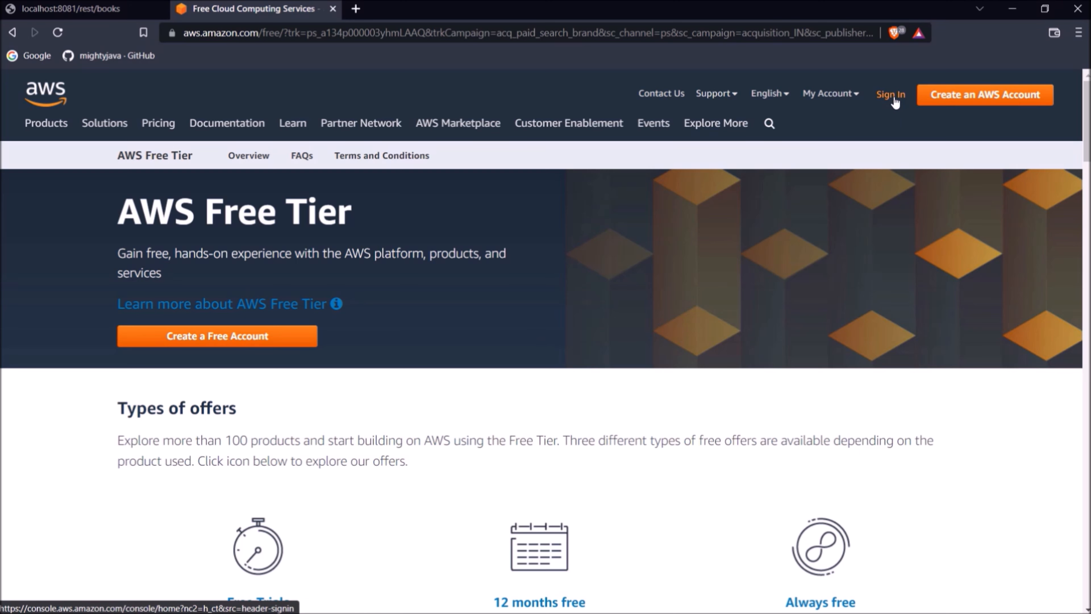
click(891, 94)
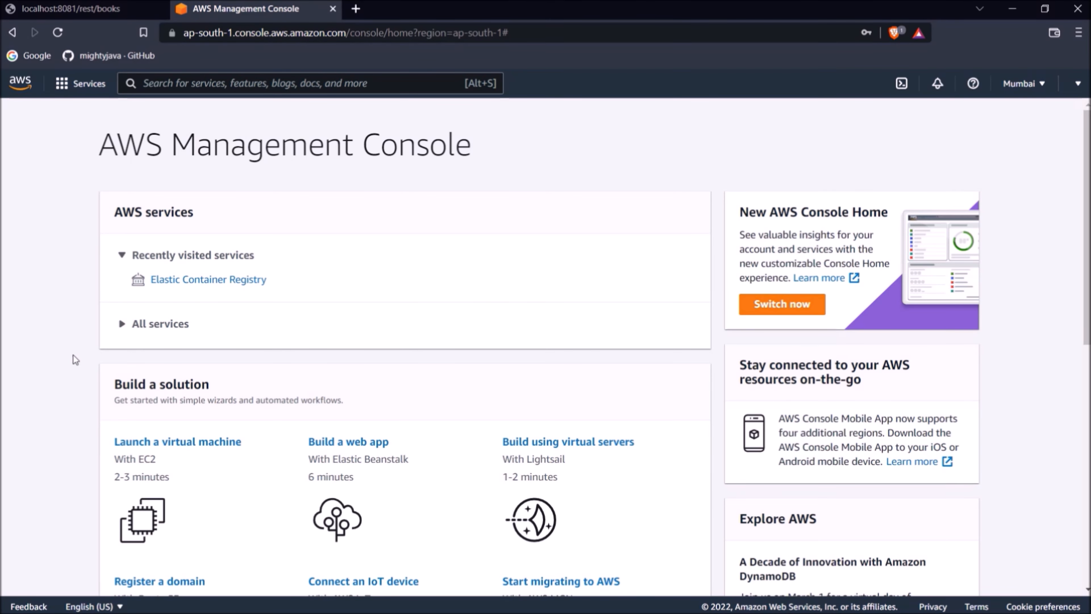
mouse_move(190, 293)
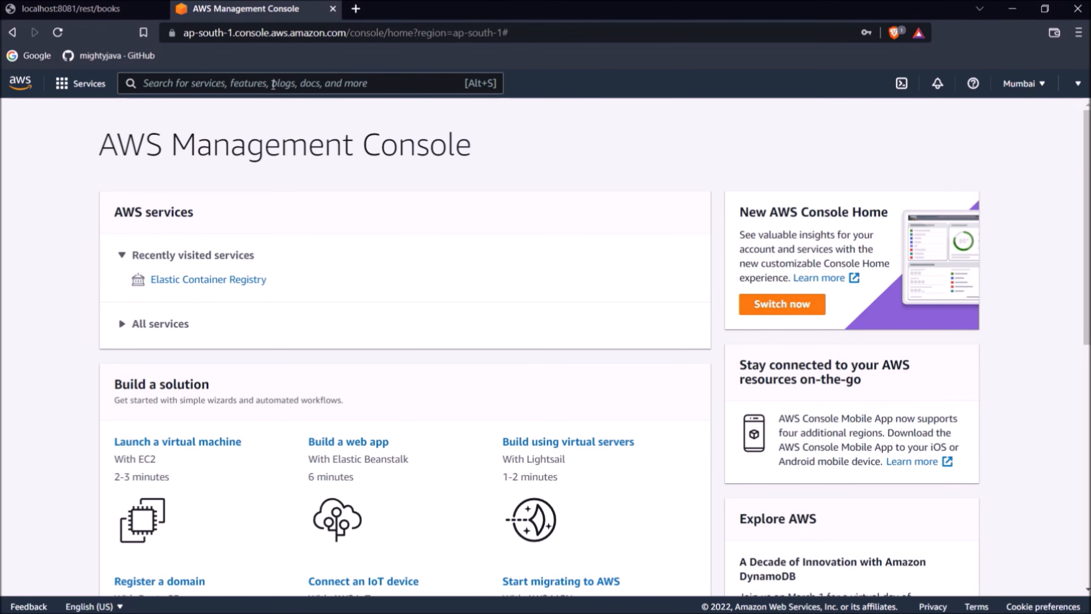
Find and reach the Elastic Container Registry service via the 'ecr' search.
text(ecr)
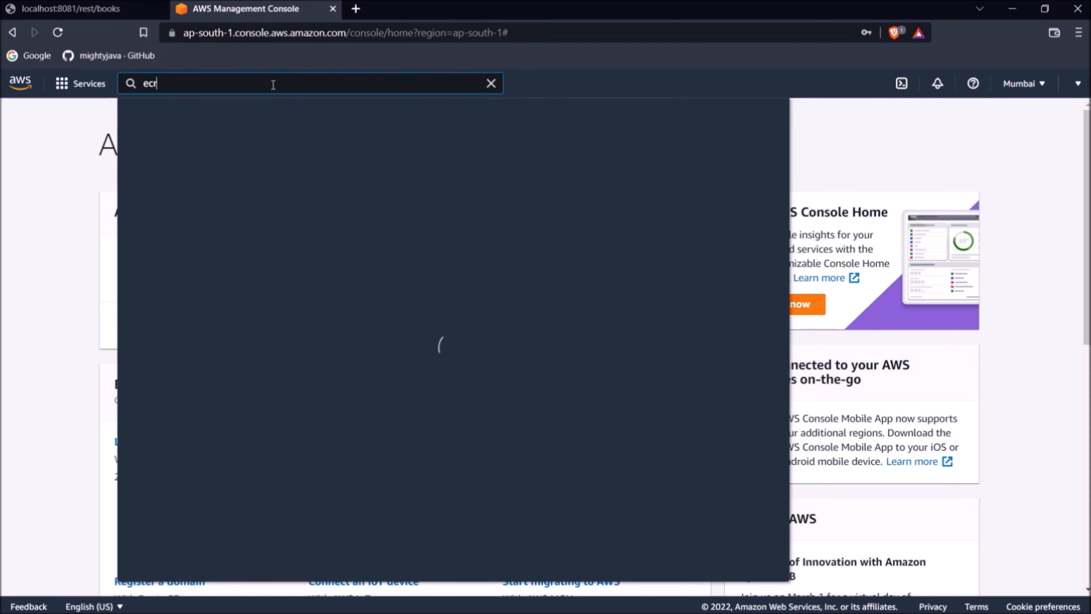
text(ecr)
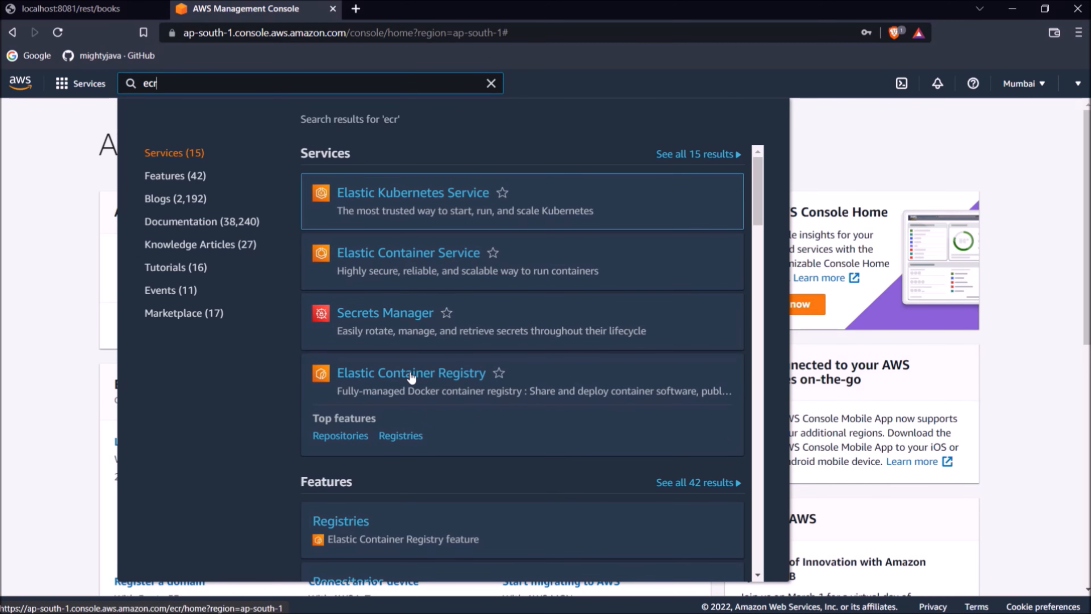
click(411, 372)
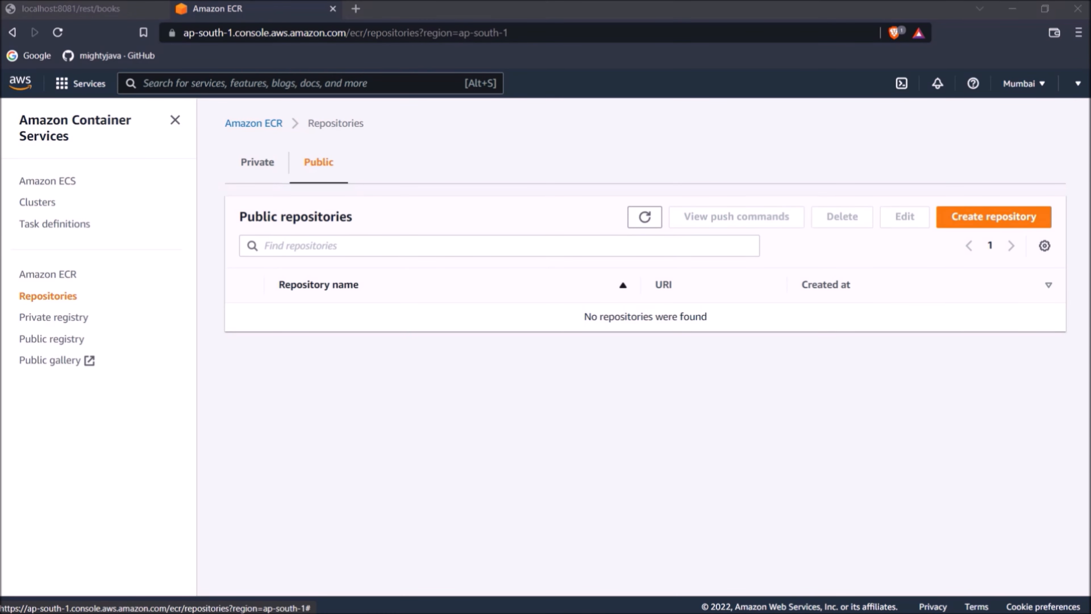
Create a public ECR repository named book-rest-api.
click(993, 217)
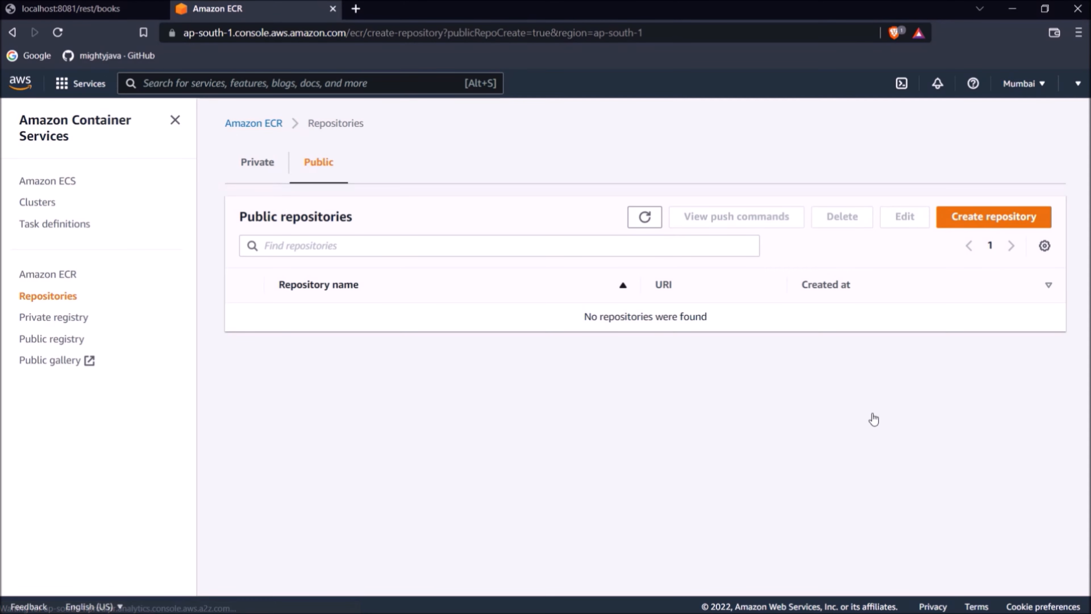
click(992, 217)
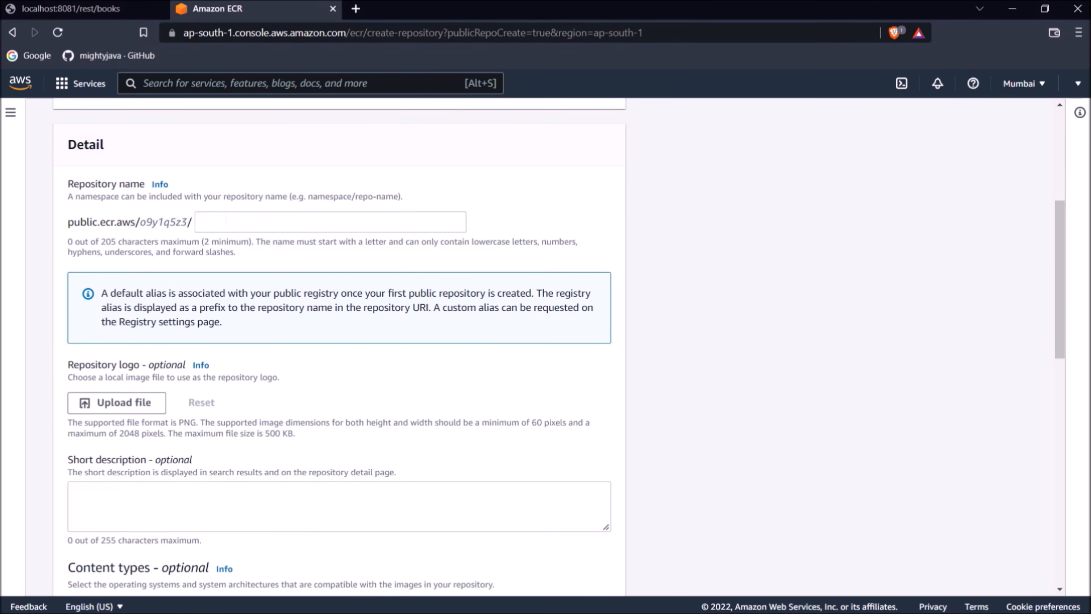
text(book-rest-api)
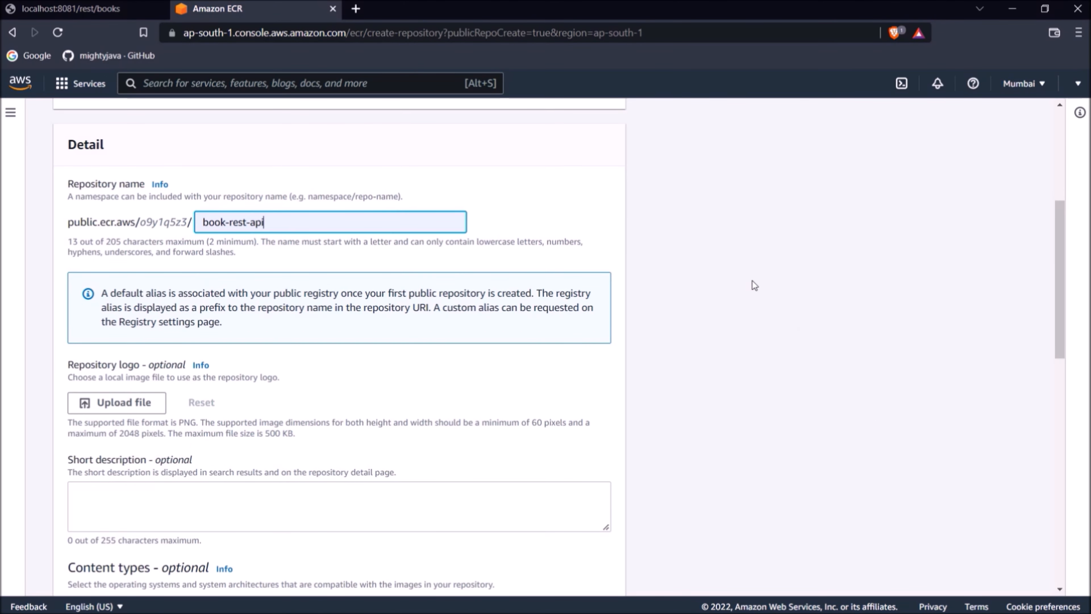
scroll(down, 3)
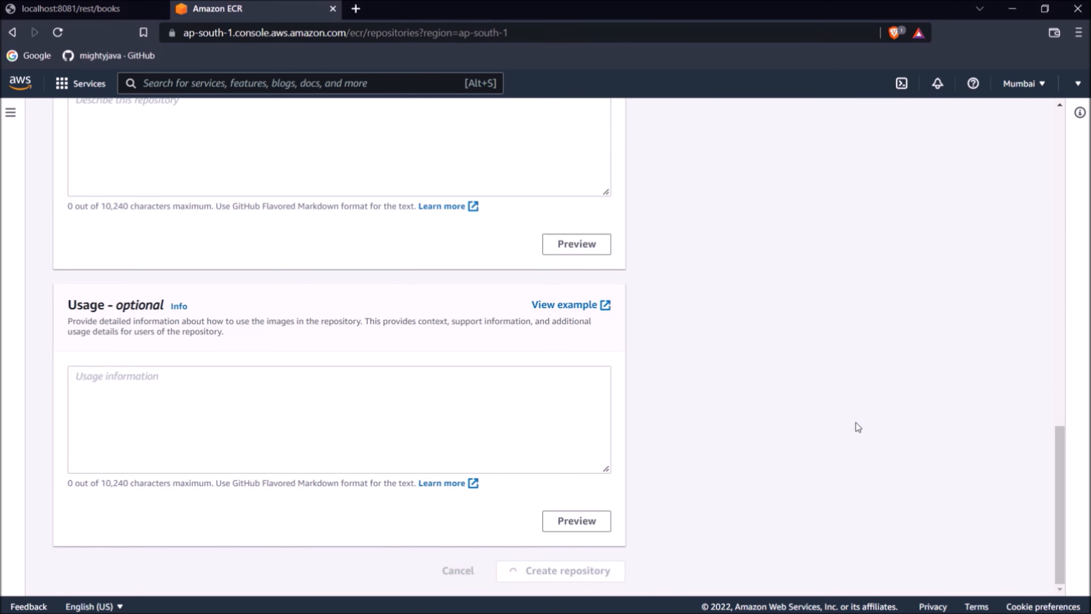
click(561, 570)
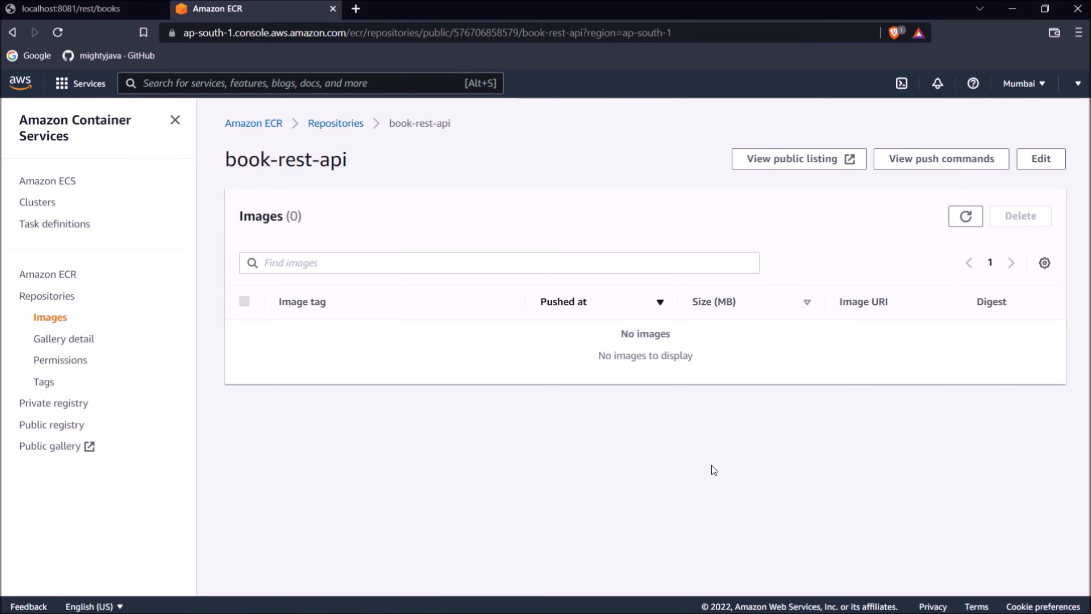
mouse_move(923, 170)
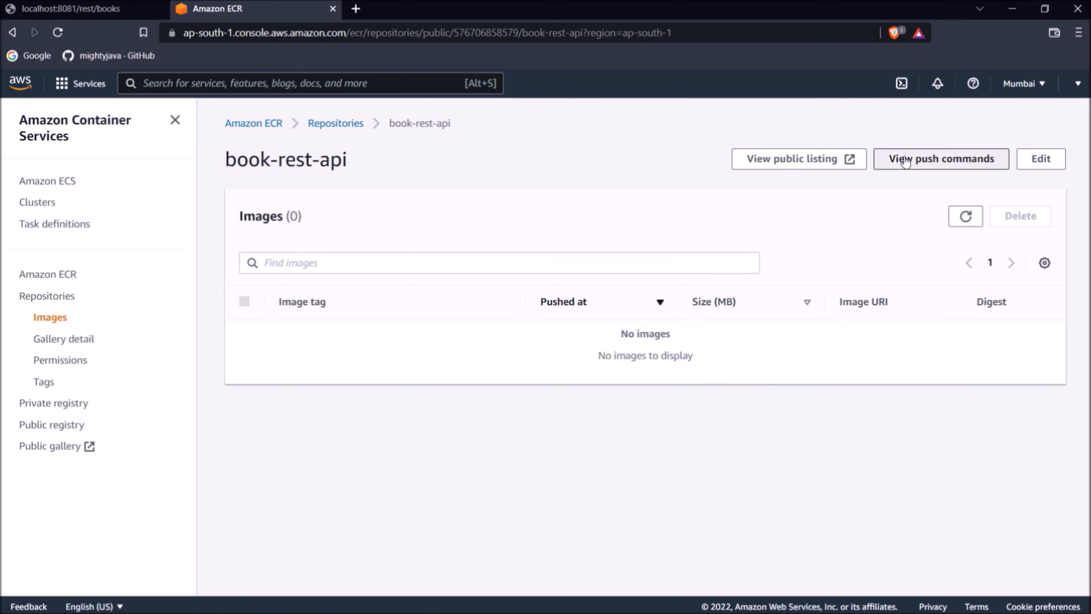
View the book-rest-api push commands and scroll through all four steps.
click(939, 158)
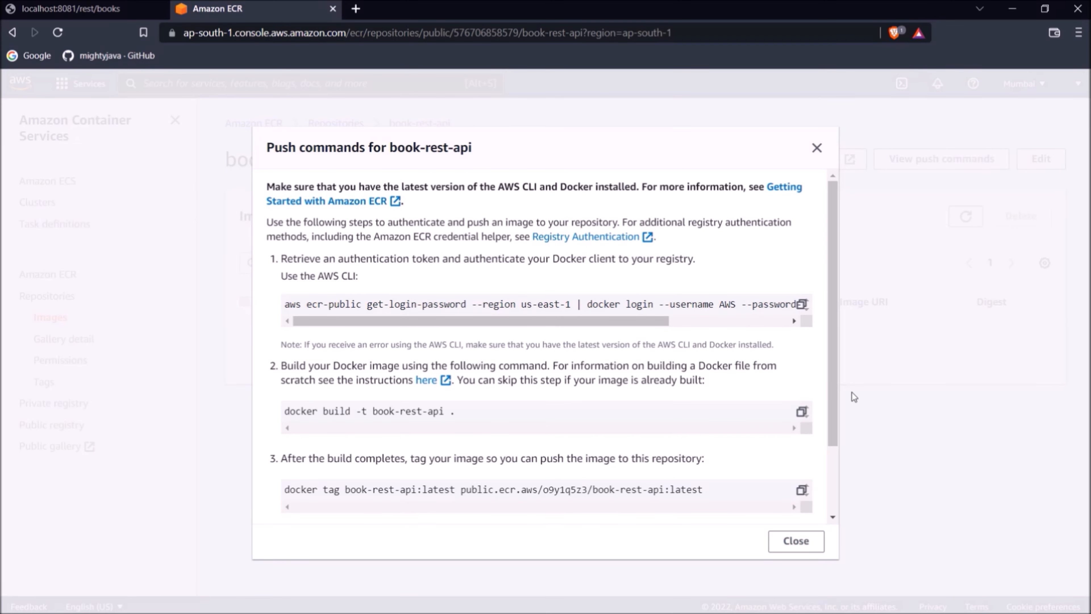
mouse_move(850, 396)
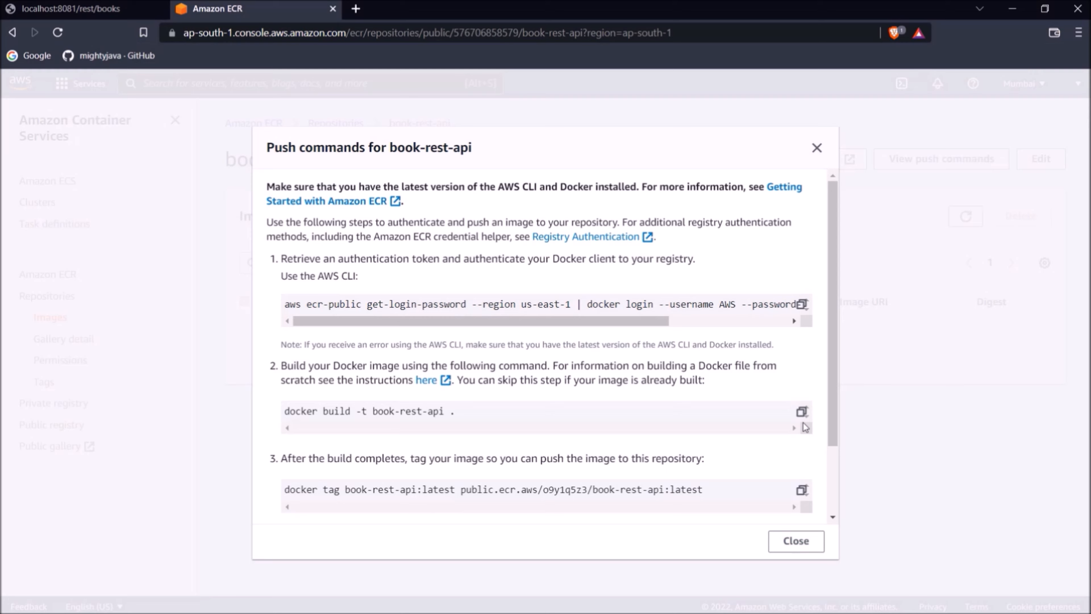
scroll(down, 3)
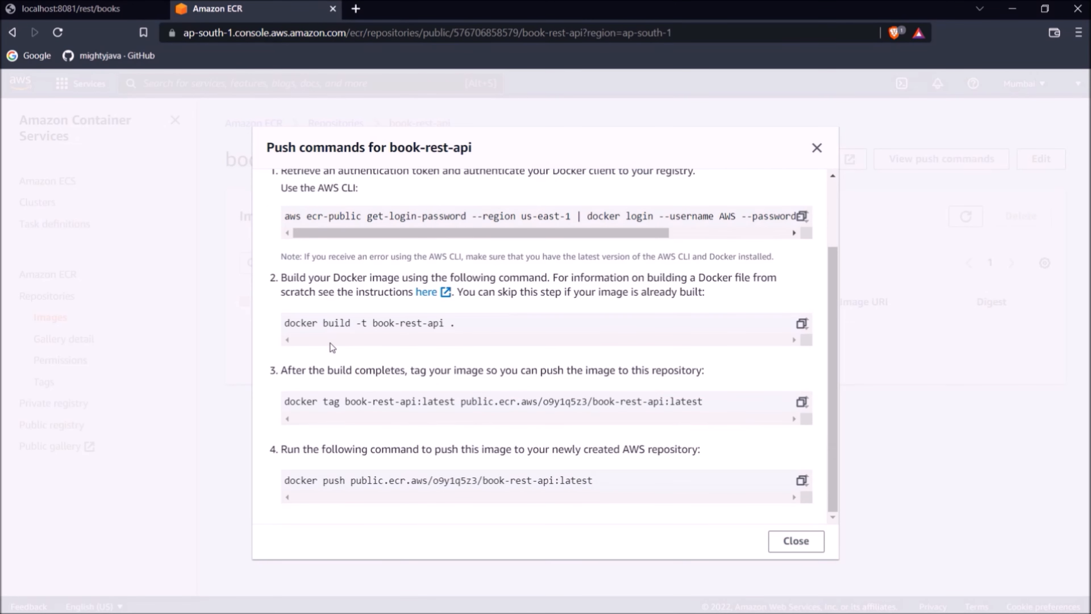
drag(283, 322, 390, 323)
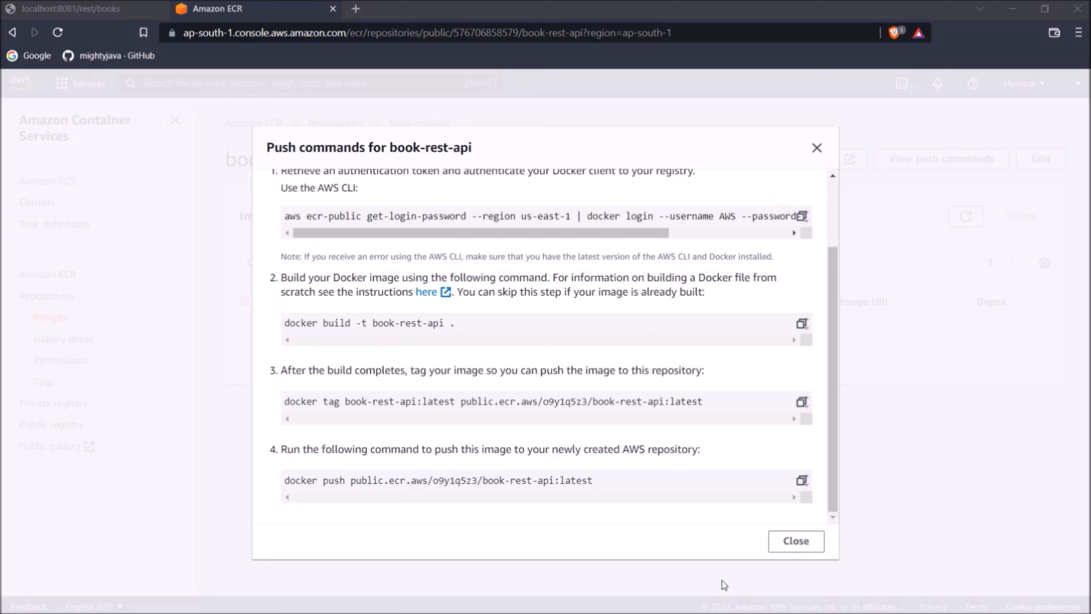
Dismiss the push commands and reach the Amazon ECS Task Definitions list.
click(795, 540)
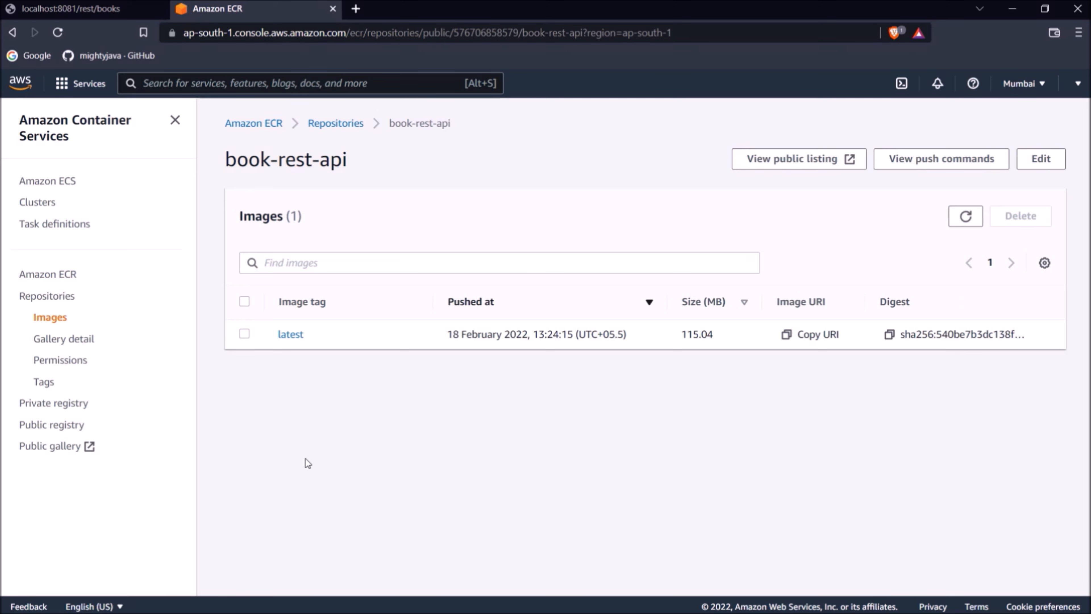
mouse_move(158, 279)
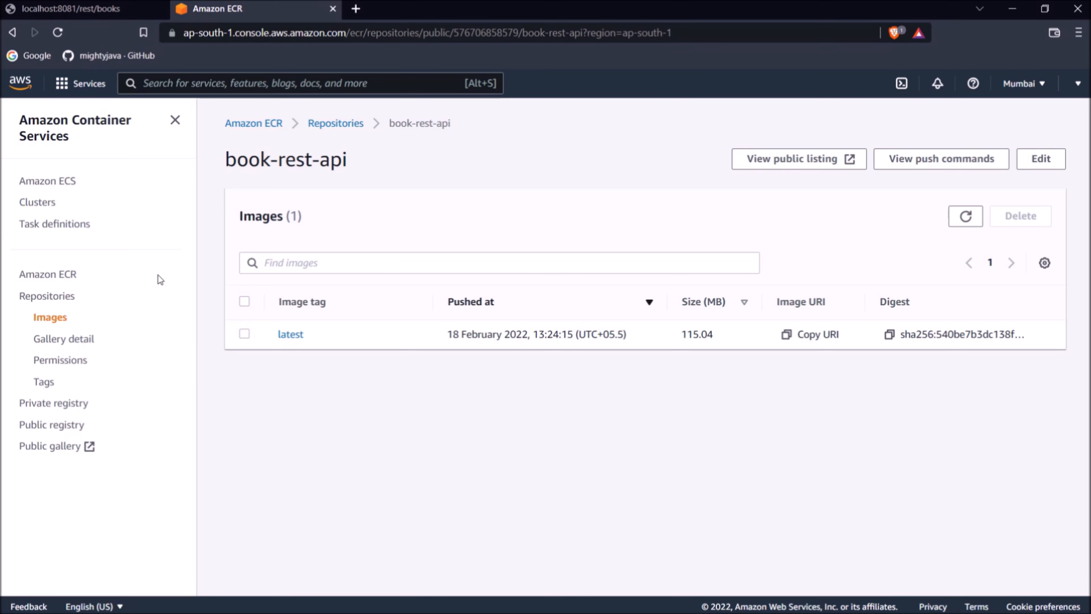
mouse_move(47, 181)
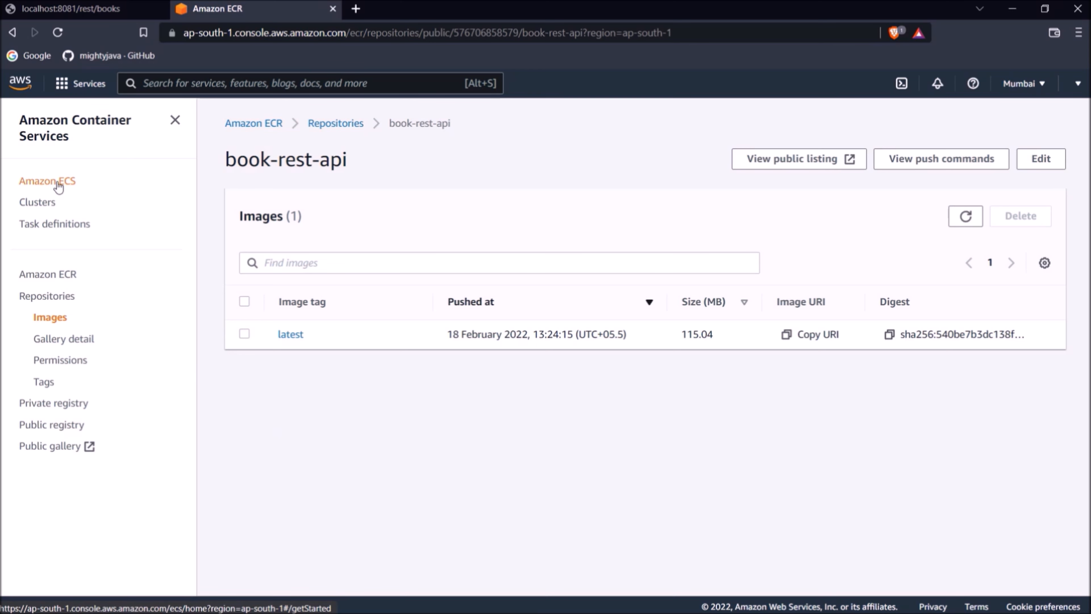
click(46, 181)
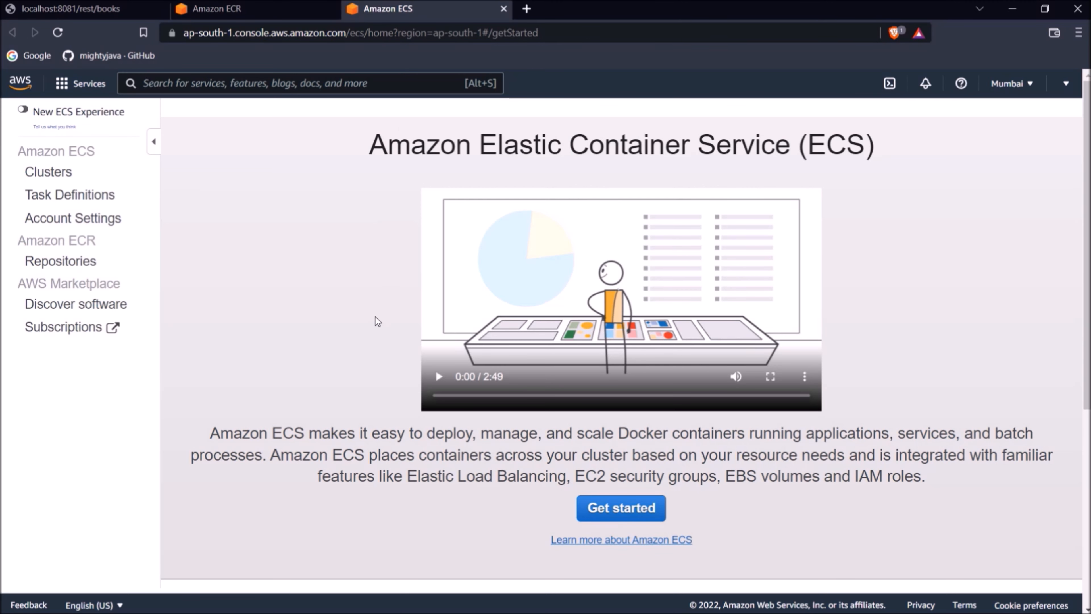
mouse_move(69, 195)
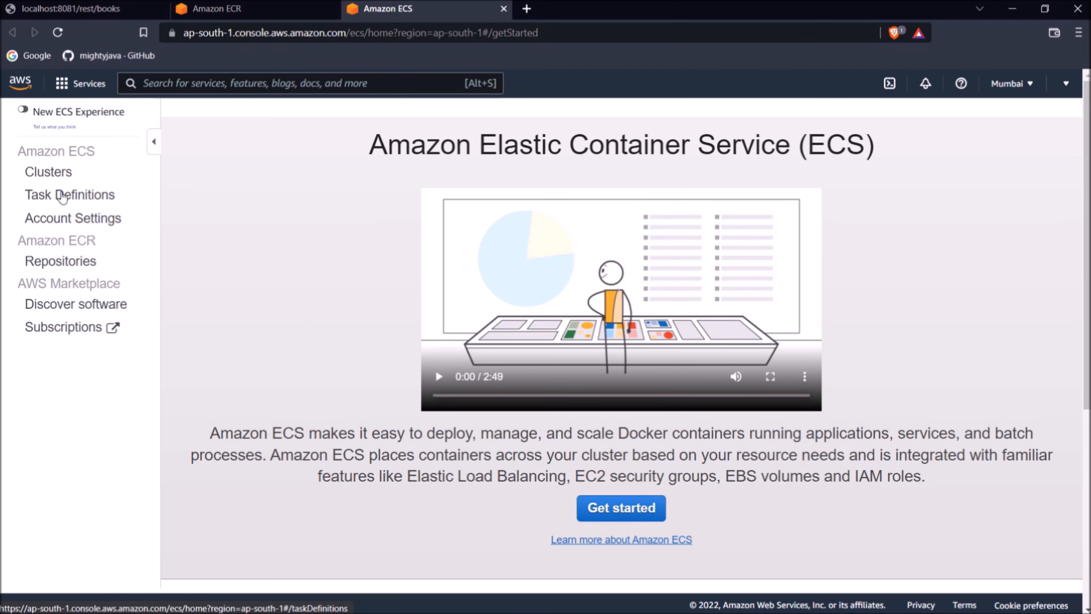
click(70, 195)
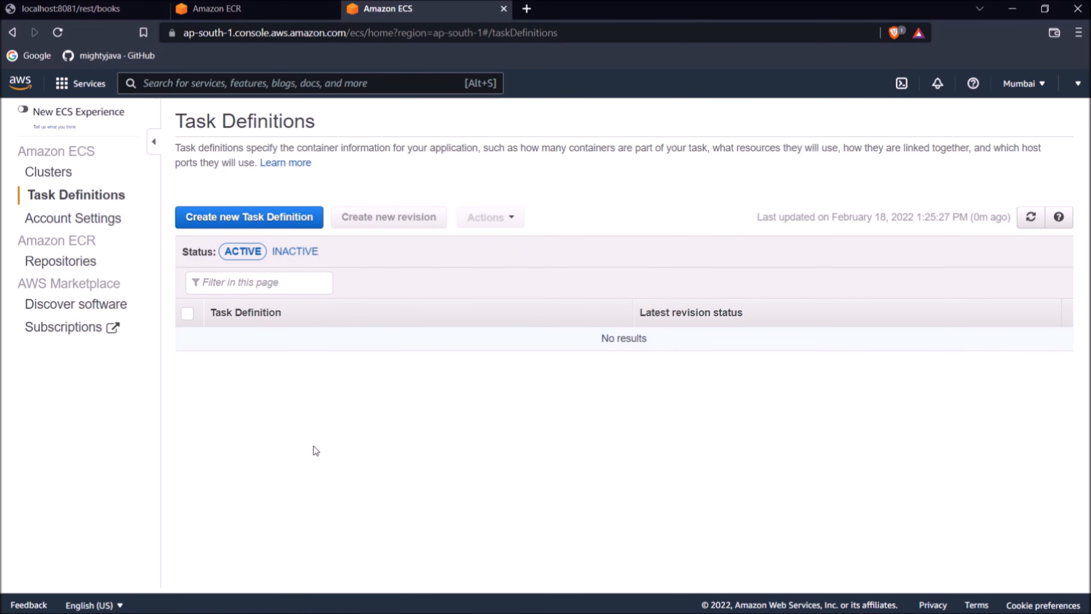
Start a new Fargate task definition named book-rest-api.
click(248, 216)
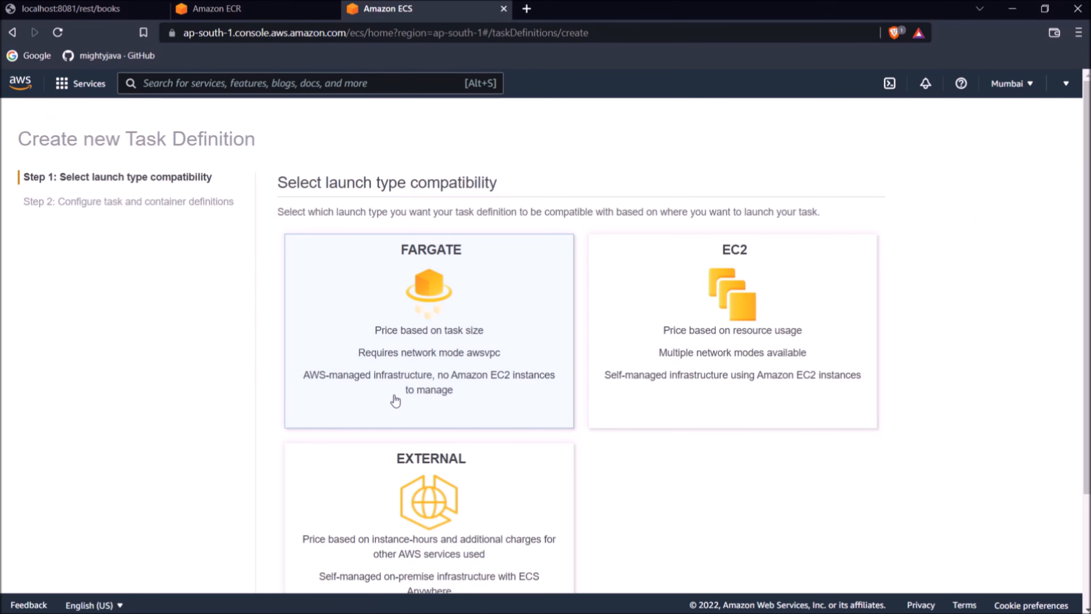
mouse_move(420, 348)
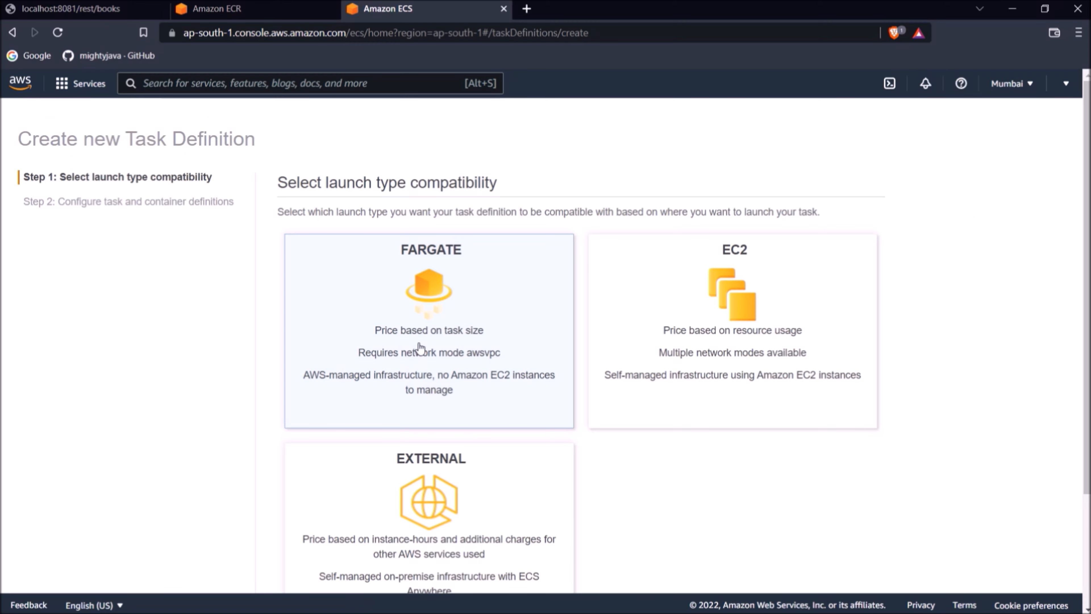
mouse_move(504, 372)
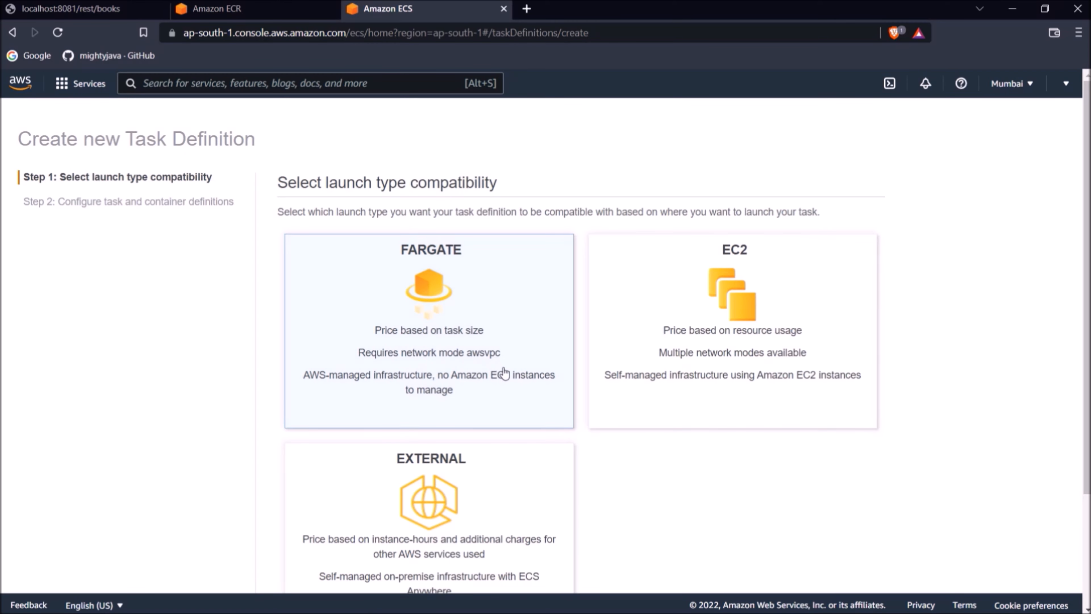
click(428, 331)
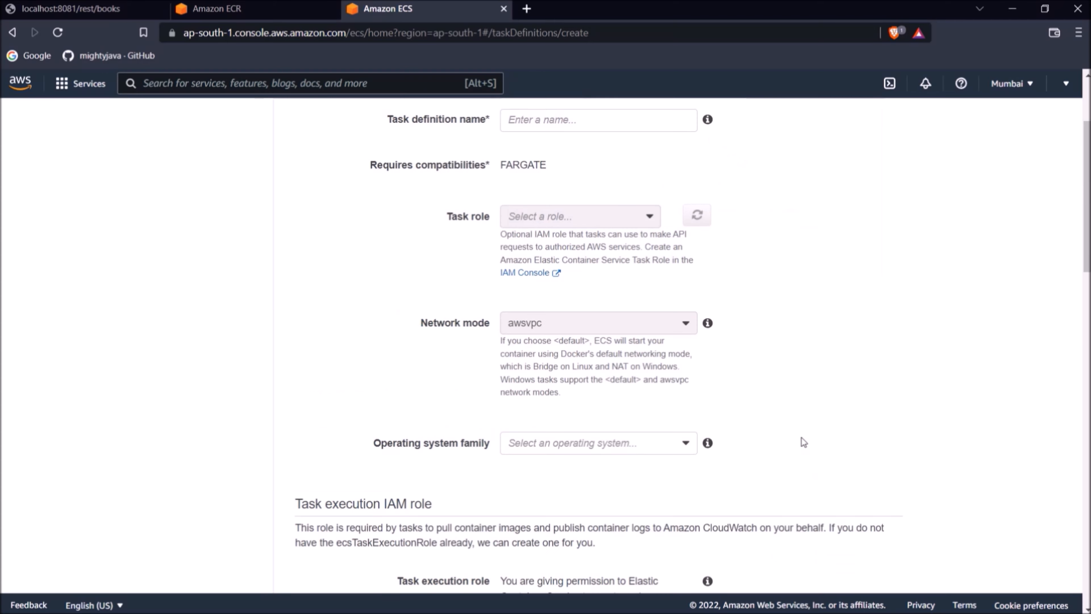
text(book-rest-api)
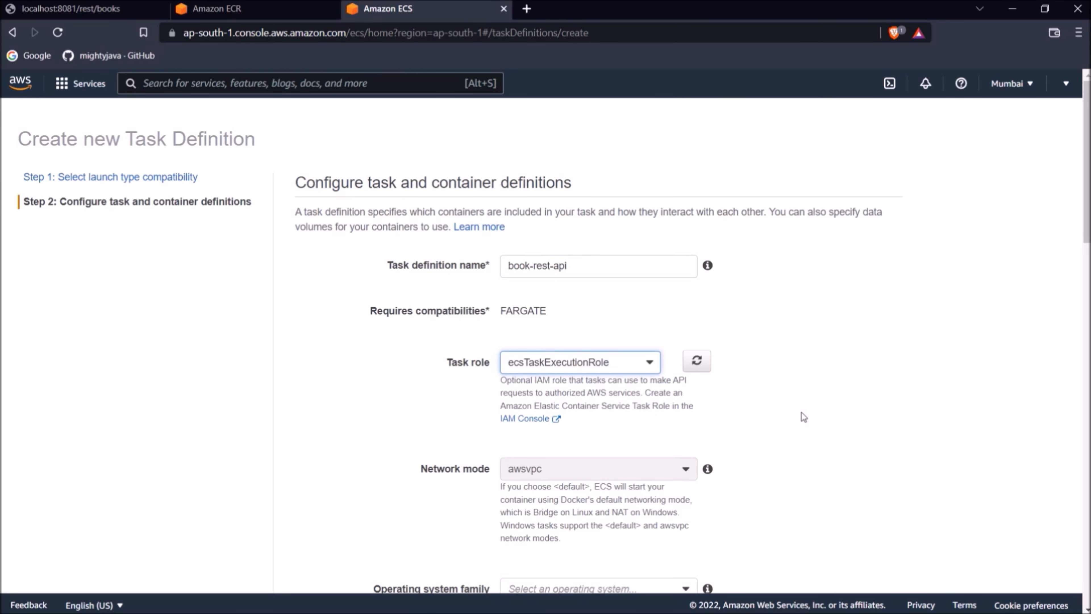
Set the task CPU to 0.25 vCPU with 0.5GB memory and begin adding a container.
click(596, 350)
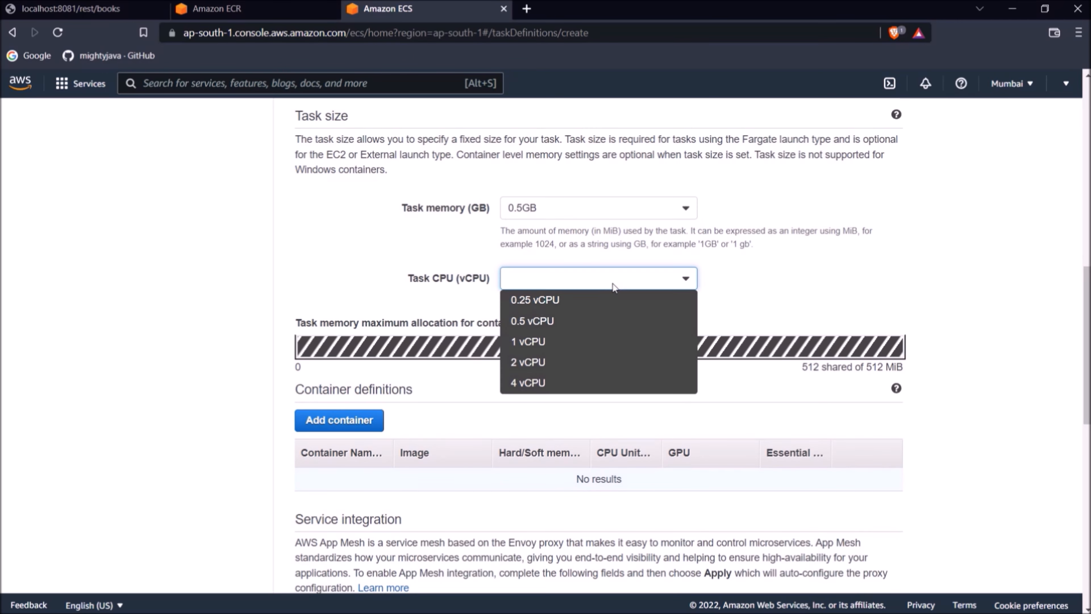
click(534, 299)
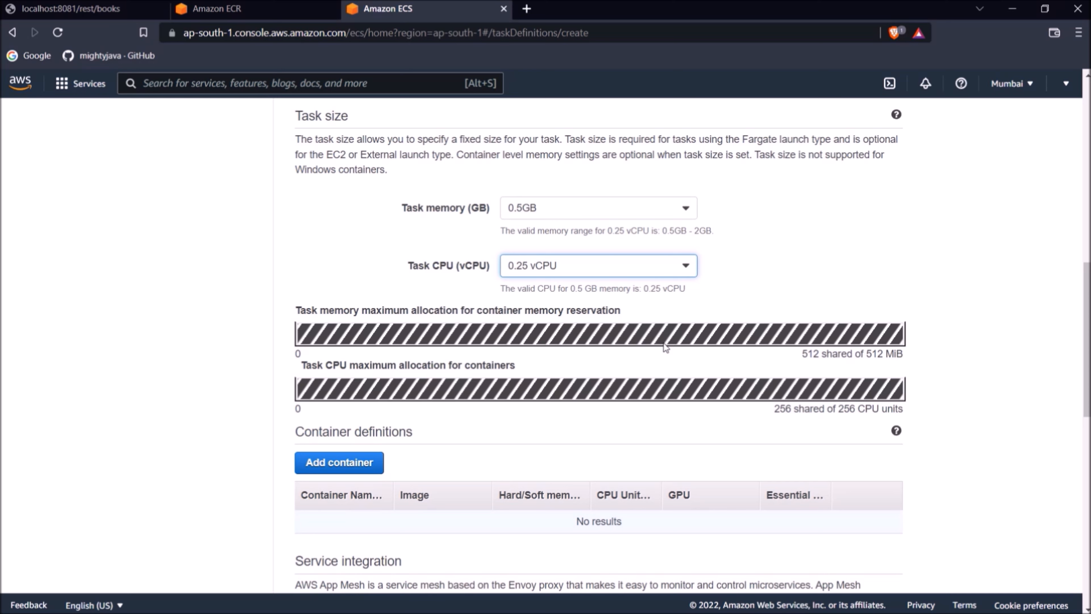
scroll(down, 3)
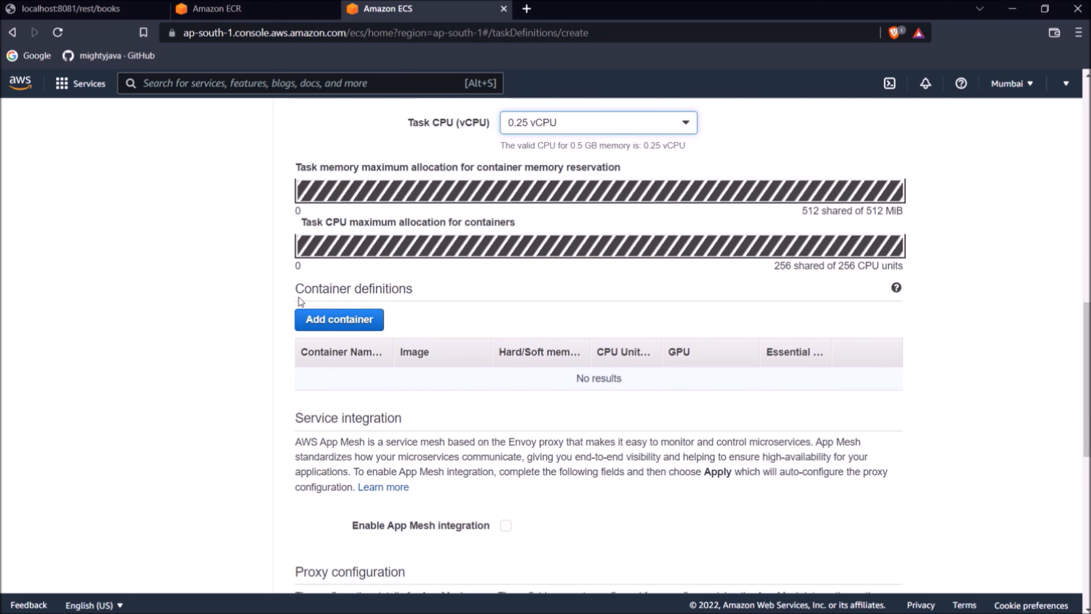
click(339, 320)
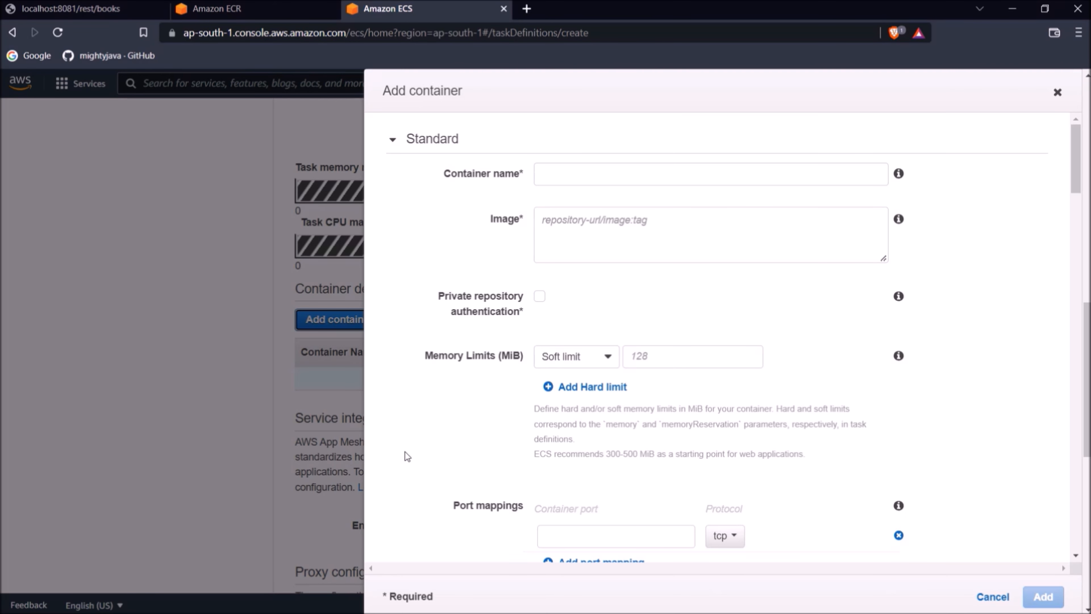
mouse_move(398, 449)
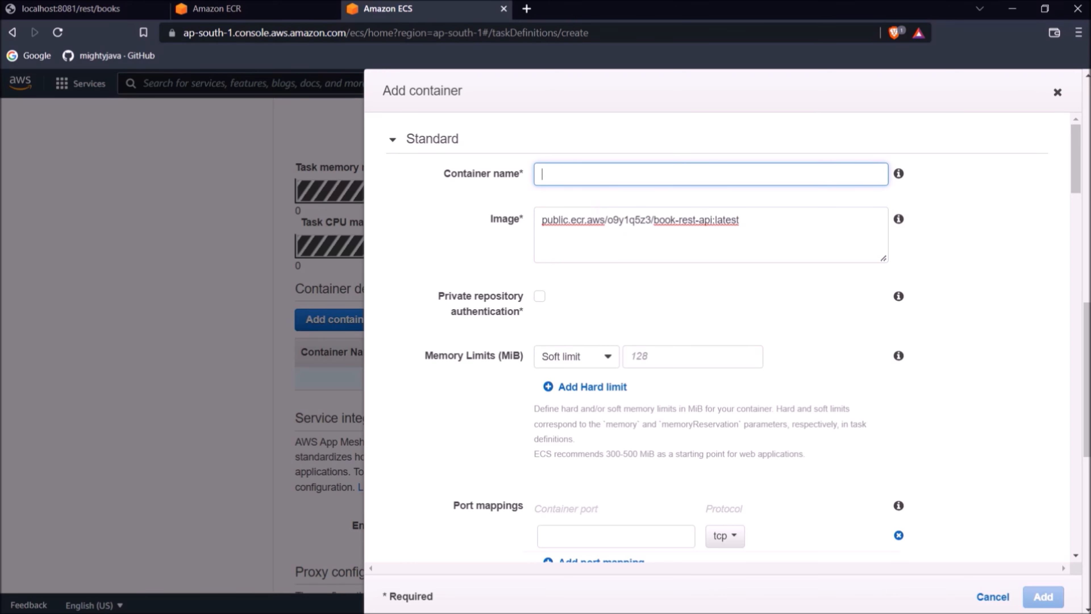
Give the container a 512 MiB hard memory limit and port mapping 8081.
click(574, 356)
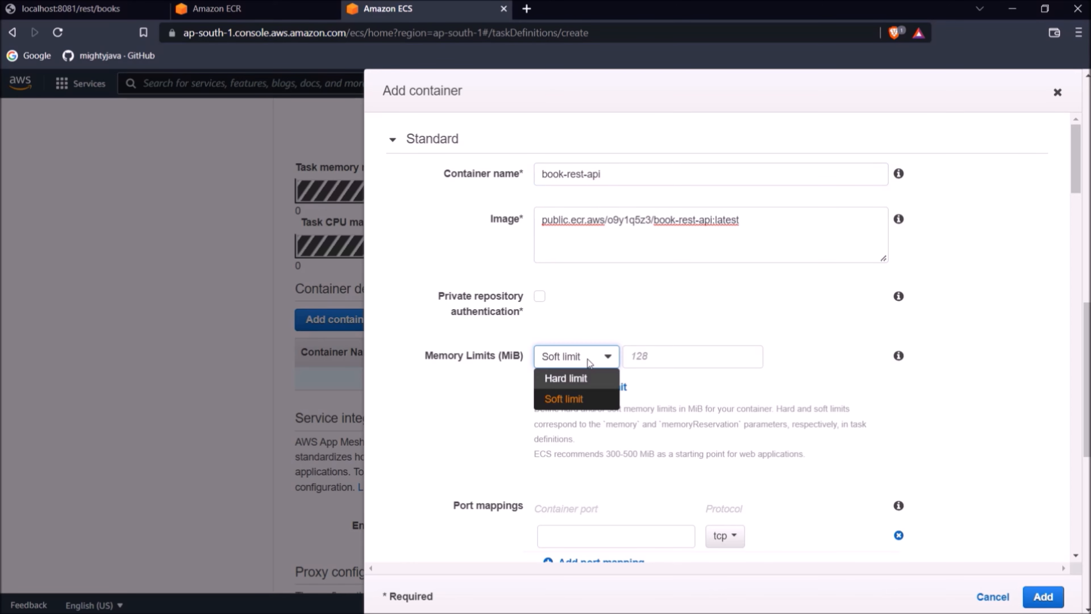
click(565, 378)
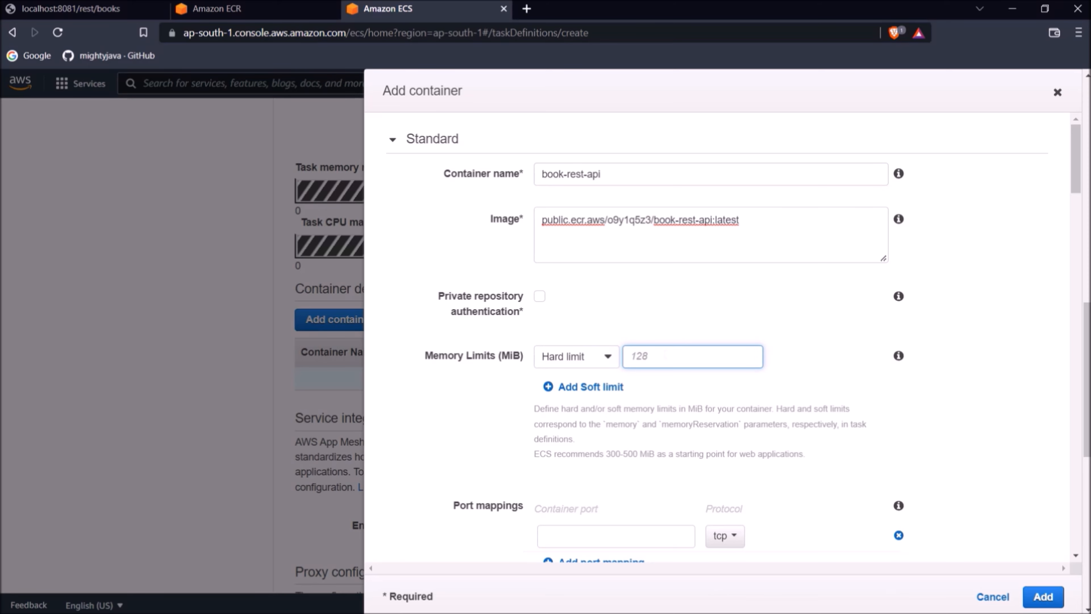
text(512)
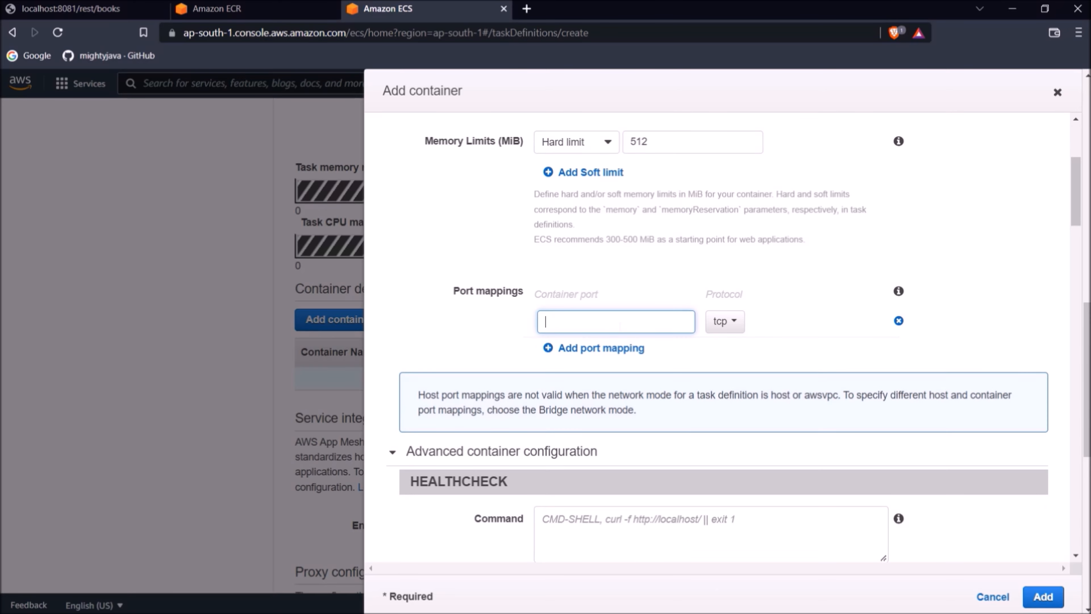
text(8081)
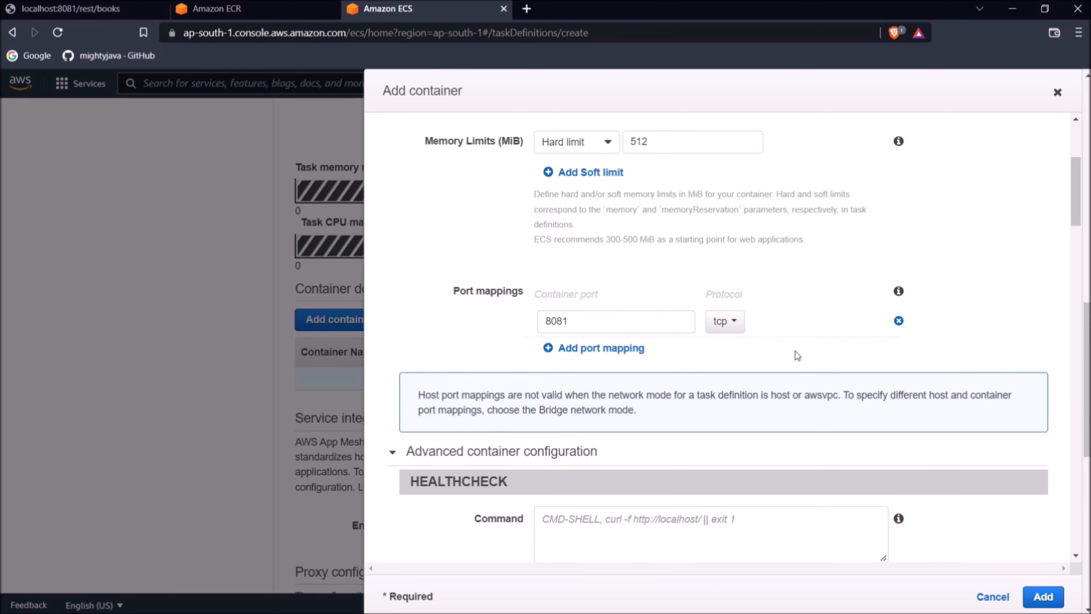
Add the container and create the book-rest-api task definition.
scroll(down, 3)
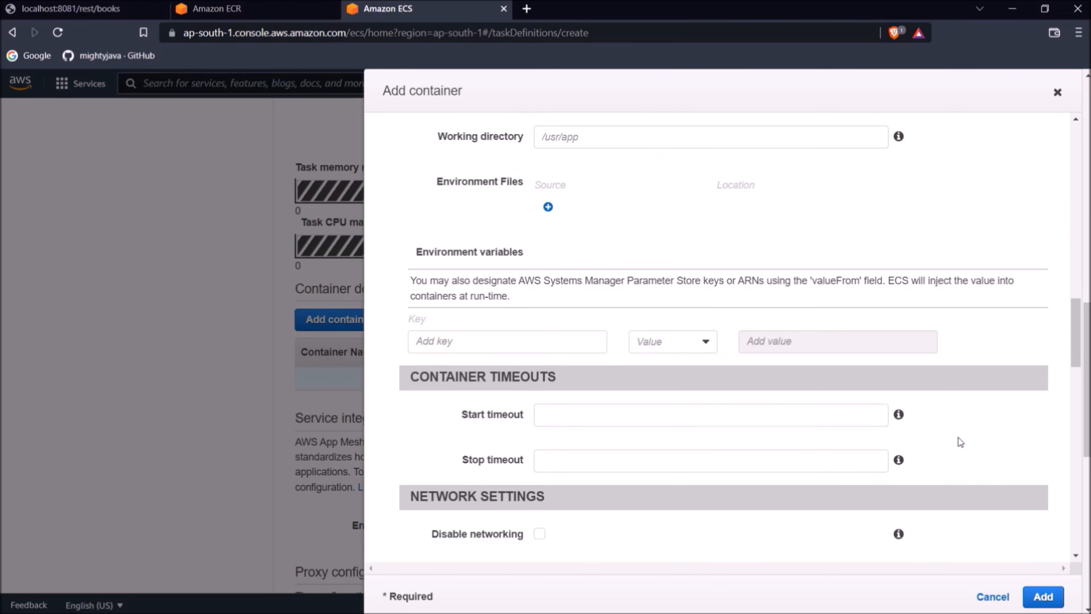
scroll(down, 3)
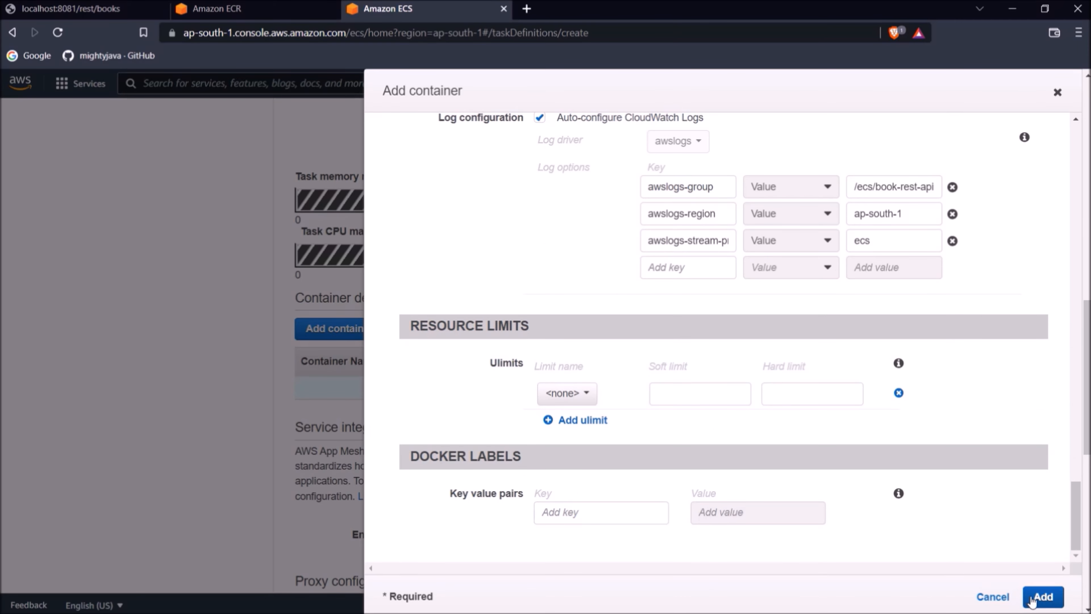
click(1041, 596)
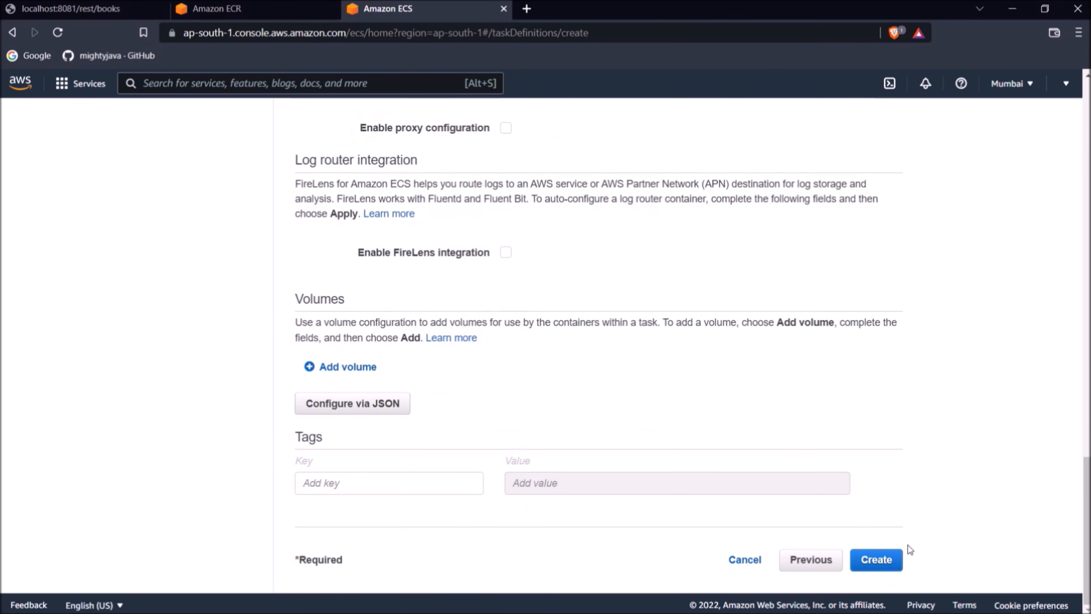
click(875, 559)
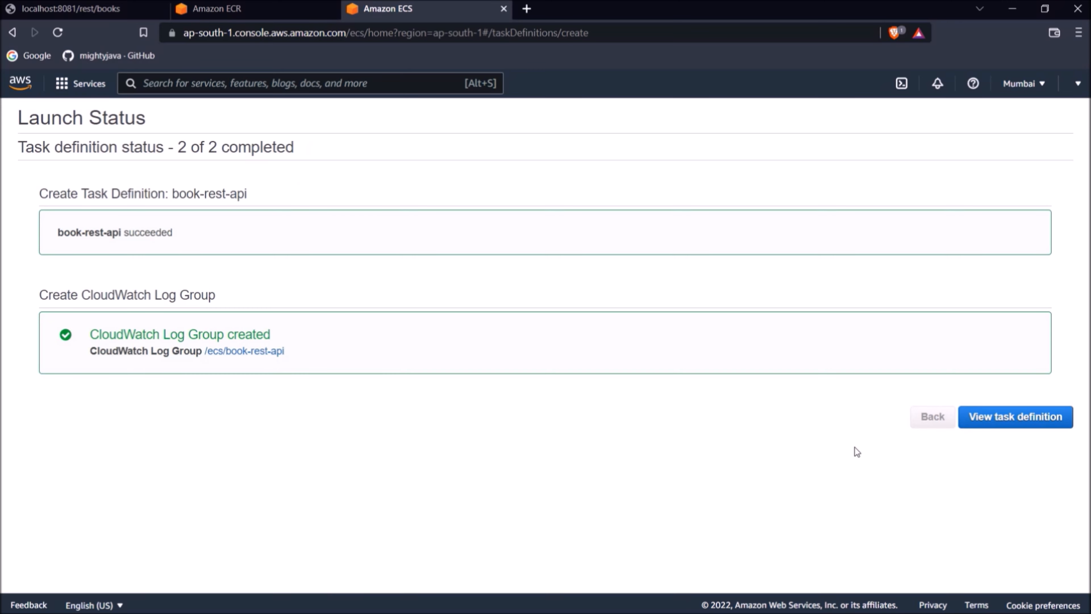
mouse_move(795, 452)
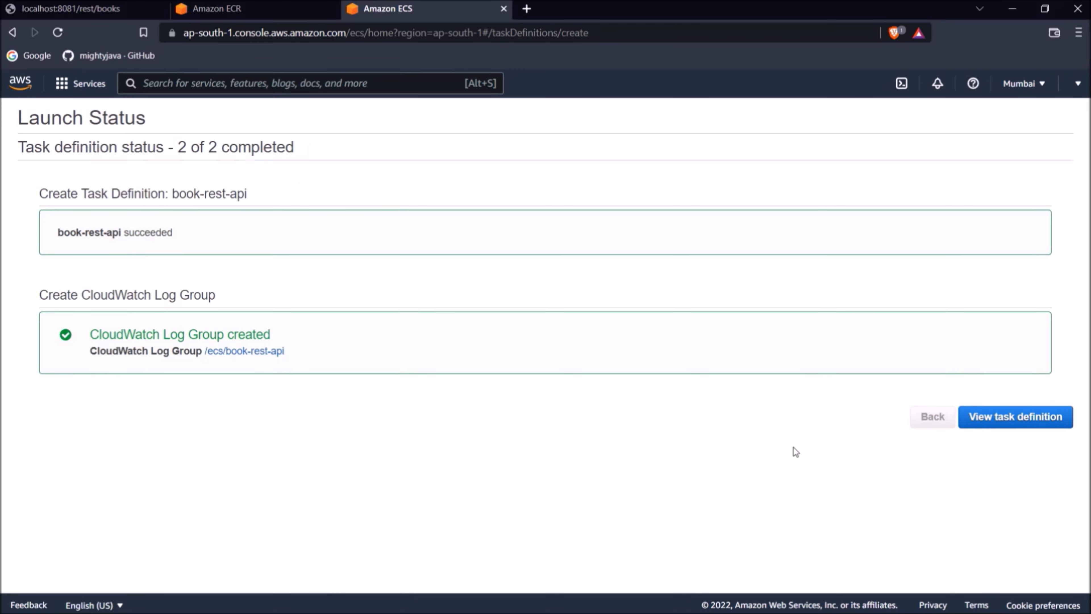
mouse_move(970, 440)
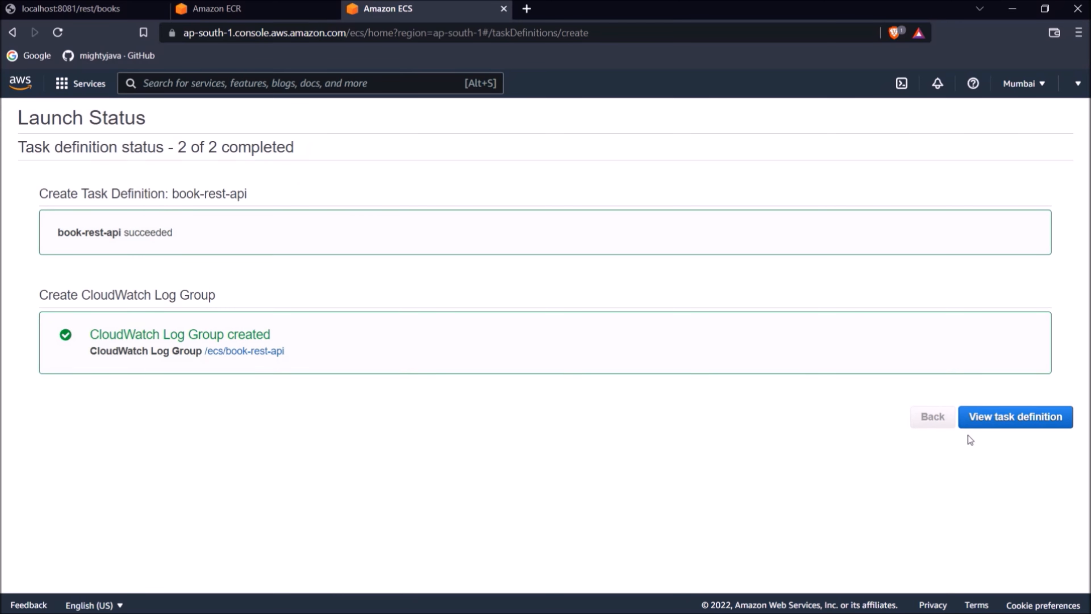
mouse_move(1015, 418)
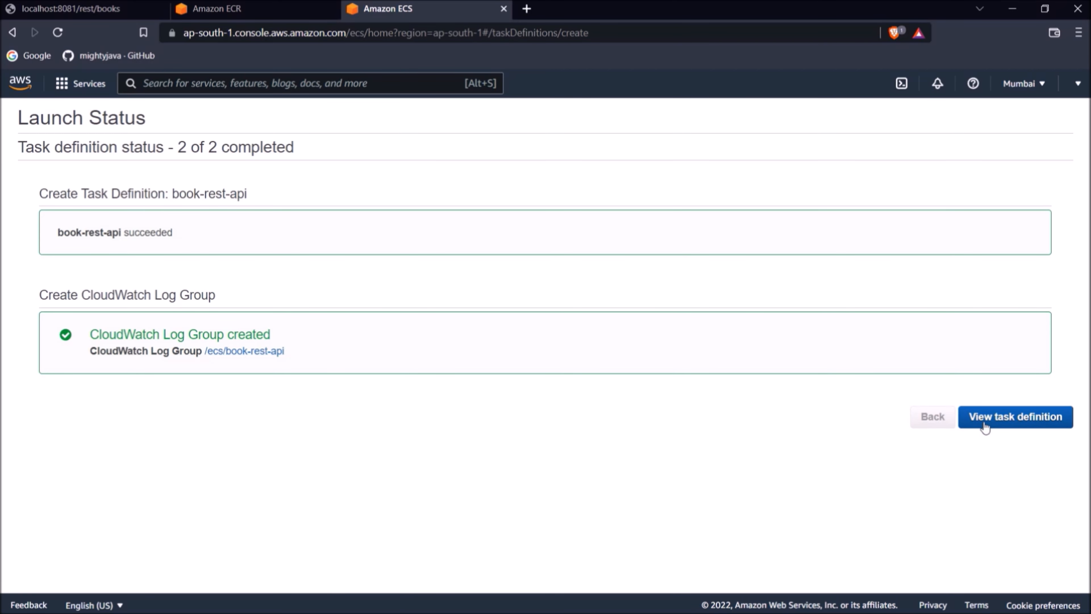
View the new task definition, then reach the Clusters page and start cluster creation.
click(1015, 416)
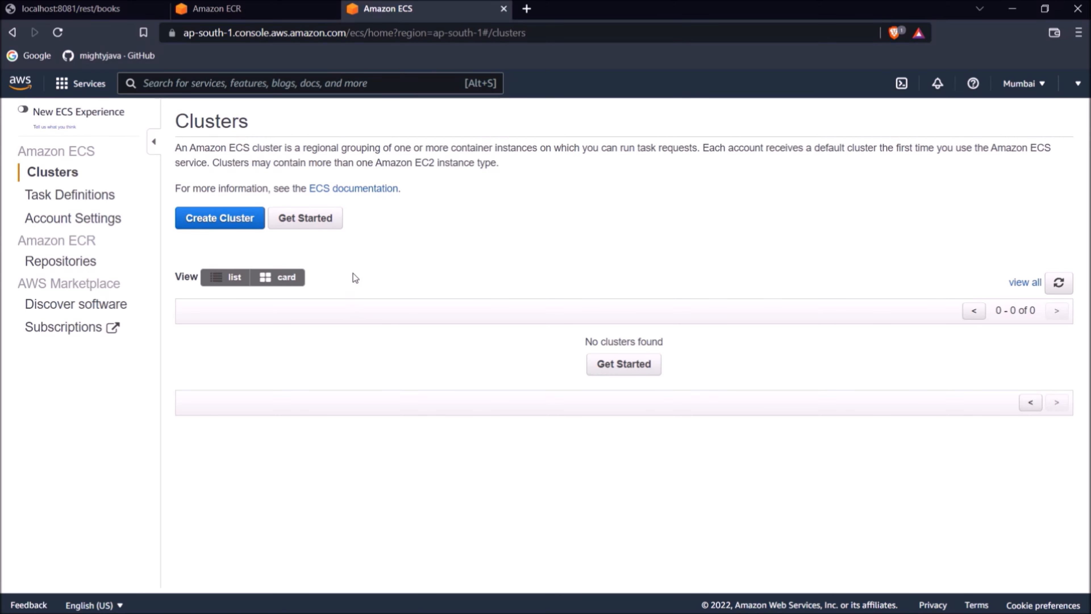
mouse_move(218, 218)
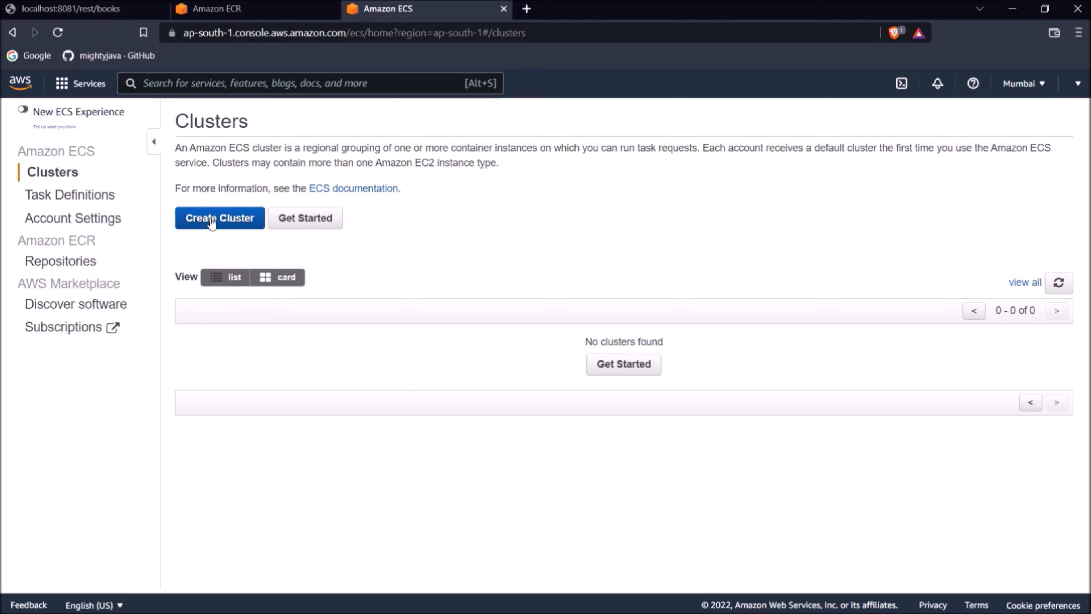
click(220, 218)
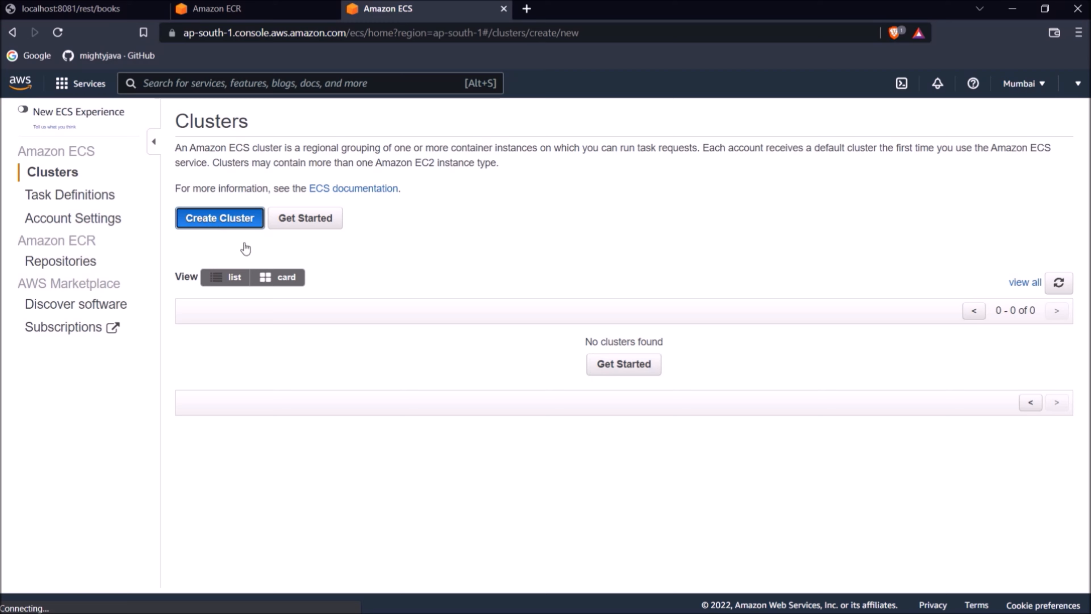
Create a networking-only cluster named my-cluster and view its detail page.
click(218, 217)
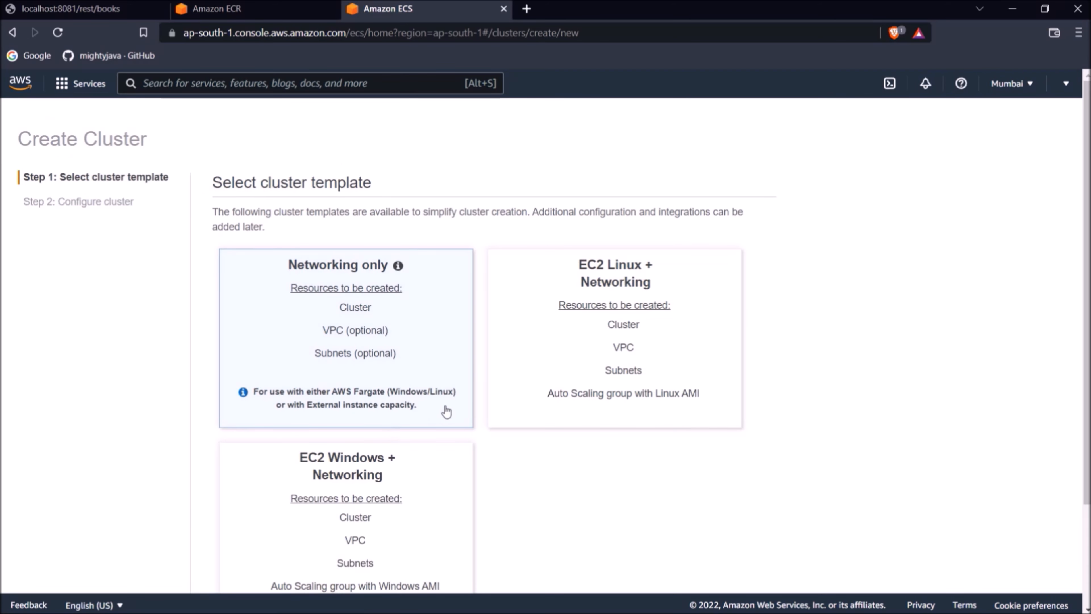
scroll(down, 3)
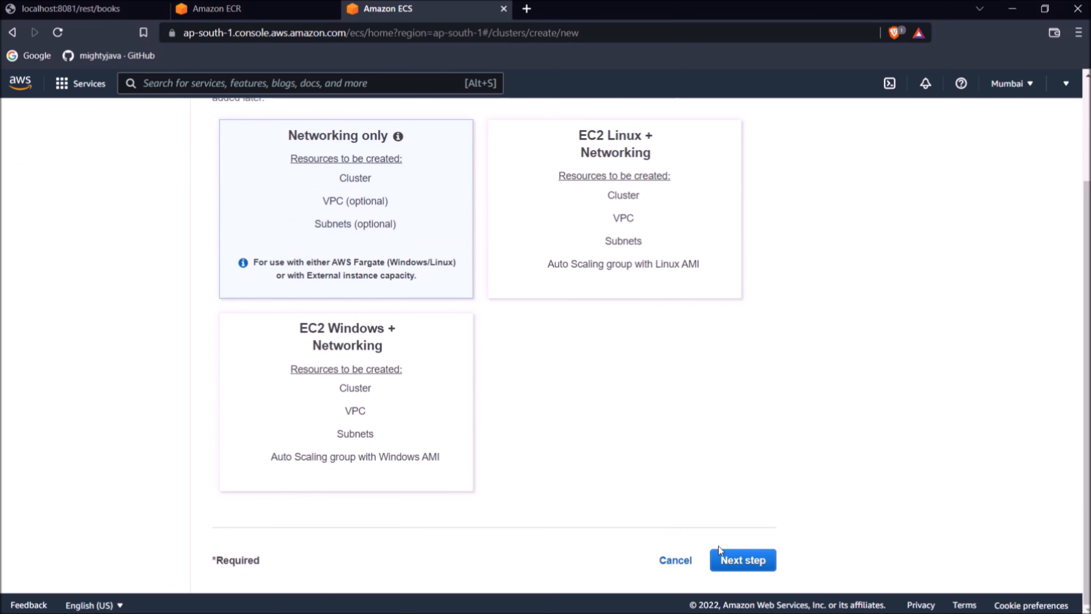
click(741, 559)
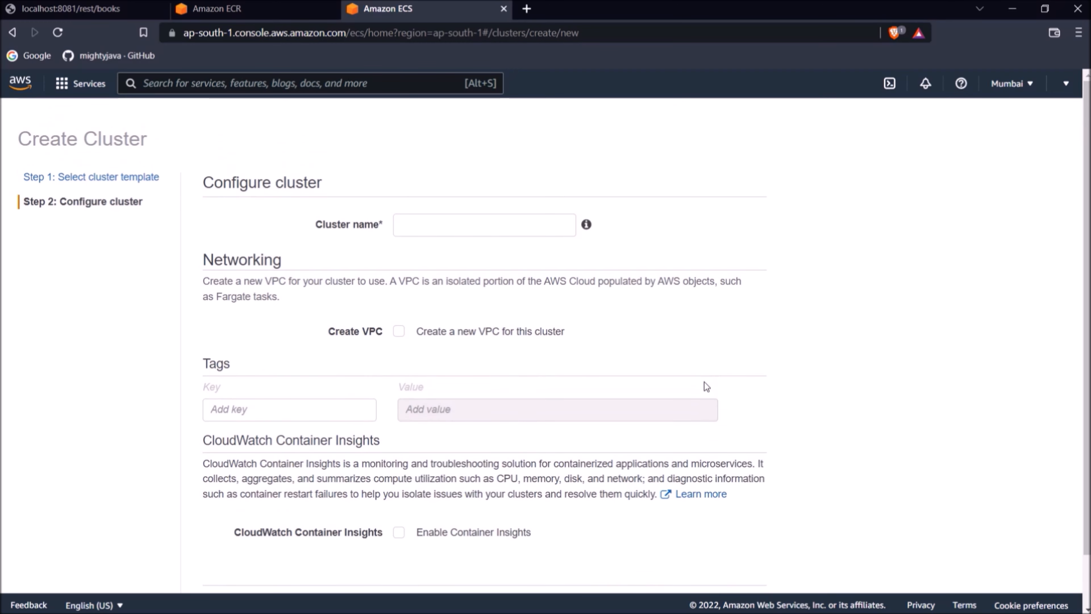
text(my-cluster)
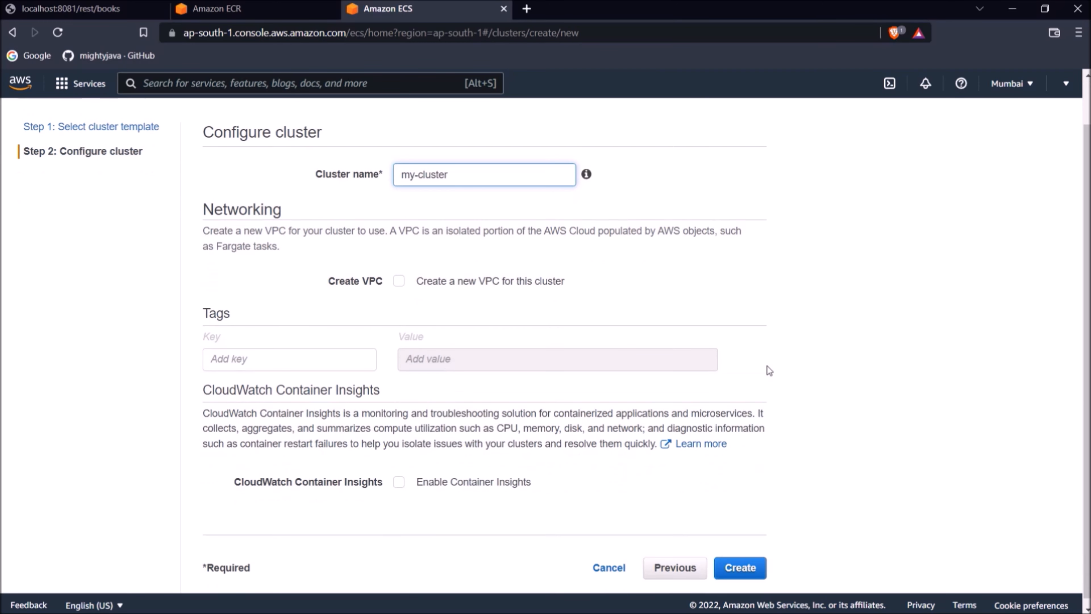
click(739, 567)
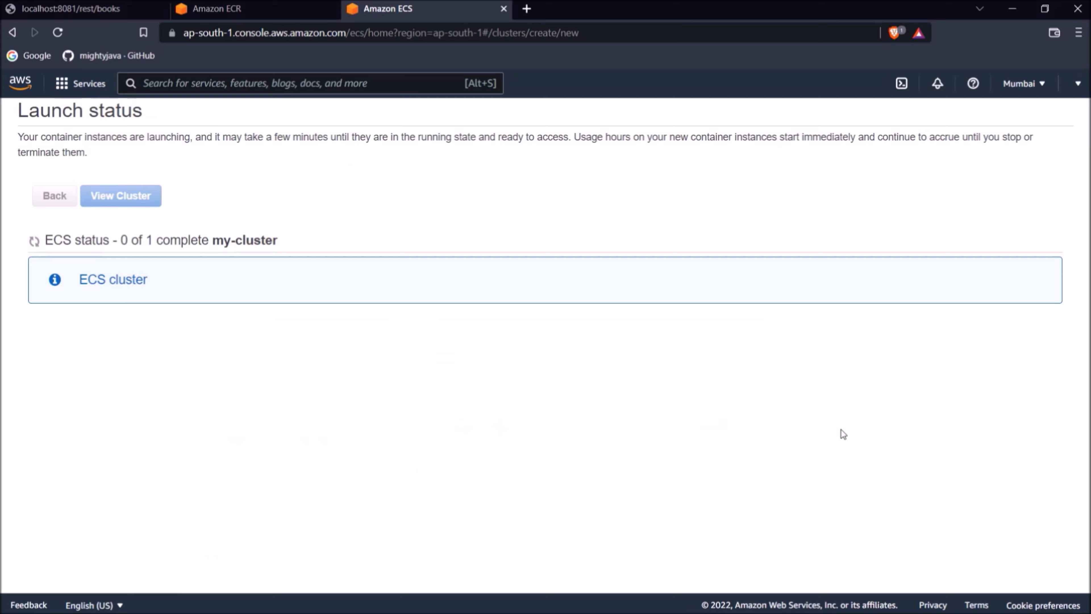
click(120, 196)
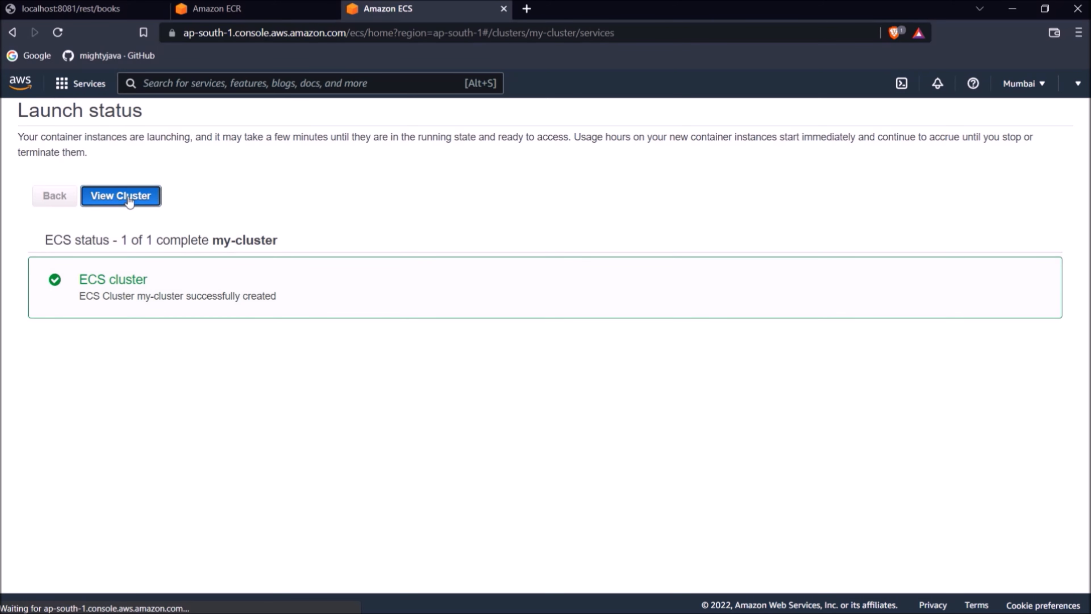
click(121, 196)
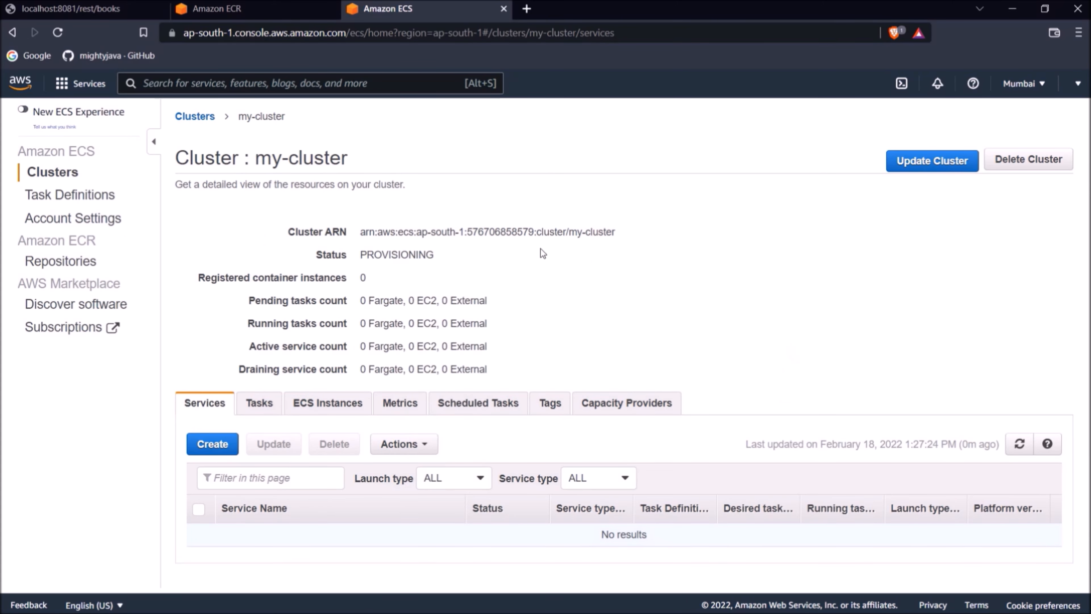
Start a service in my-cluster named book-rest-api with 1 task and continue to network settings.
click(211, 444)
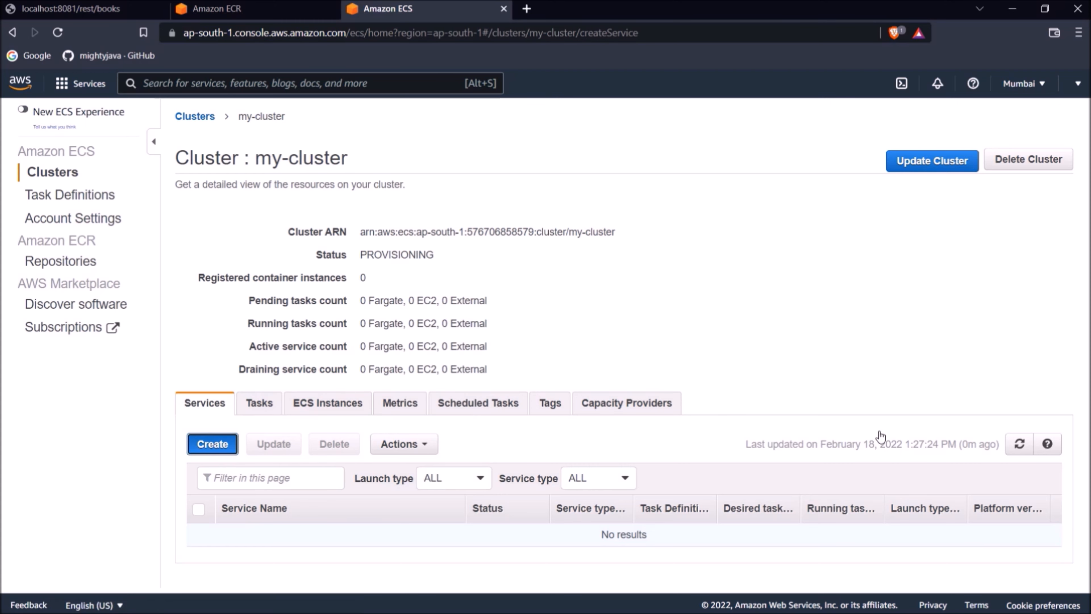
click(212, 444)
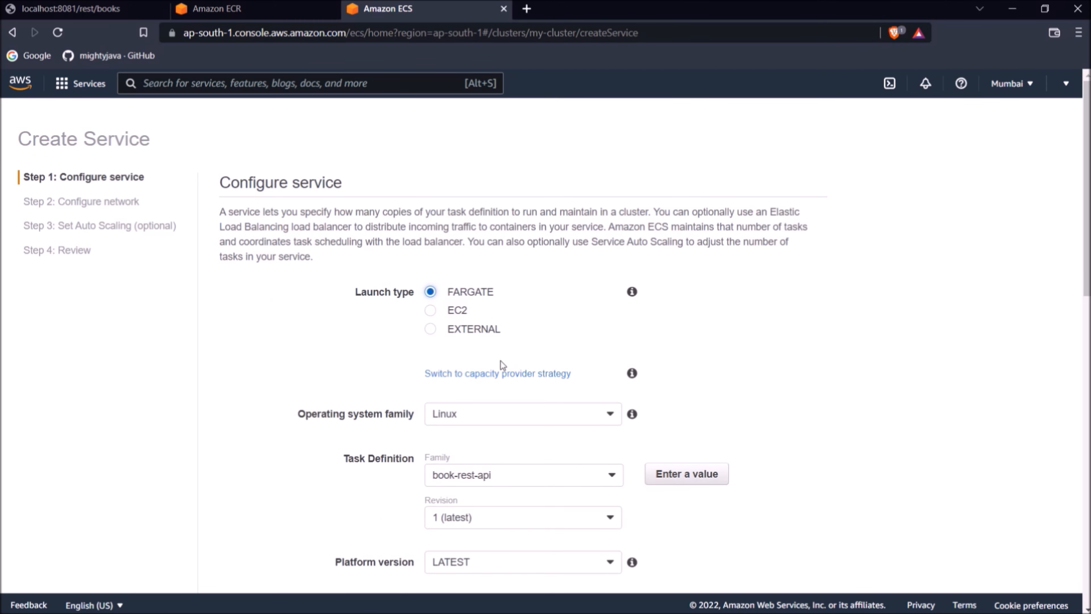
scroll(down, 3)
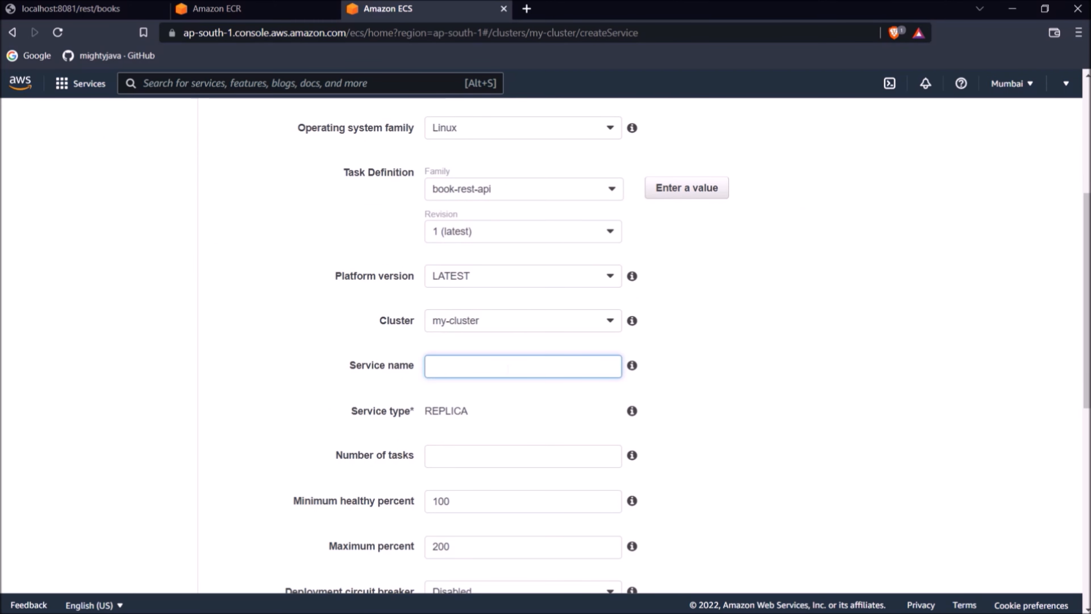
text(book-rest-api)
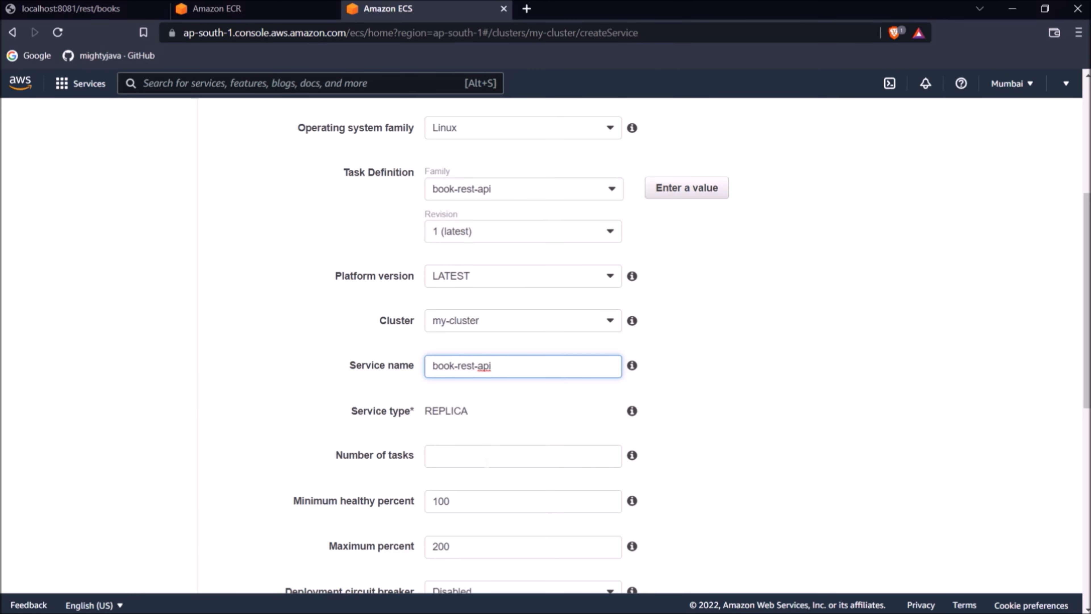
text(1)
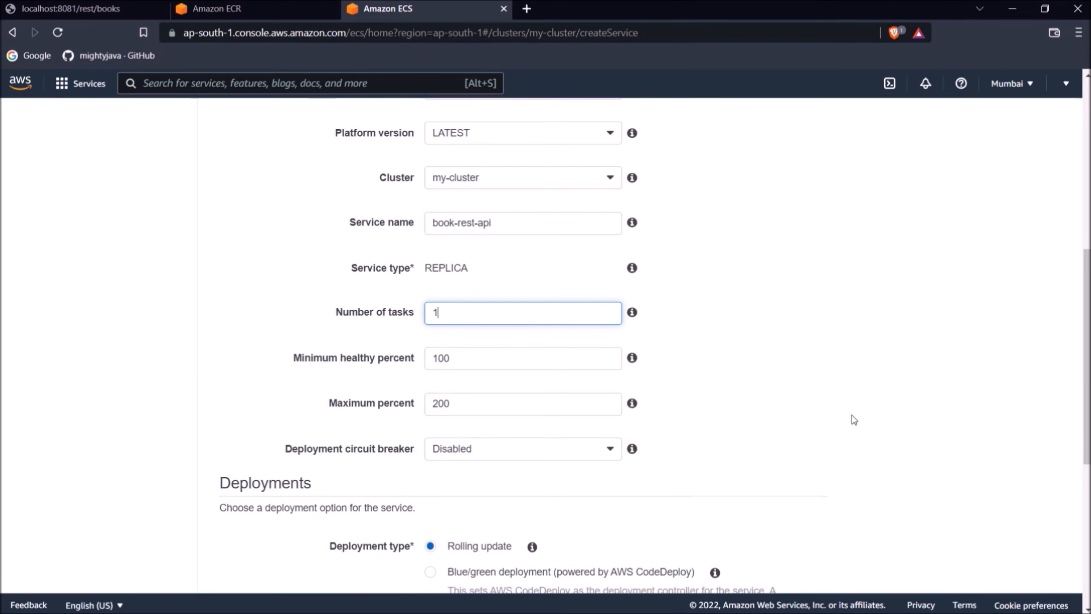
scroll(down, 3)
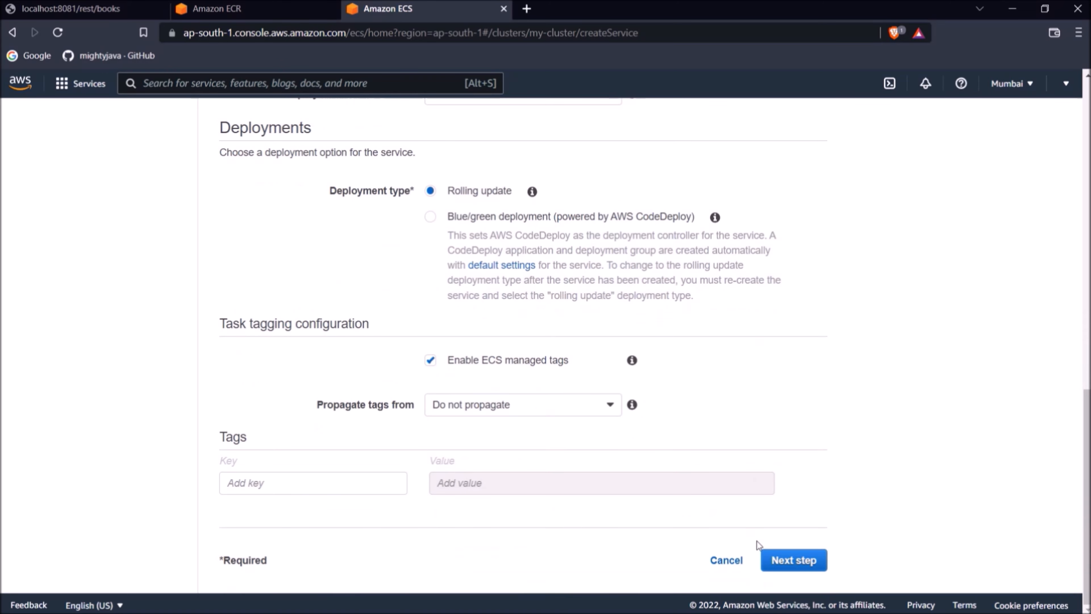
click(793, 559)
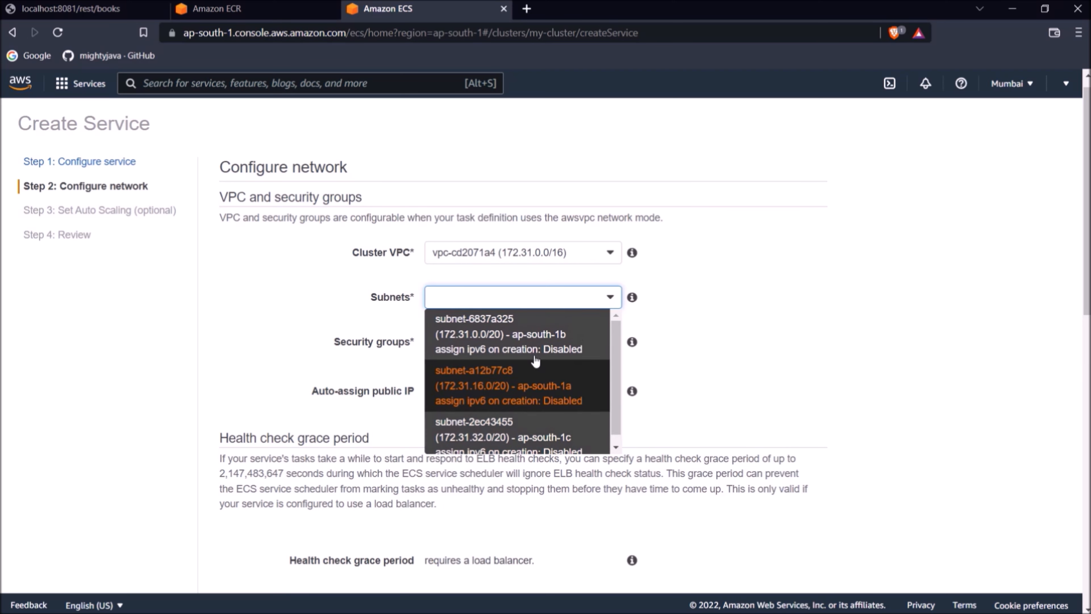
Choose the ap-south-1b subnet and set the security group inbound rule to All TCP.
click(473, 334)
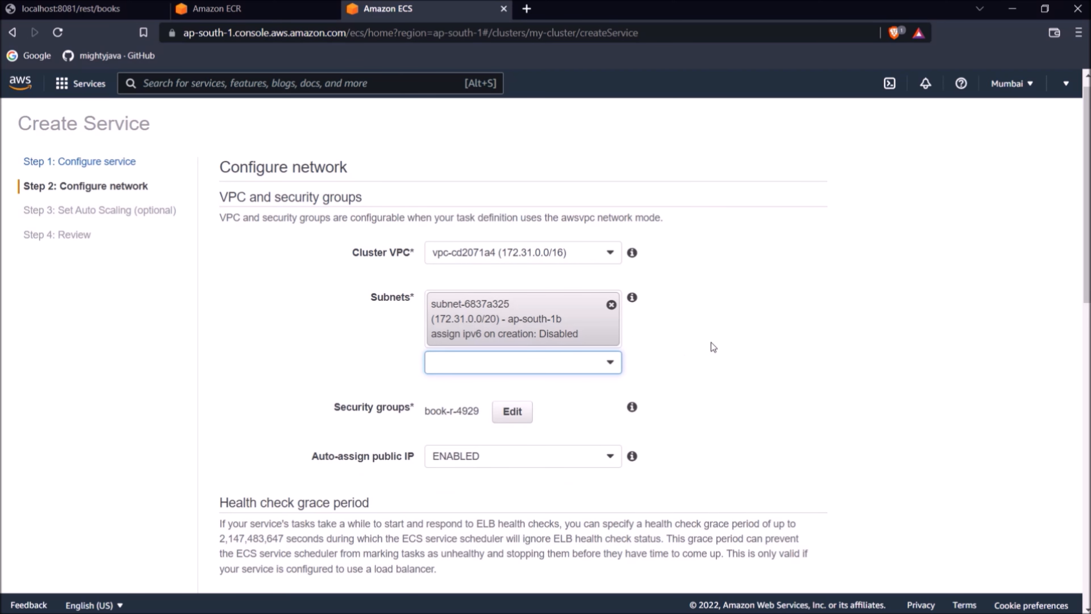
mouse_move(728, 347)
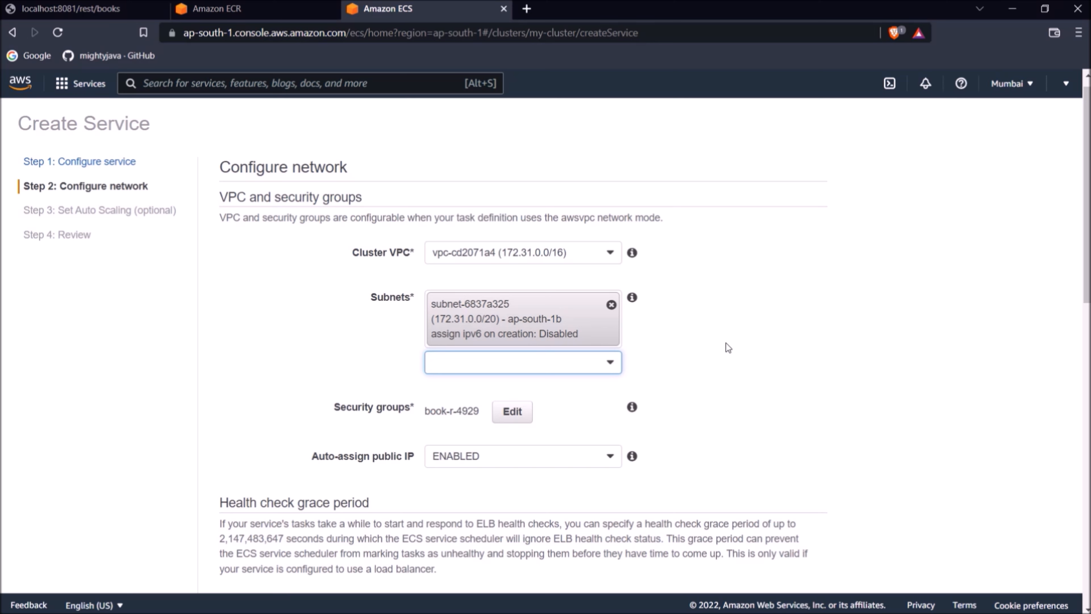
mouse_move(727, 347)
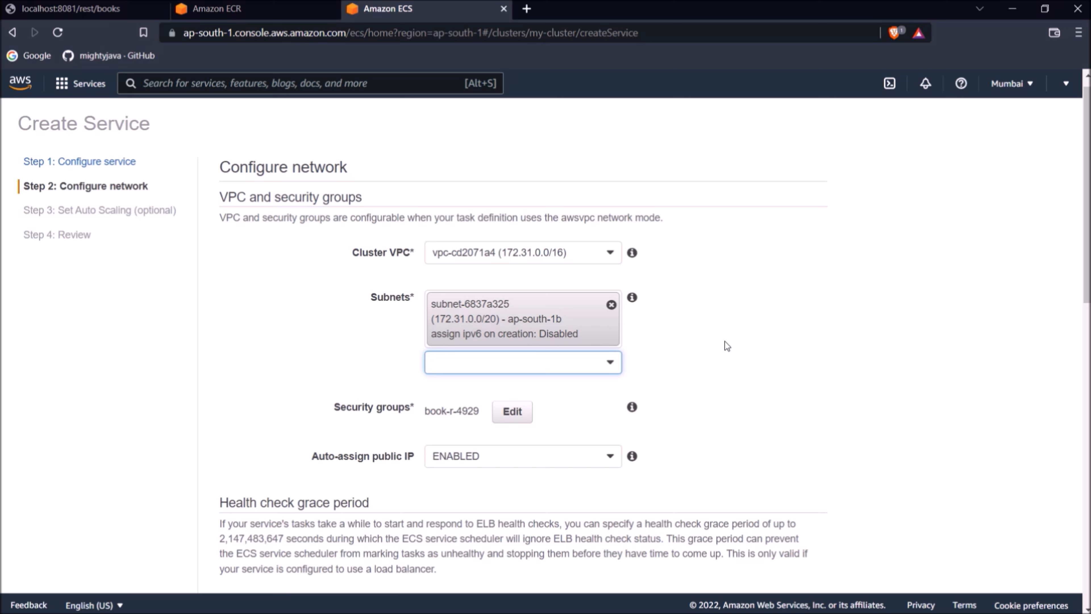
mouse_move(725, 346)
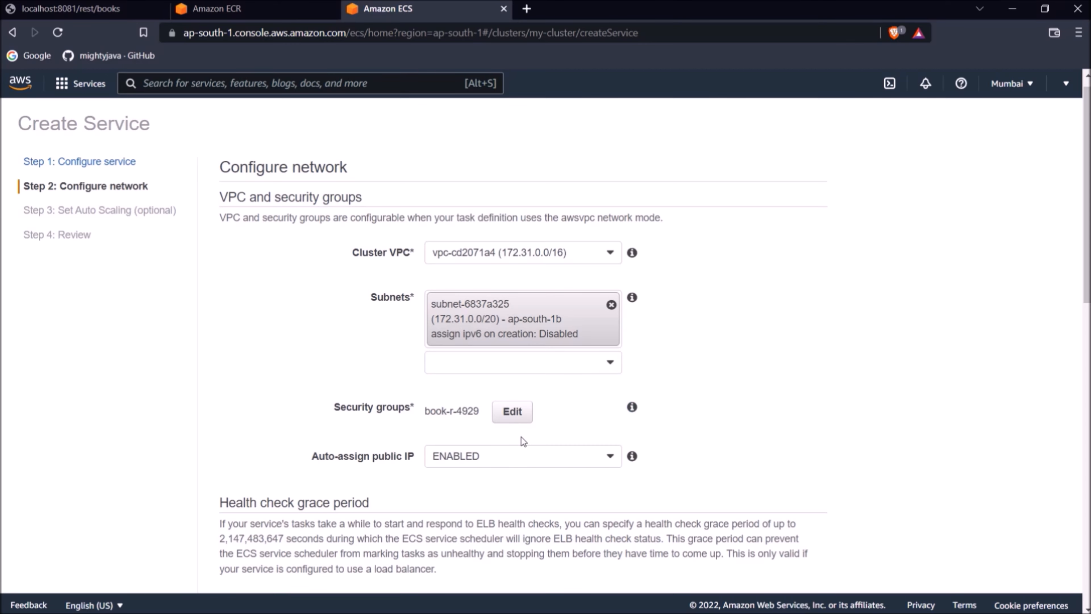
click(512, 412)
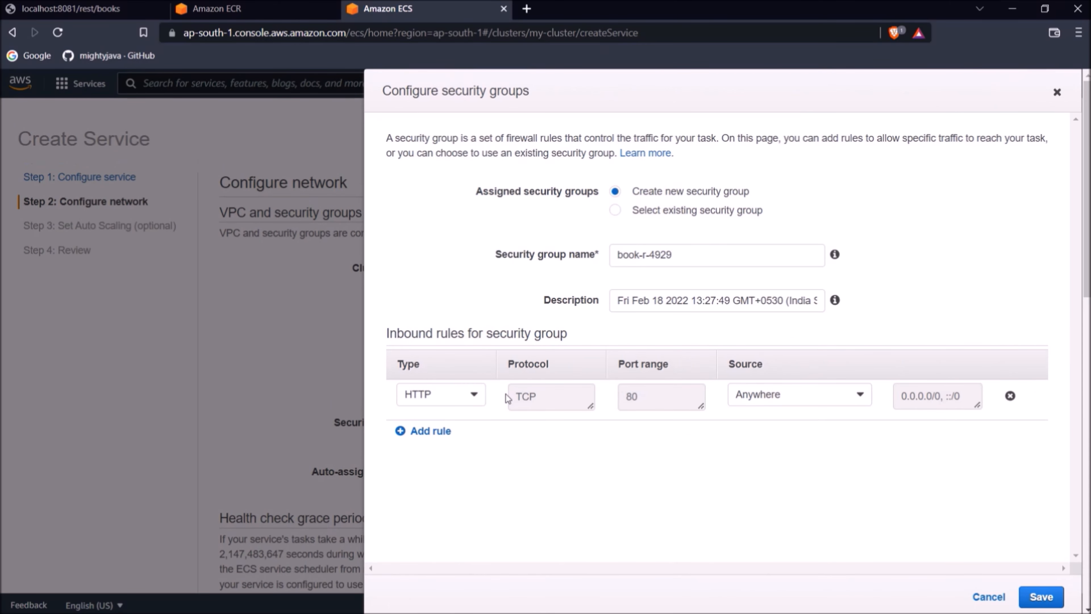
click(440, 394)
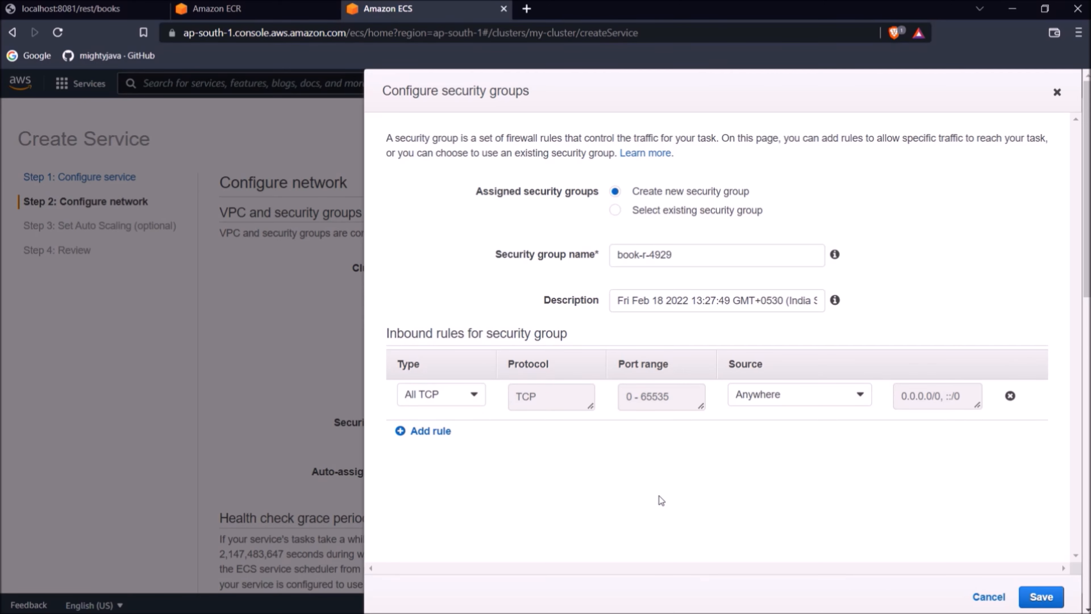
click(1040, 596)
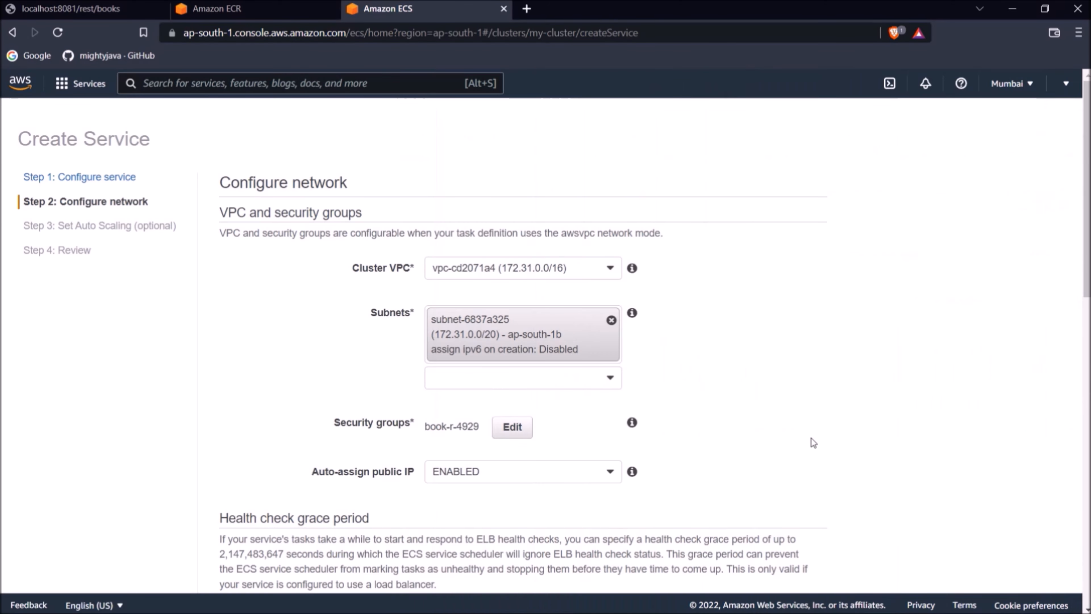
scroll(down, 3)
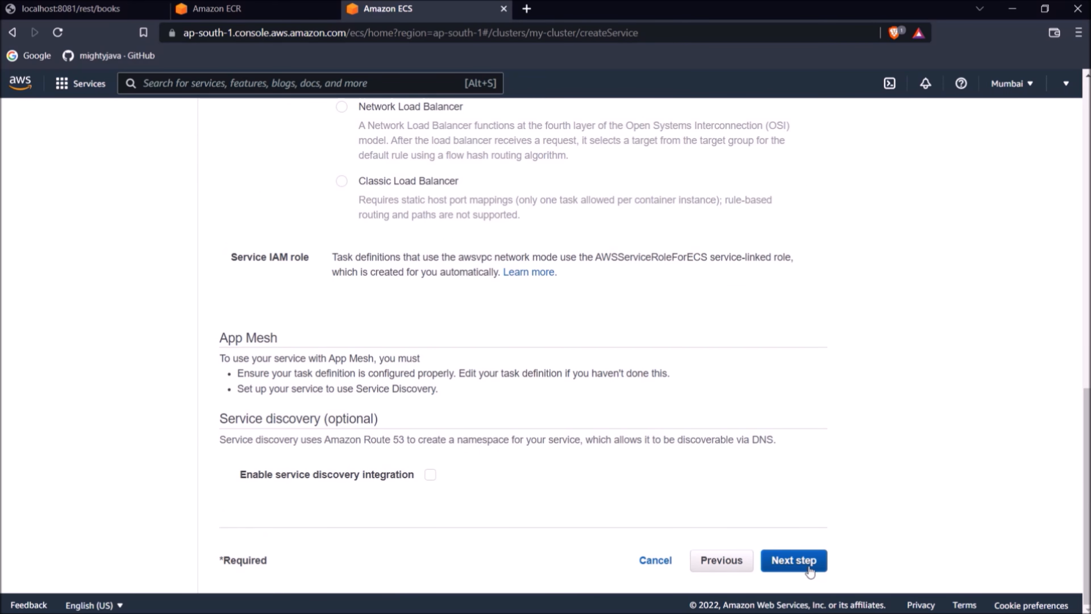
Skip auto scaling, create the book-rest-api service and view its page.
click(793, 560)
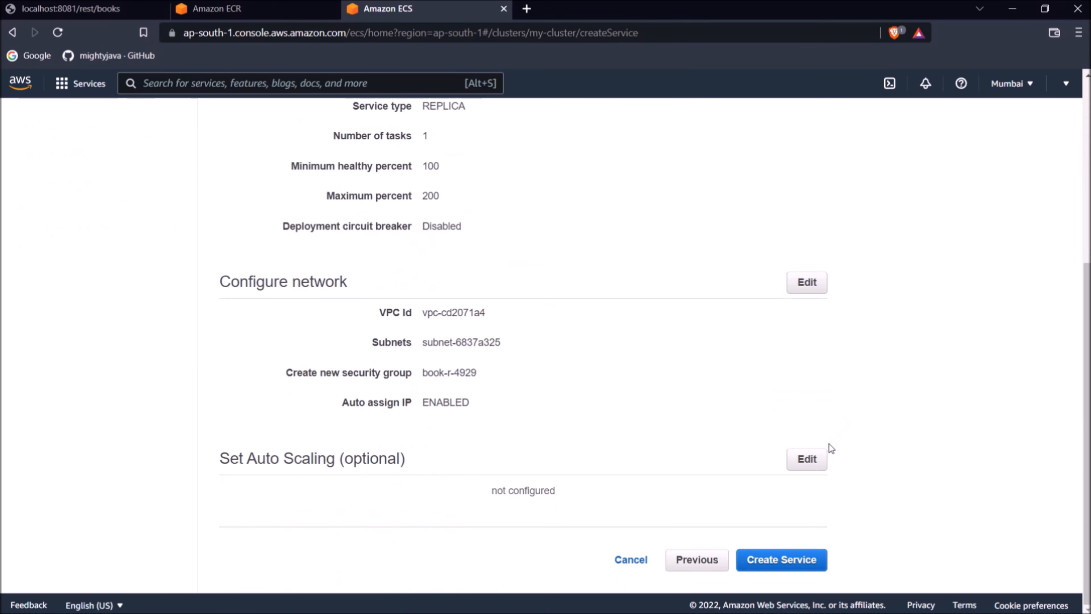
click(781, 559)
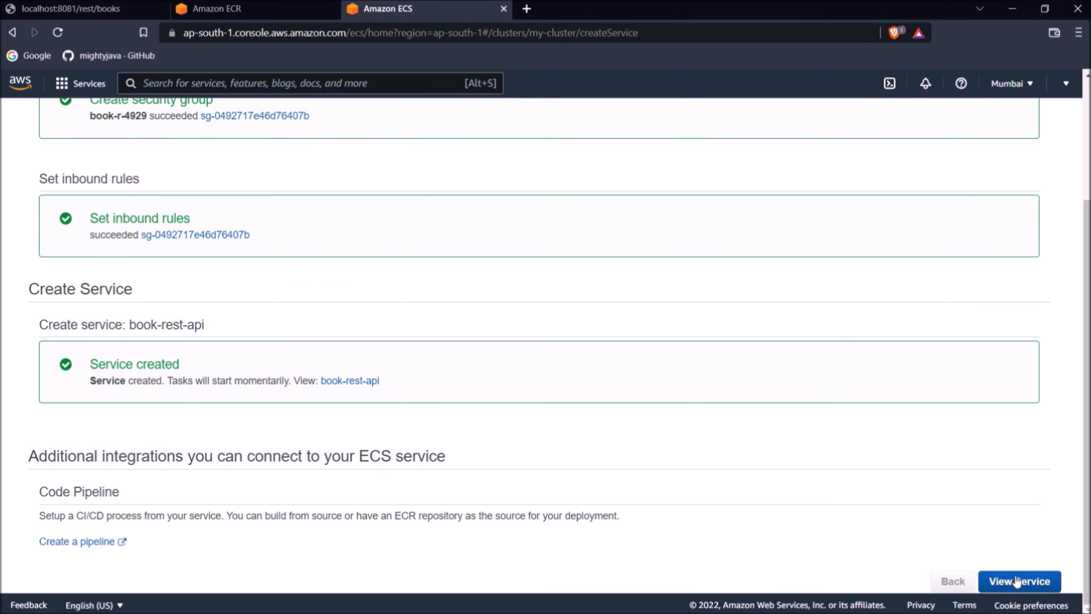
click(1018, 581)
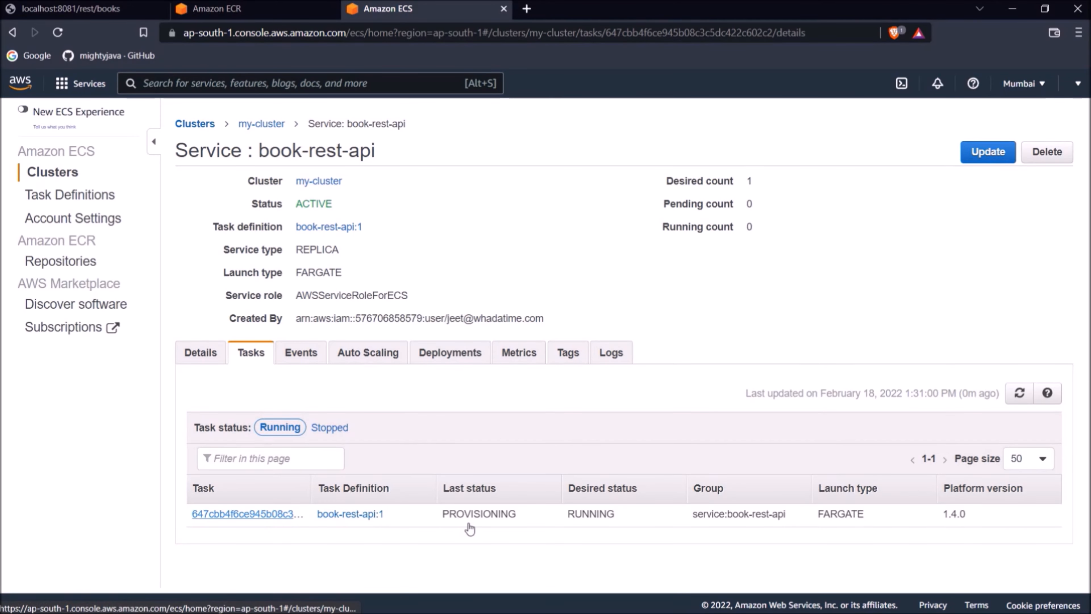
View the book-rest-api task details, confirm RUNNING with public IP 3.108.250.31, then return to the IDE.
click(248, 513)
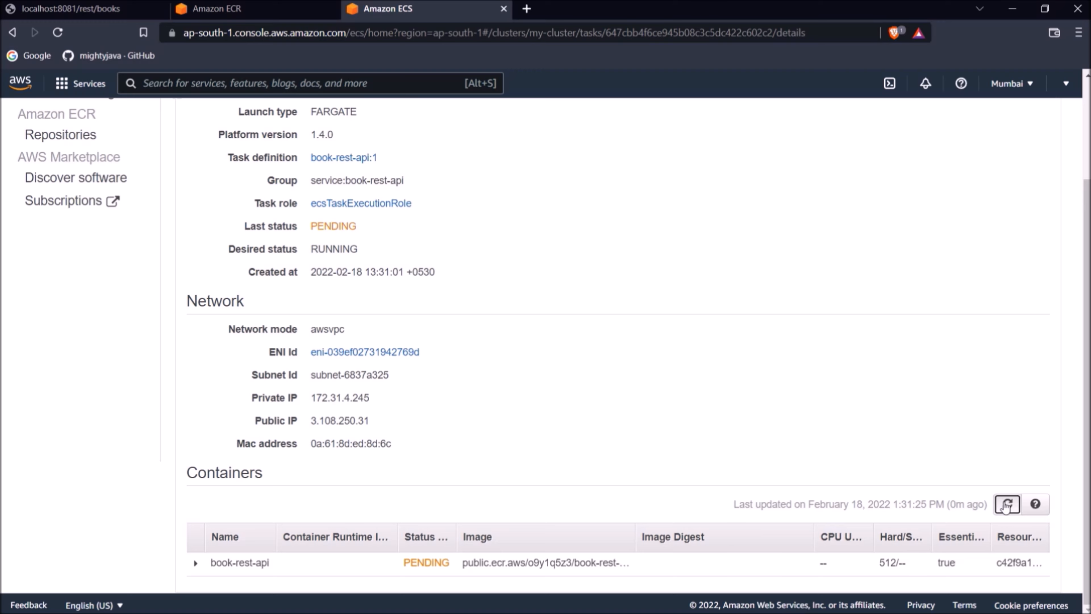
click(1007, 504)
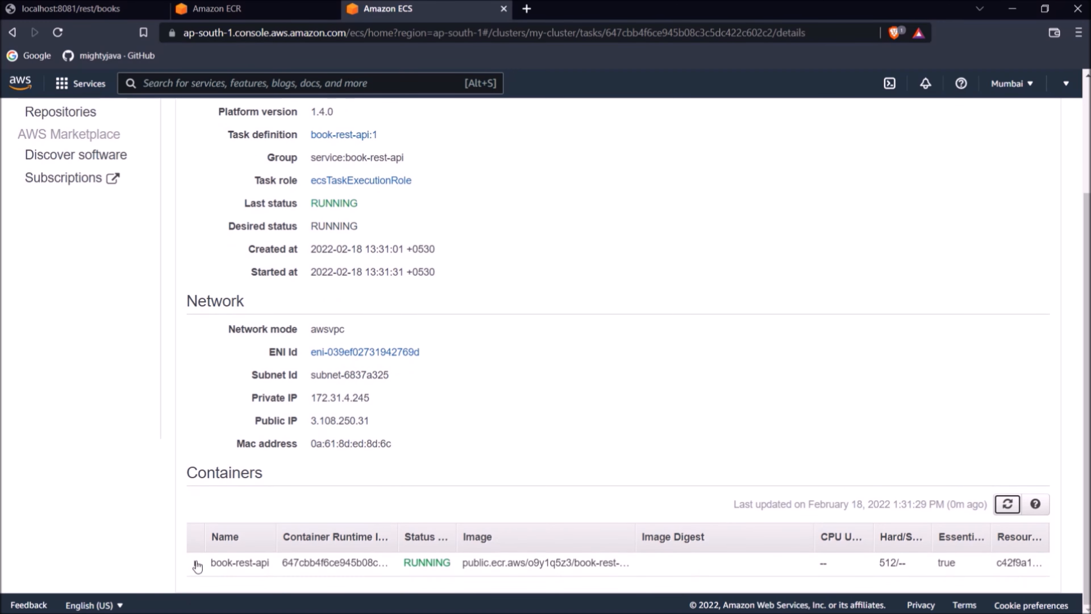
click(196, 563)
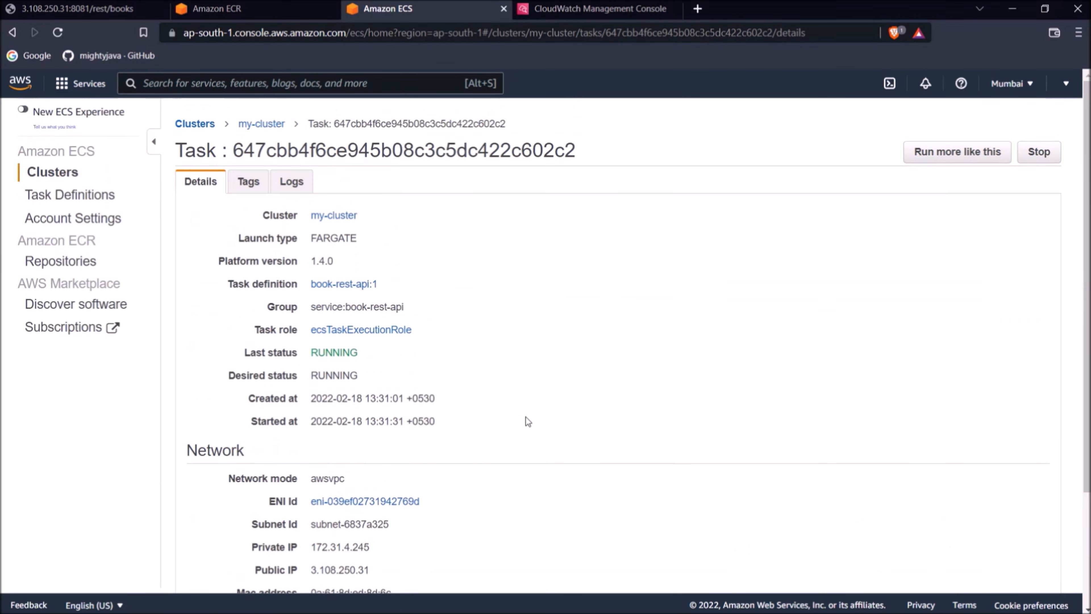
click(261, 123)
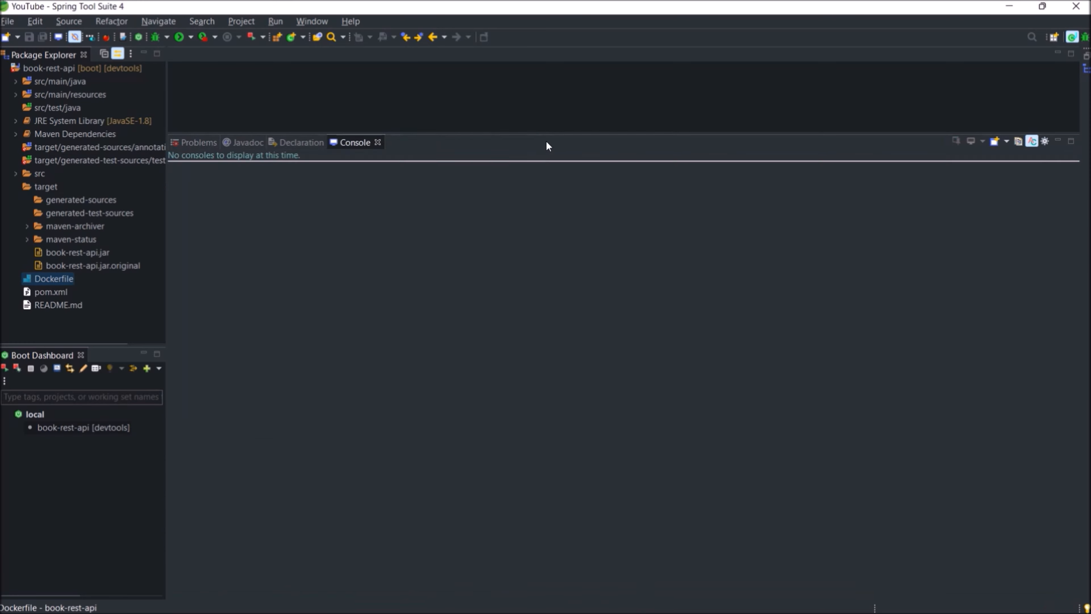
Open the project's Dockerfile from the Package Explorer.
double_click(53, 278)
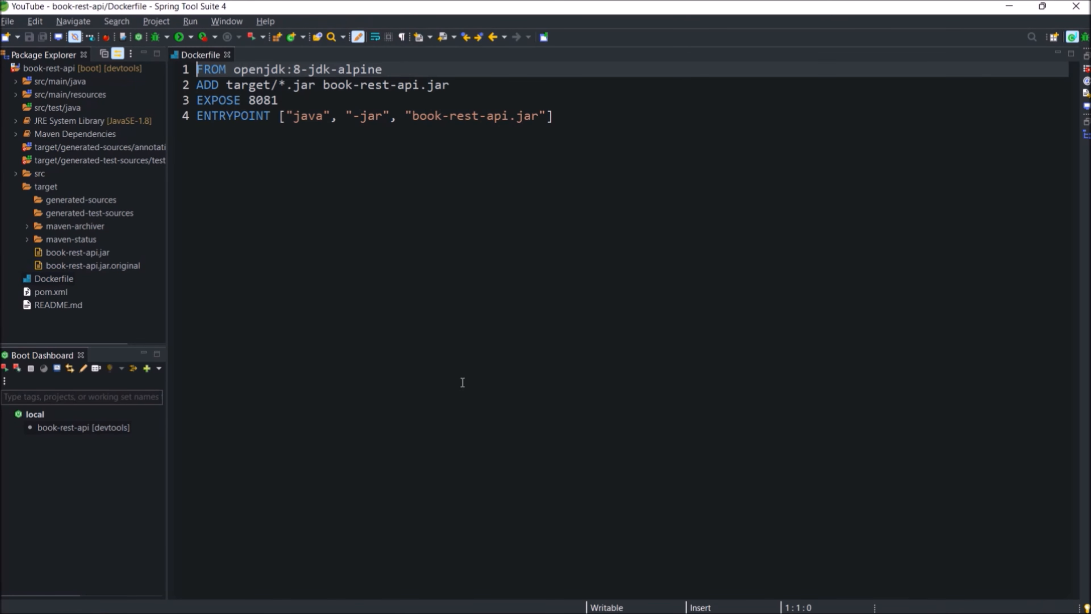